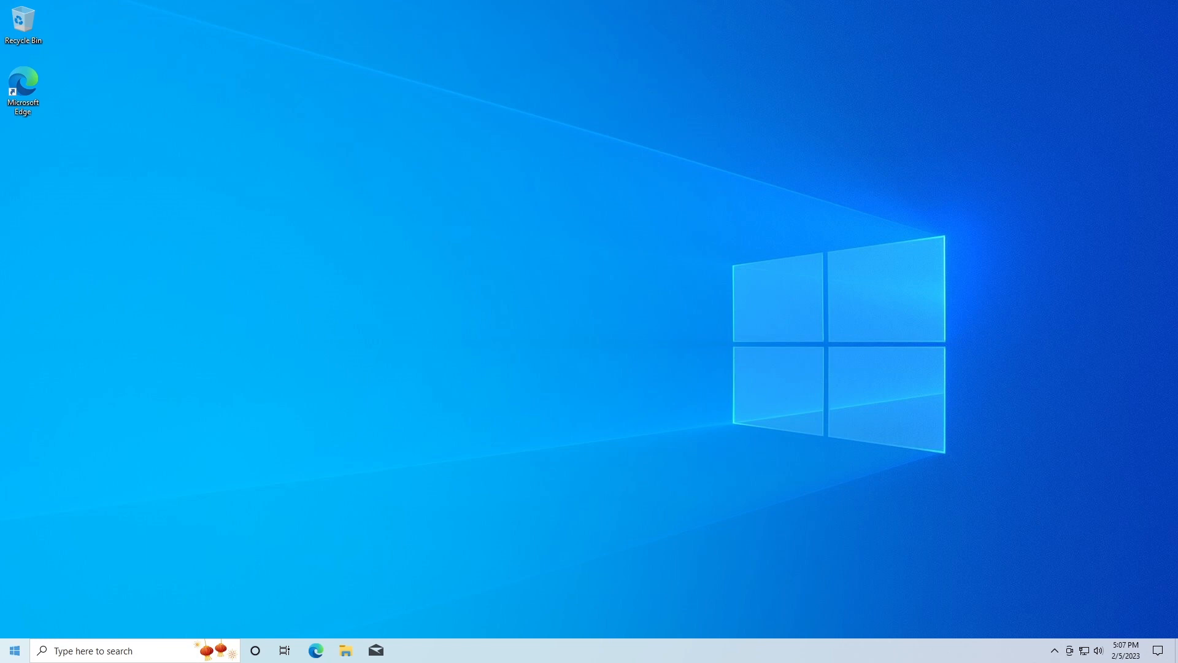
Step: Search the Start menu for 'idle', then dismiss the results
left_click(14, 651)
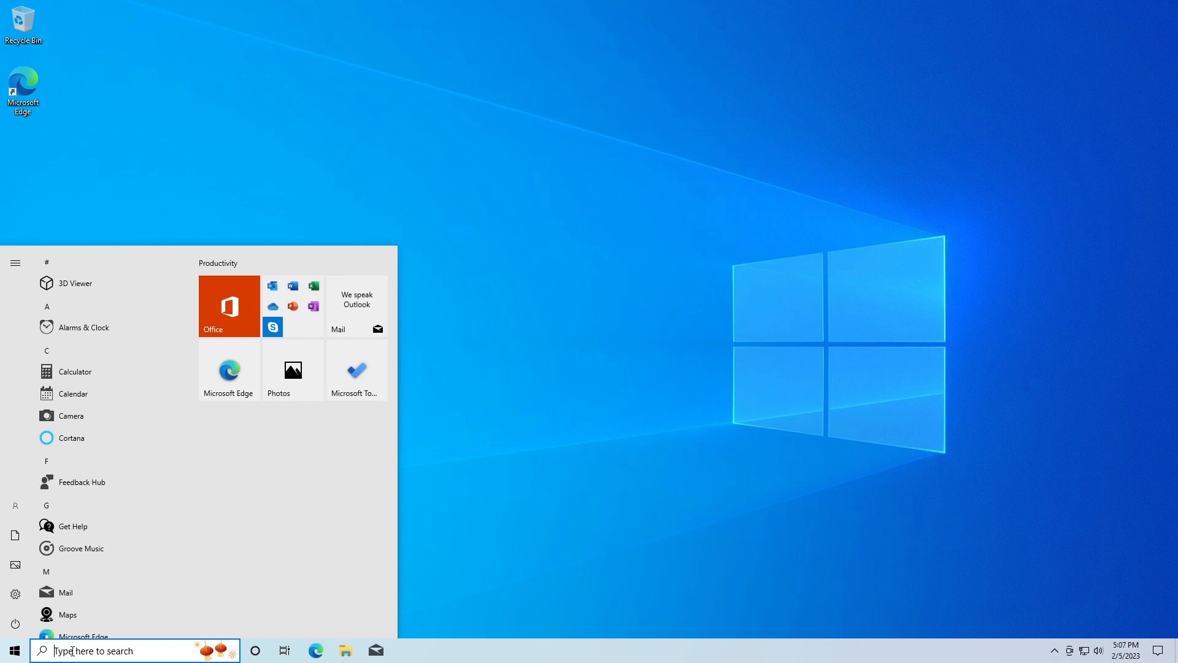
type("idle")
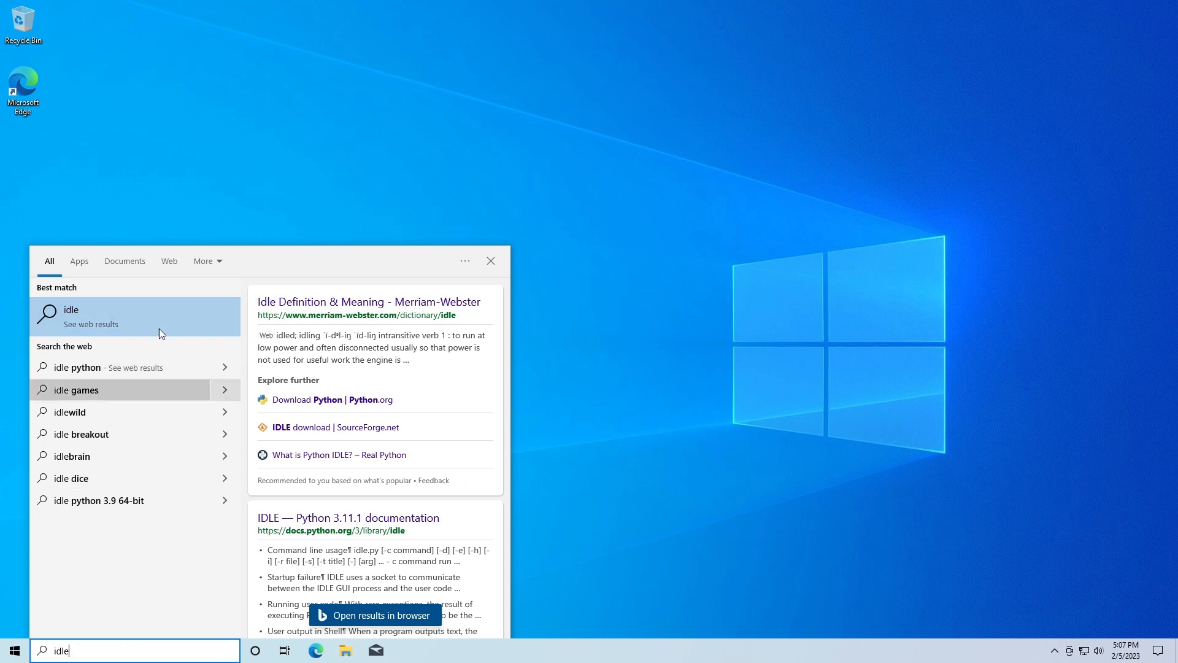
mouse_move(99, 319)
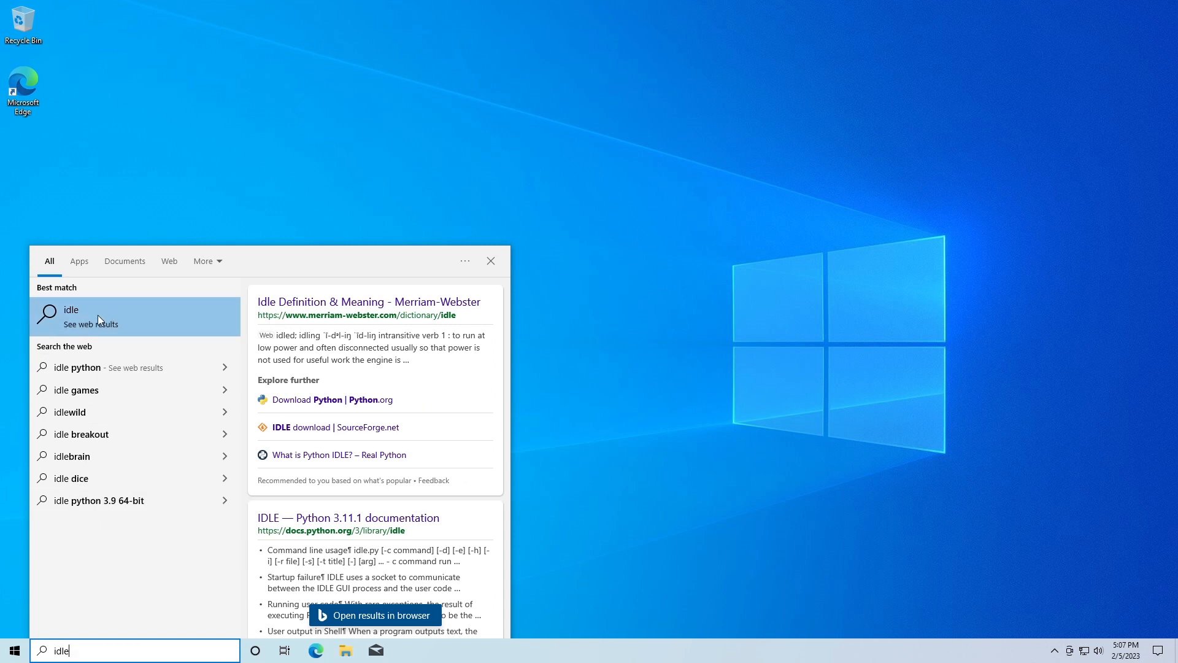
mouse_move(133, 324)
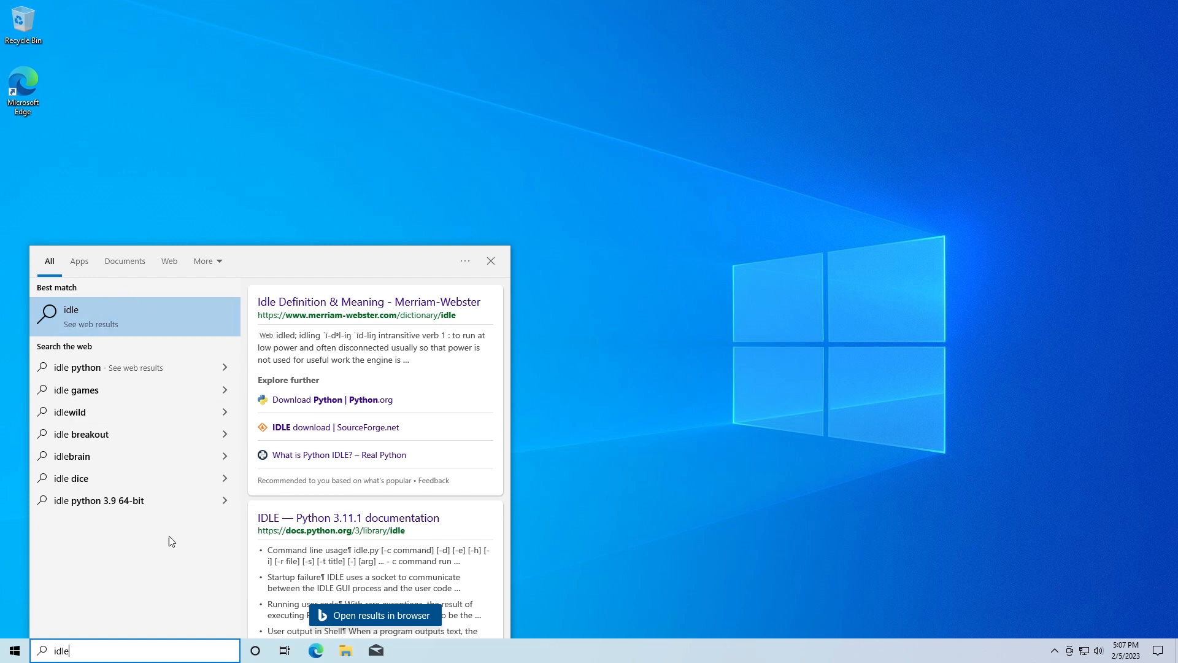
mouse_move(190, 520)
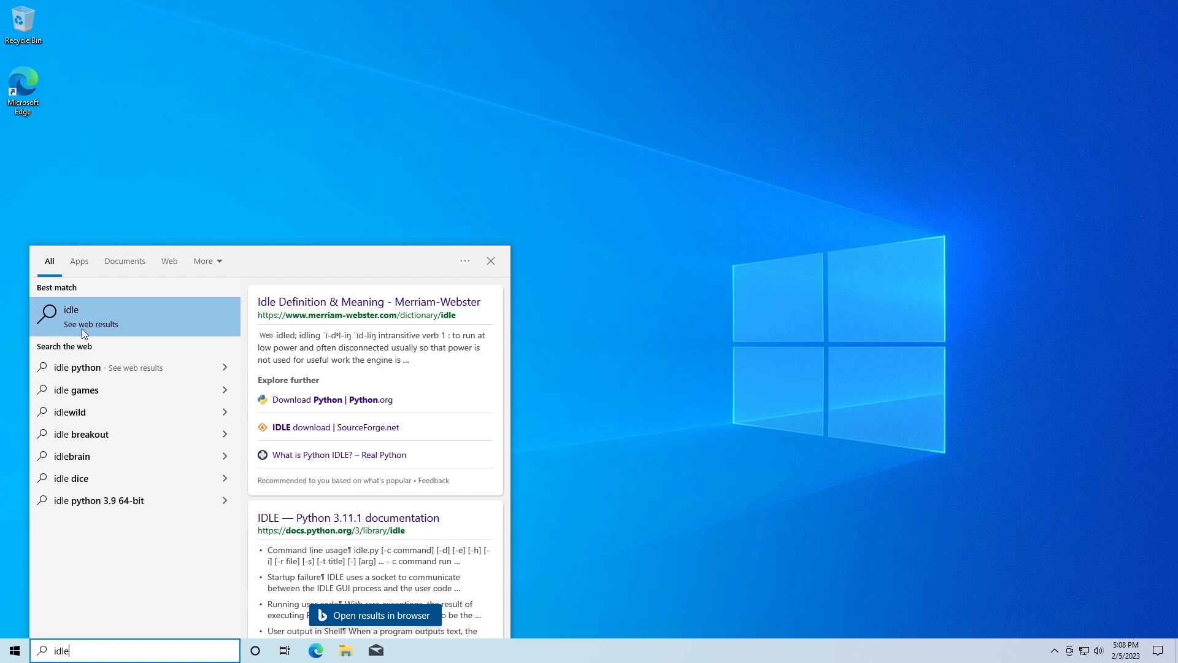
left_click(489, 261)
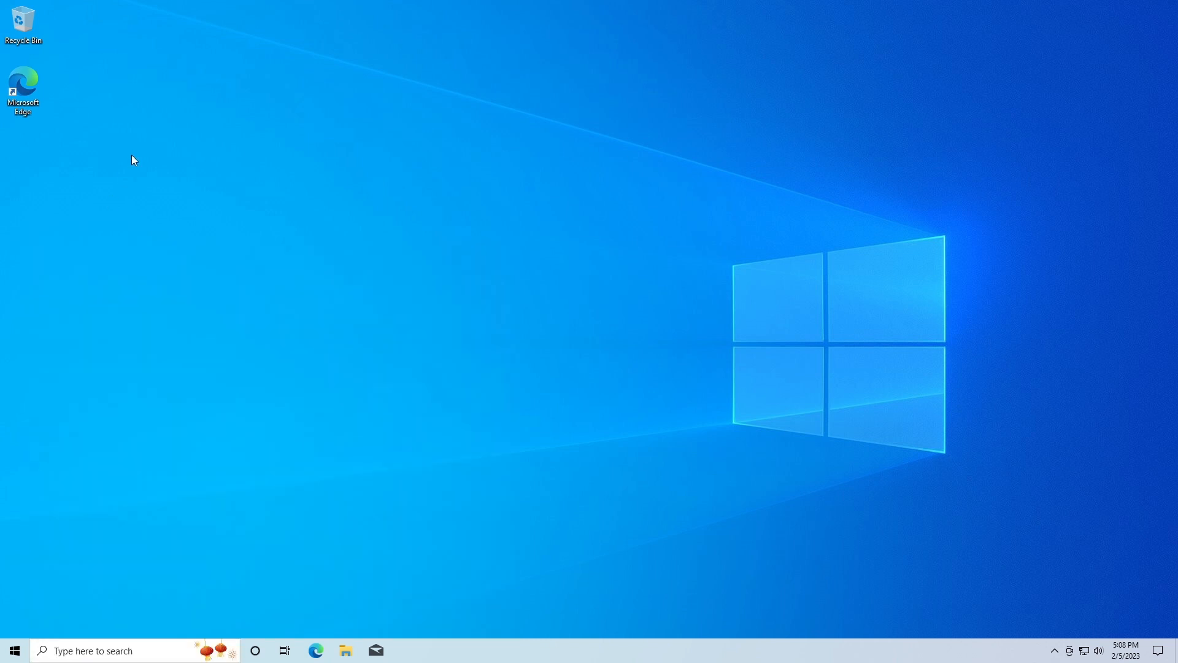
mouse_move(144, 156)
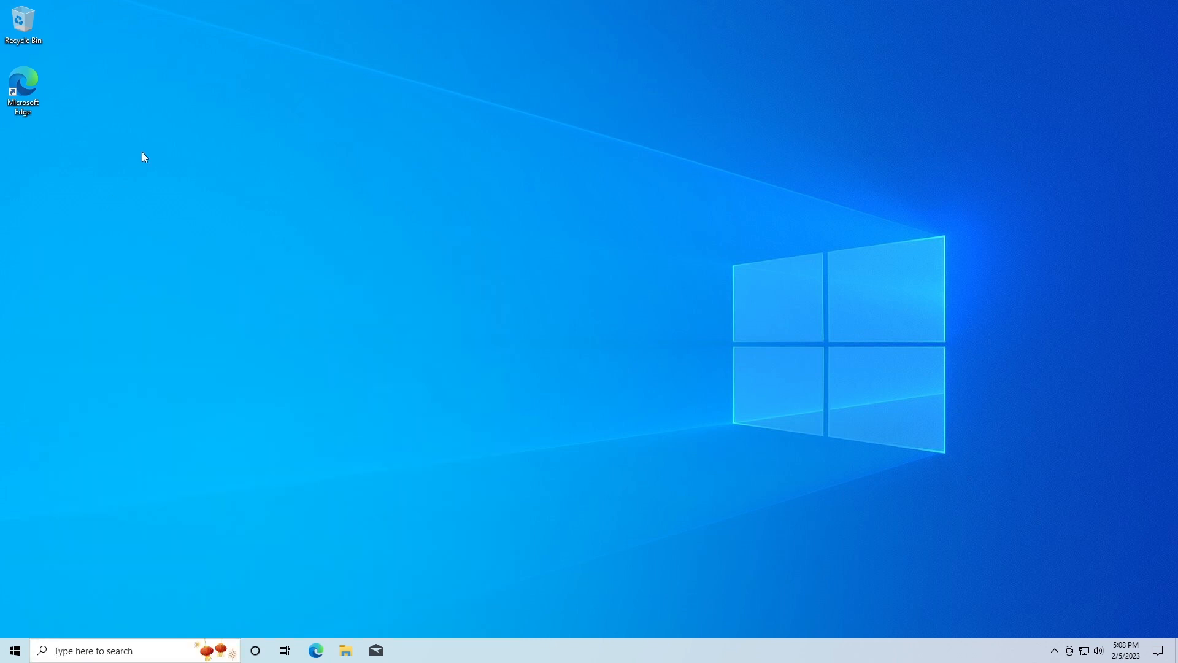
mouse_move(158, 319)
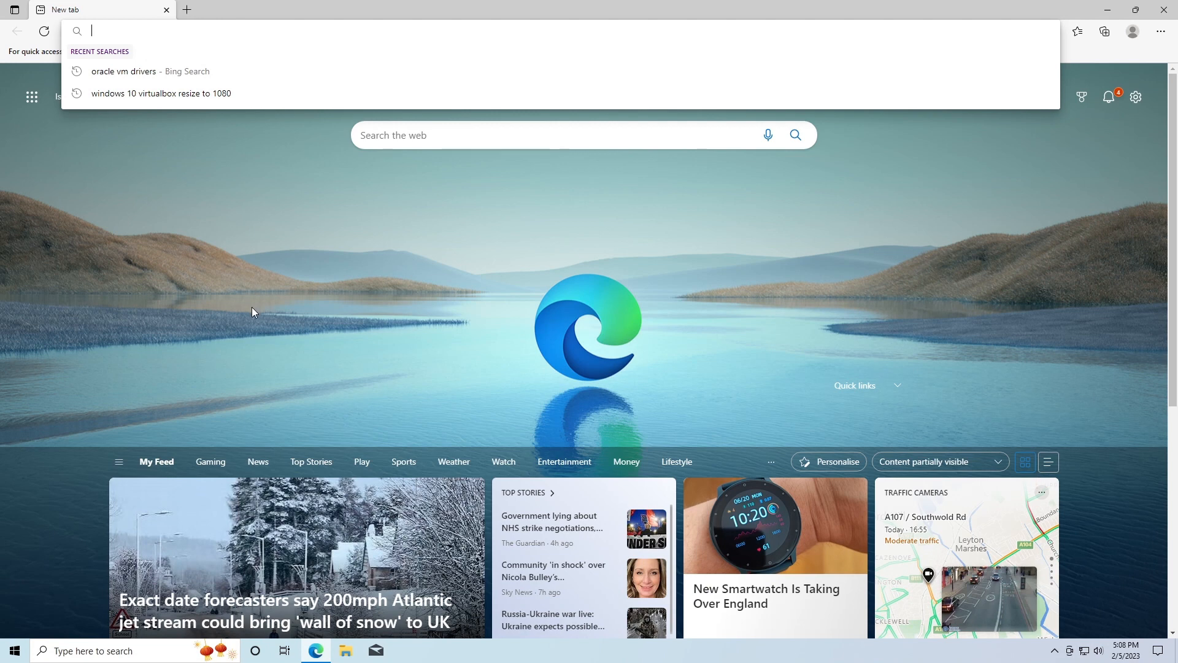
mouse_move(102, 180)
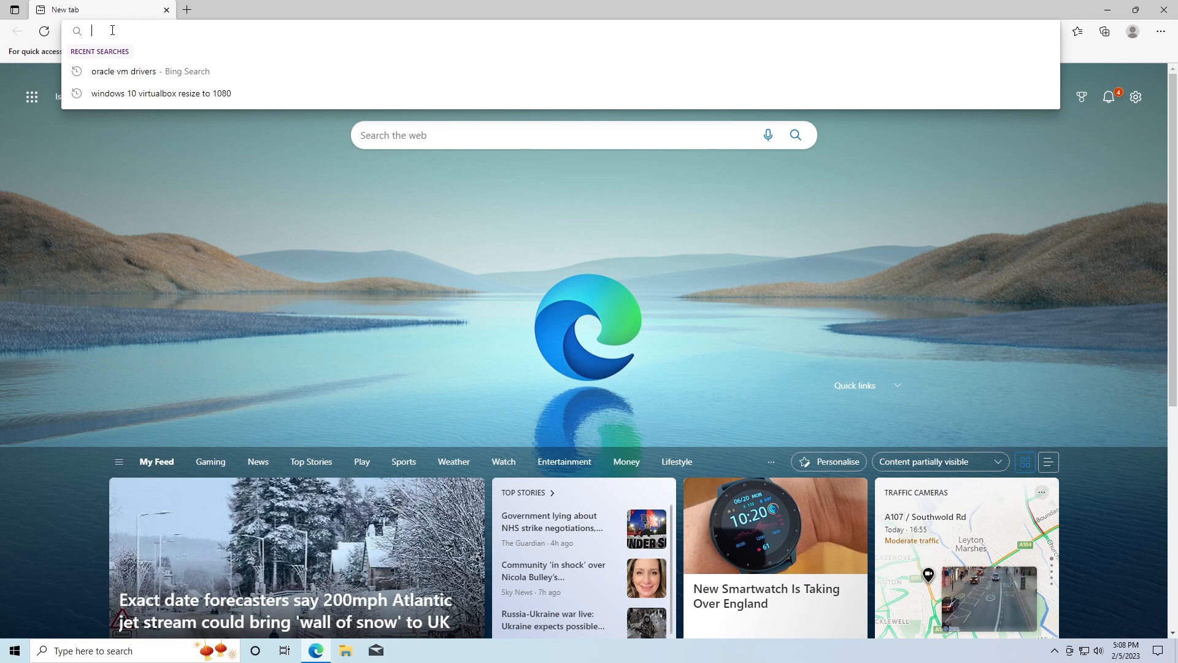
Step: Search Bing for 'python' in Edge and go to the Welcome to Python.org result
type("py")
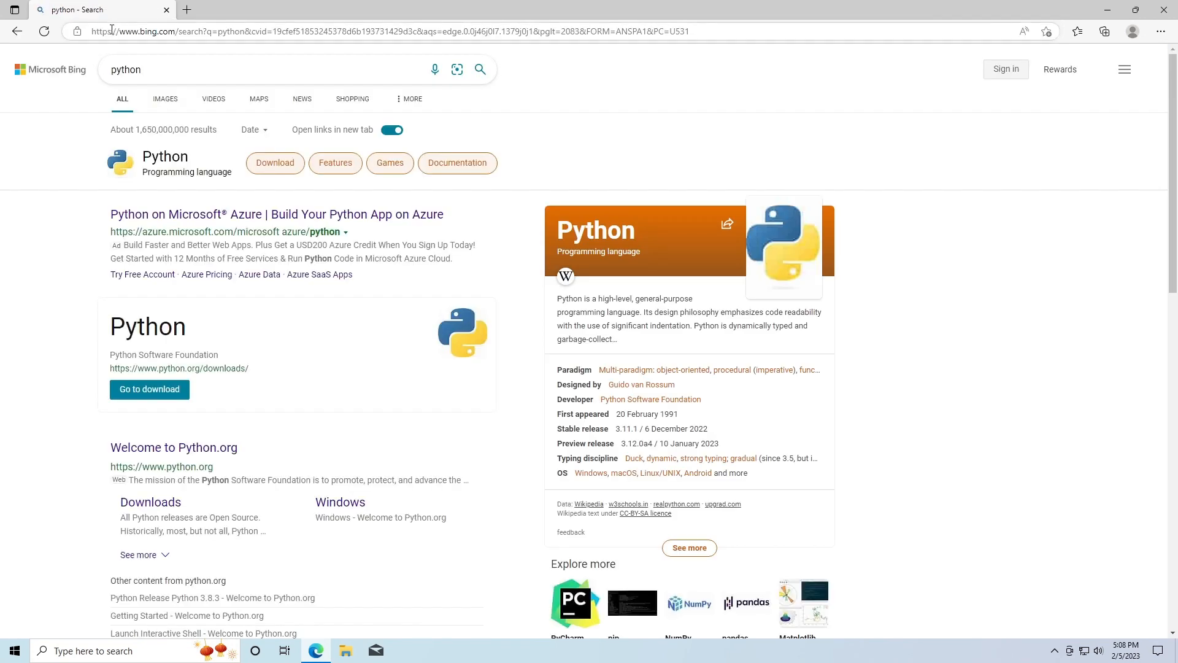
scroll("down", 3)
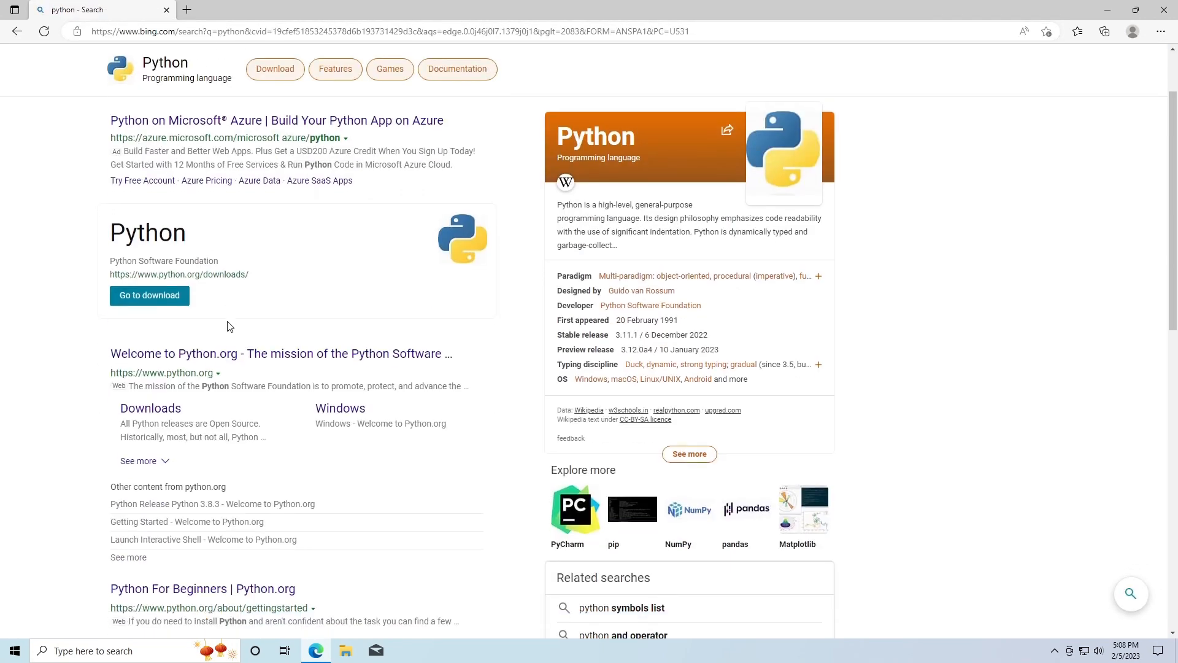
scroll("down", 3)
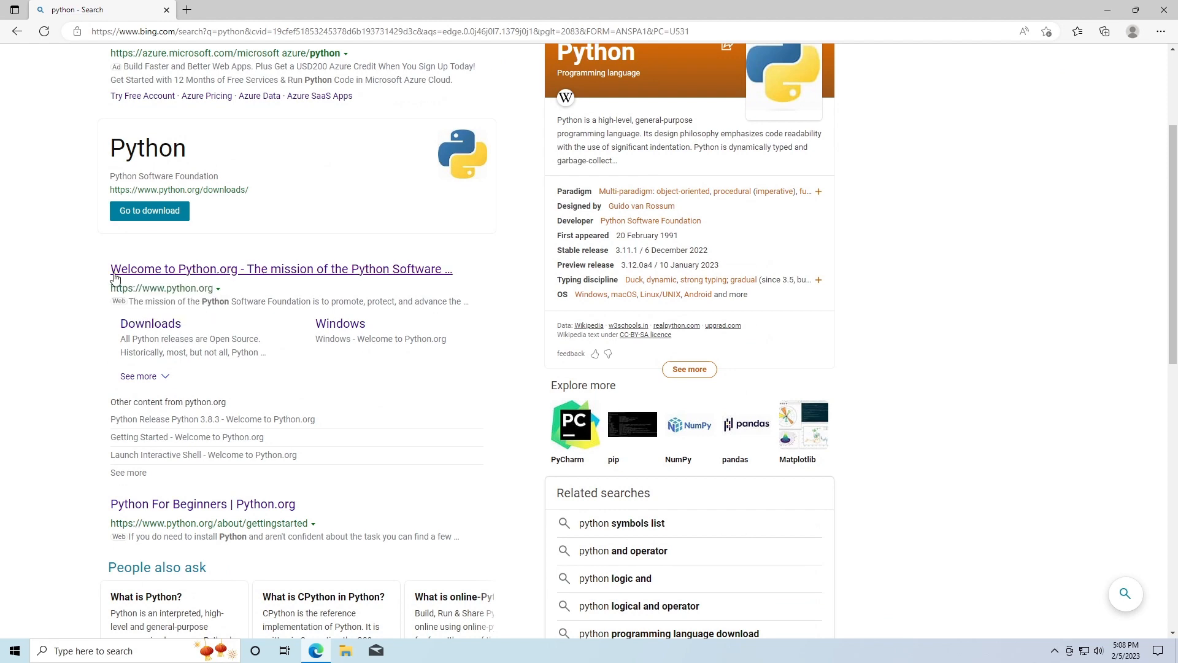
left_click(281, 269)
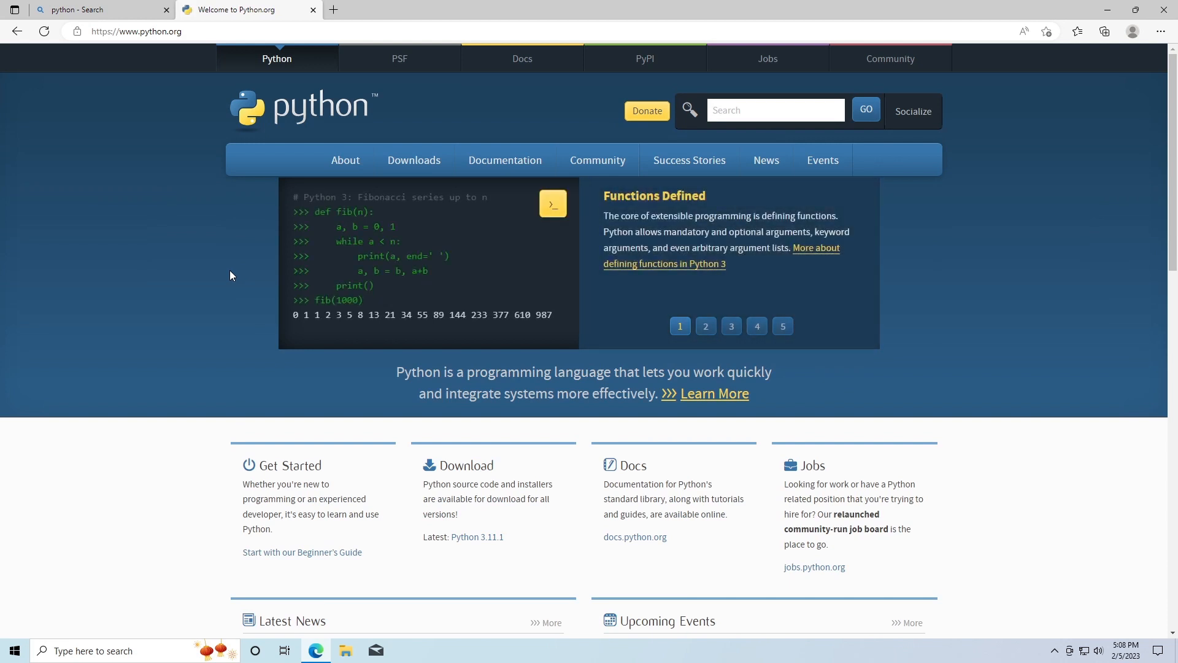
mouse_move(202, 321)
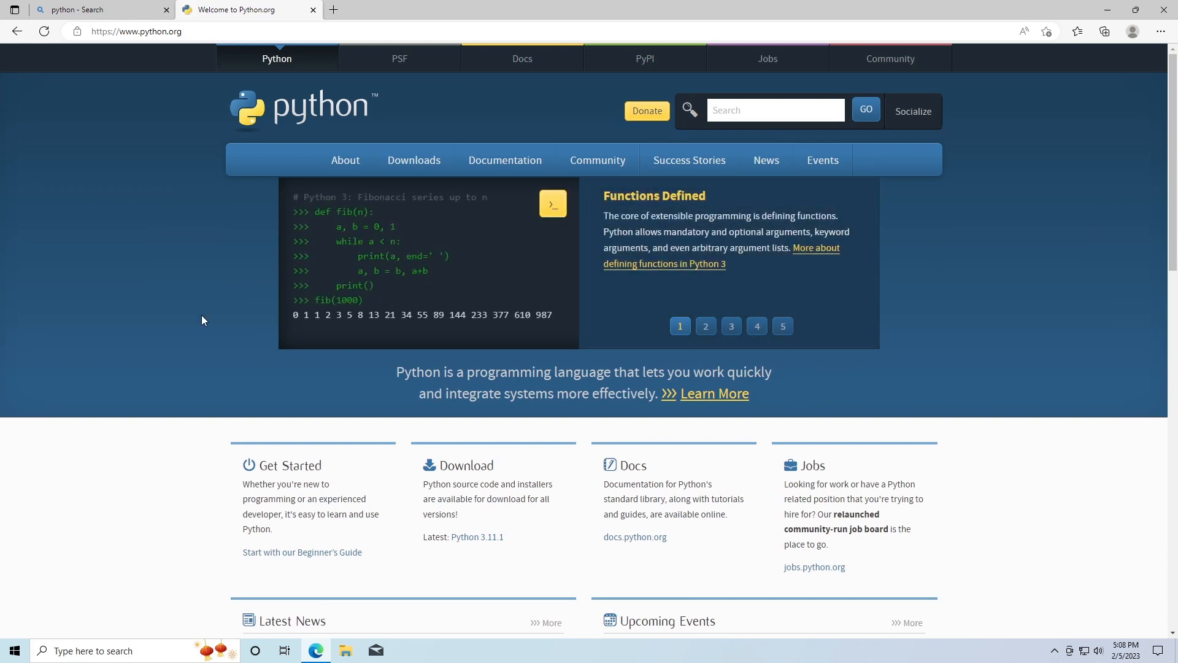
Step: Navigate python.org Downloads to the Windows releases and the Python 3.11.1 release page
scroll("down", 3)
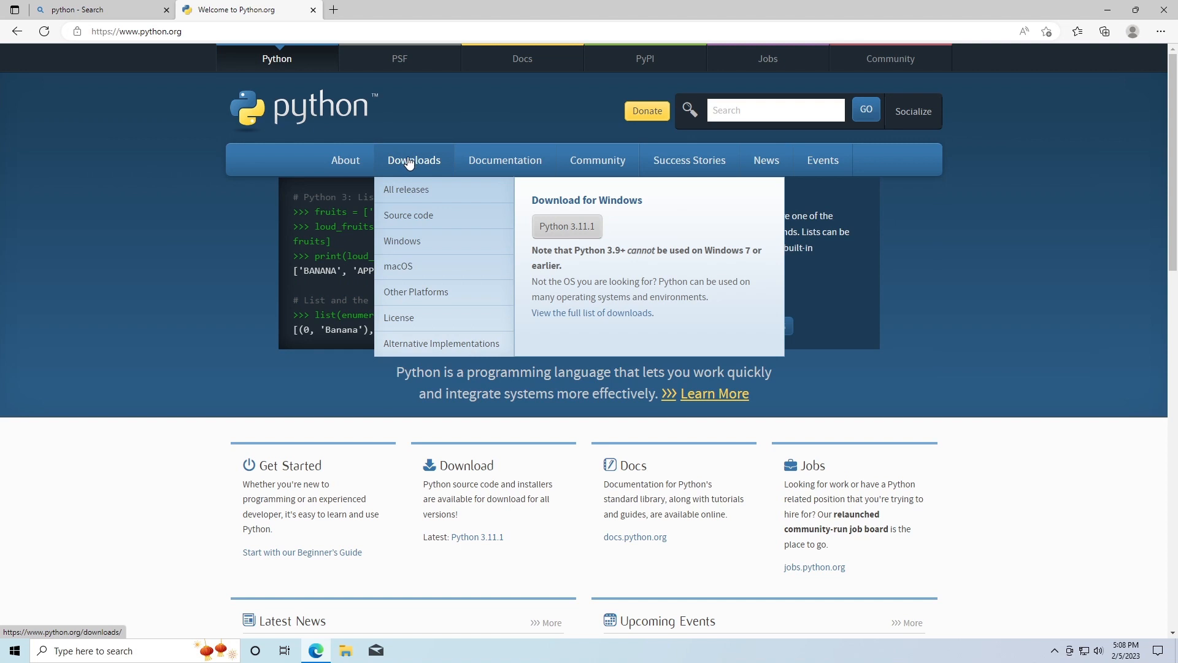
mouse_move(402, 241)
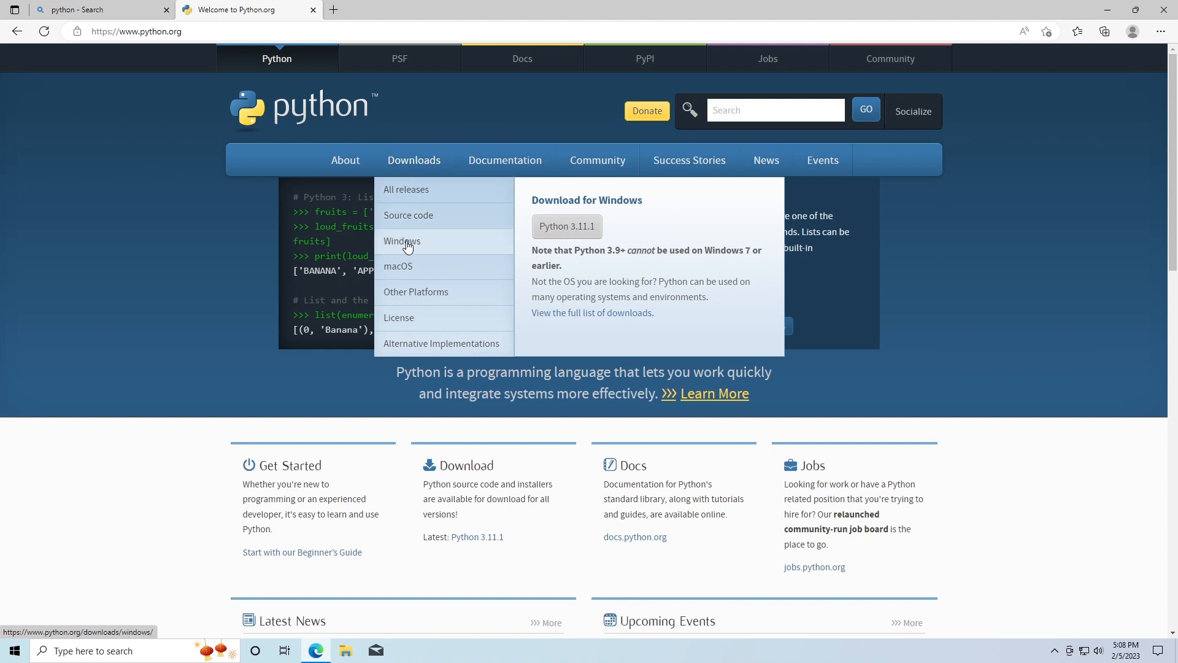
left_click(402, 242)
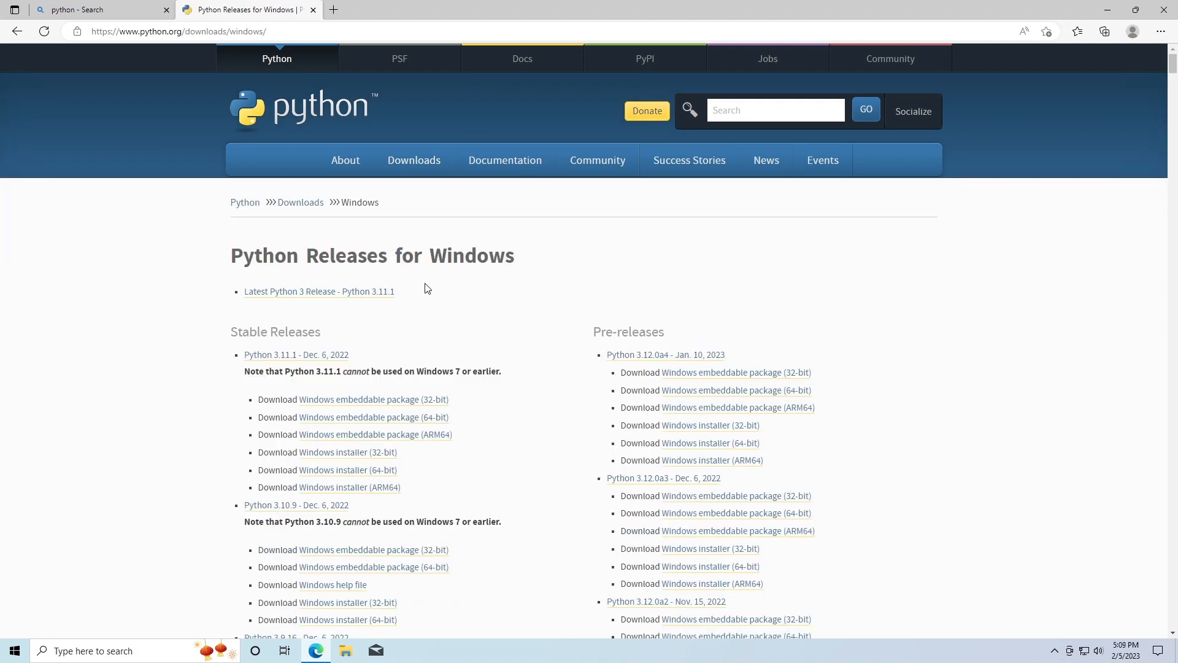
scroll("down", 3)
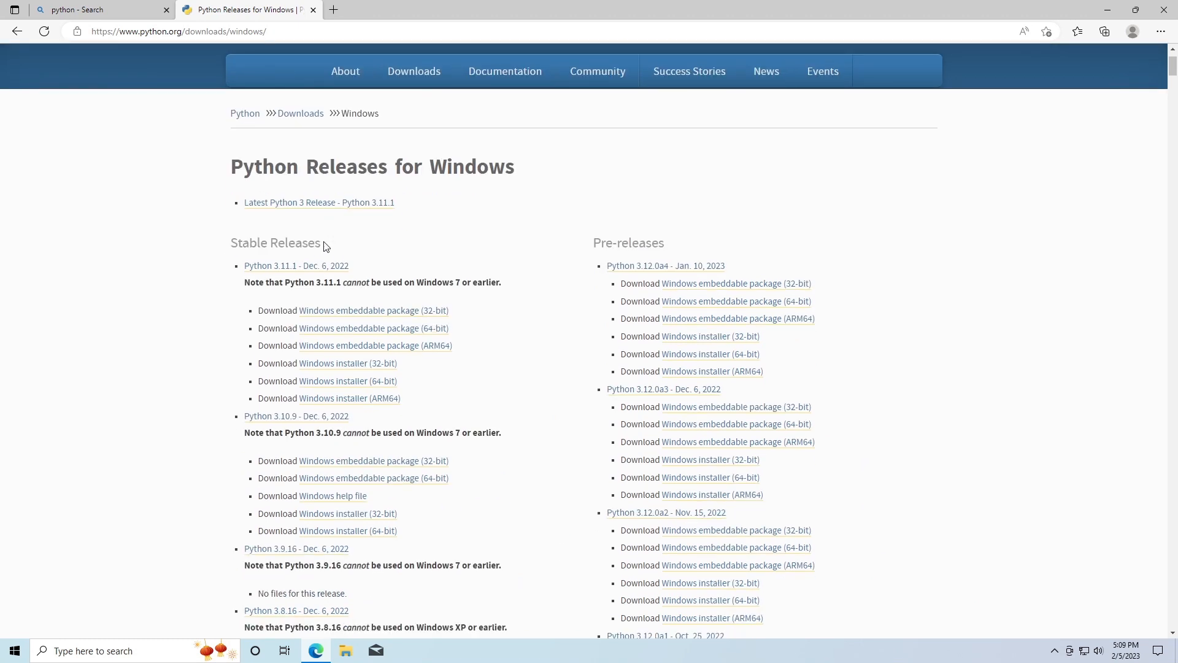
mouse_move(296, 265)
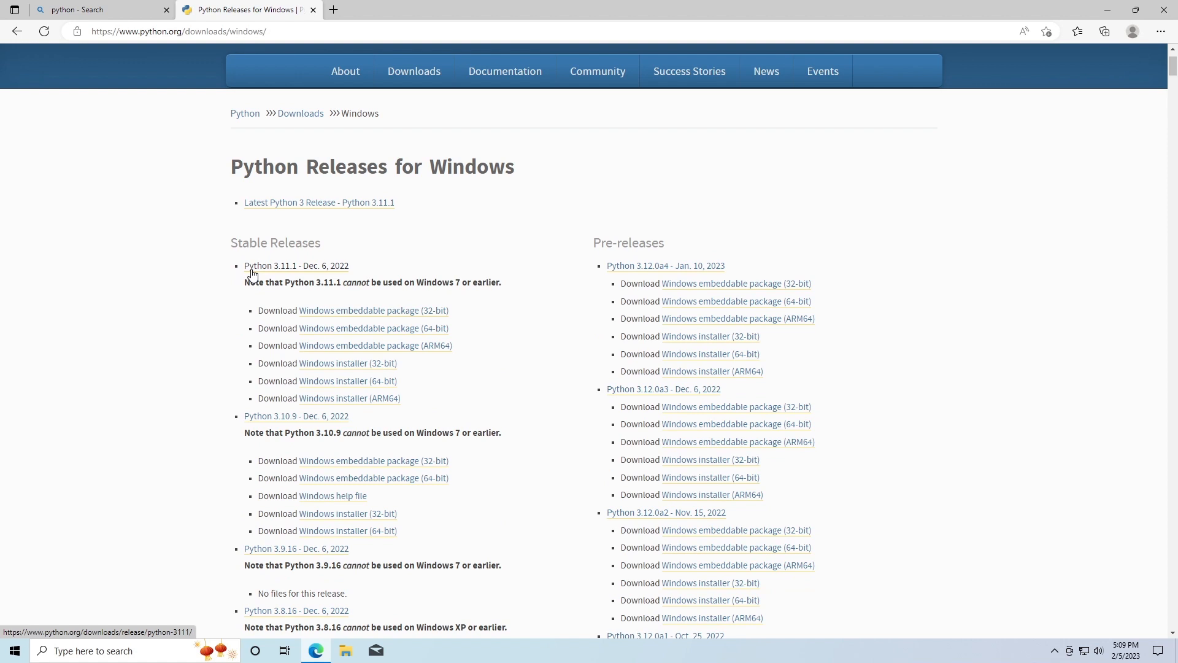
mouse_move(339, 253)
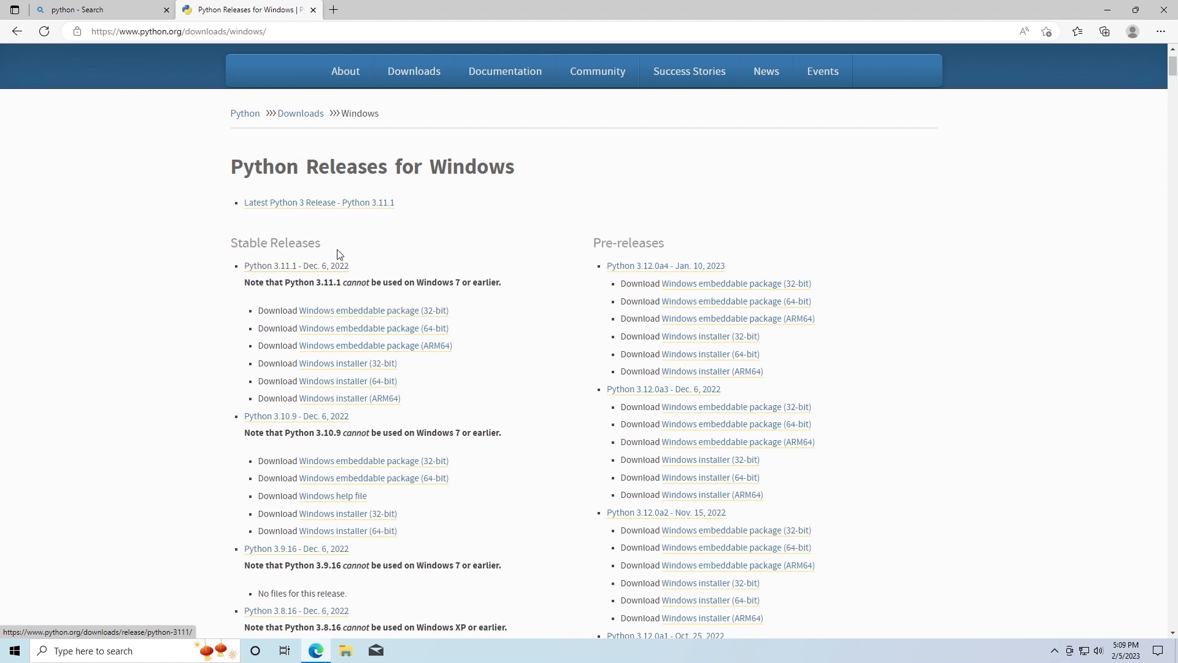
mouse_move(263, 277)
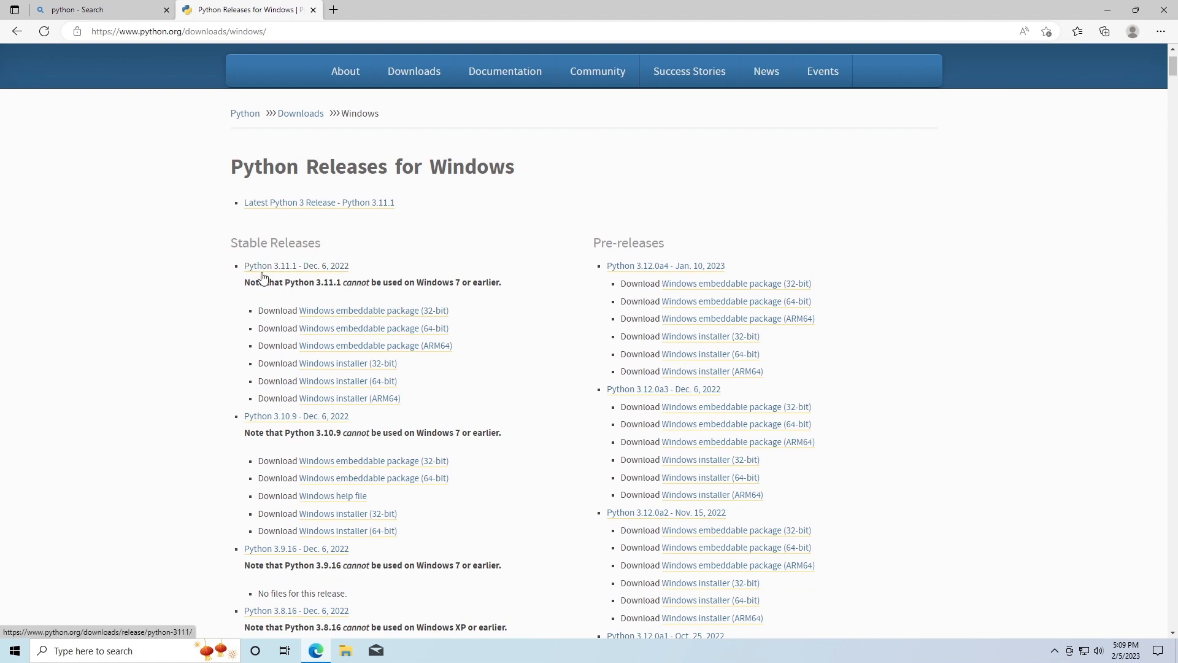
left_click(296, 265)
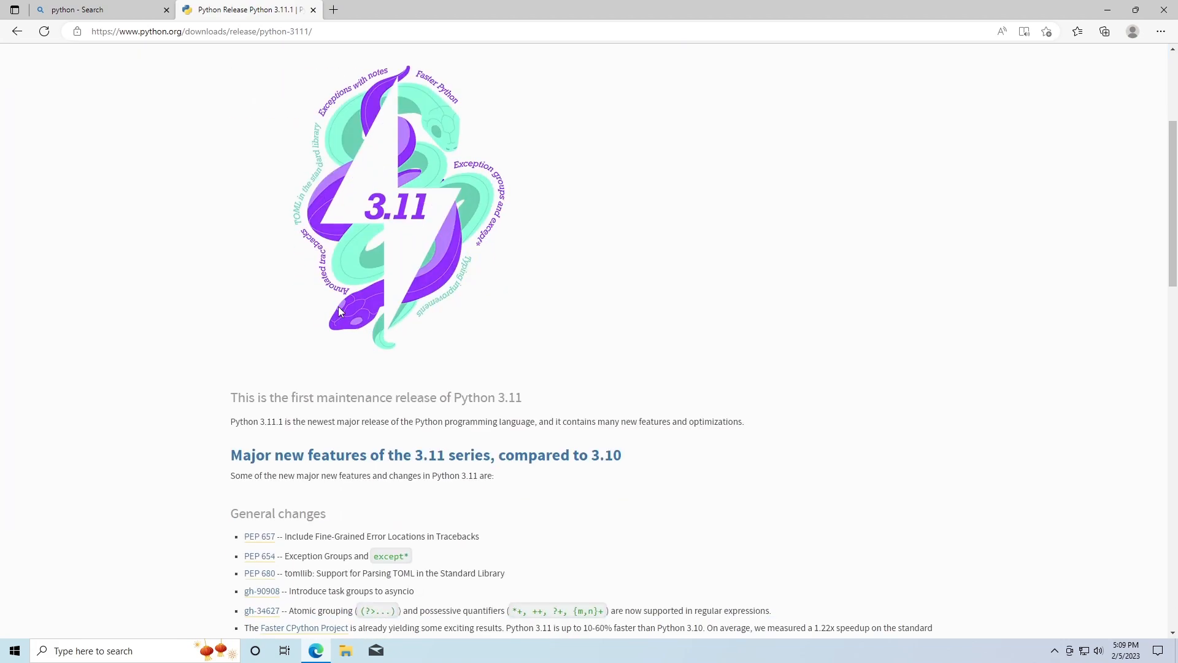
Step: From the Files list, download the recommended Windows installer (64-bit), python-3.11.1-amd64.exe
scroll("down", 3)
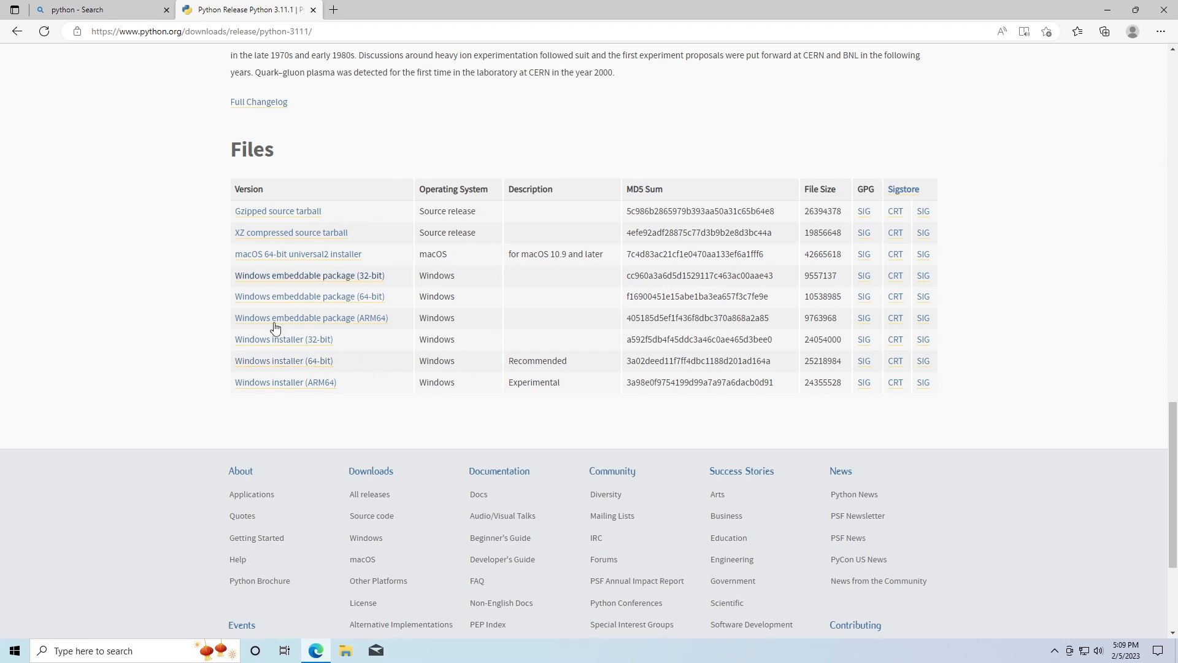
mouse_move(534, 277)
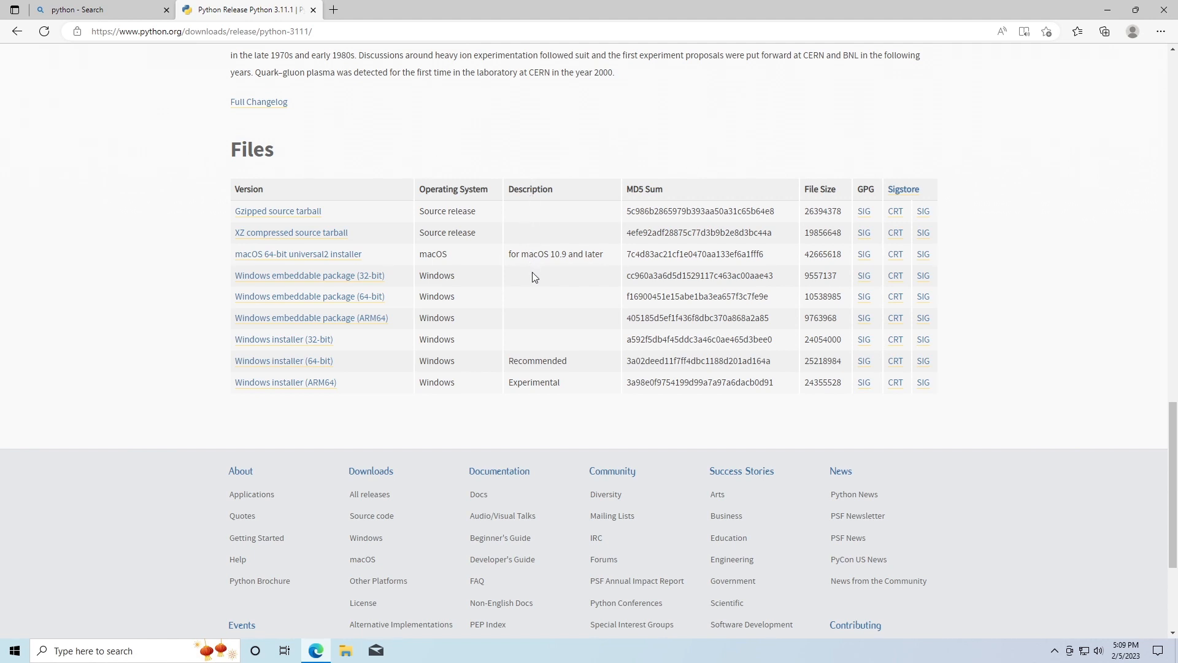
double_click(537, 361)
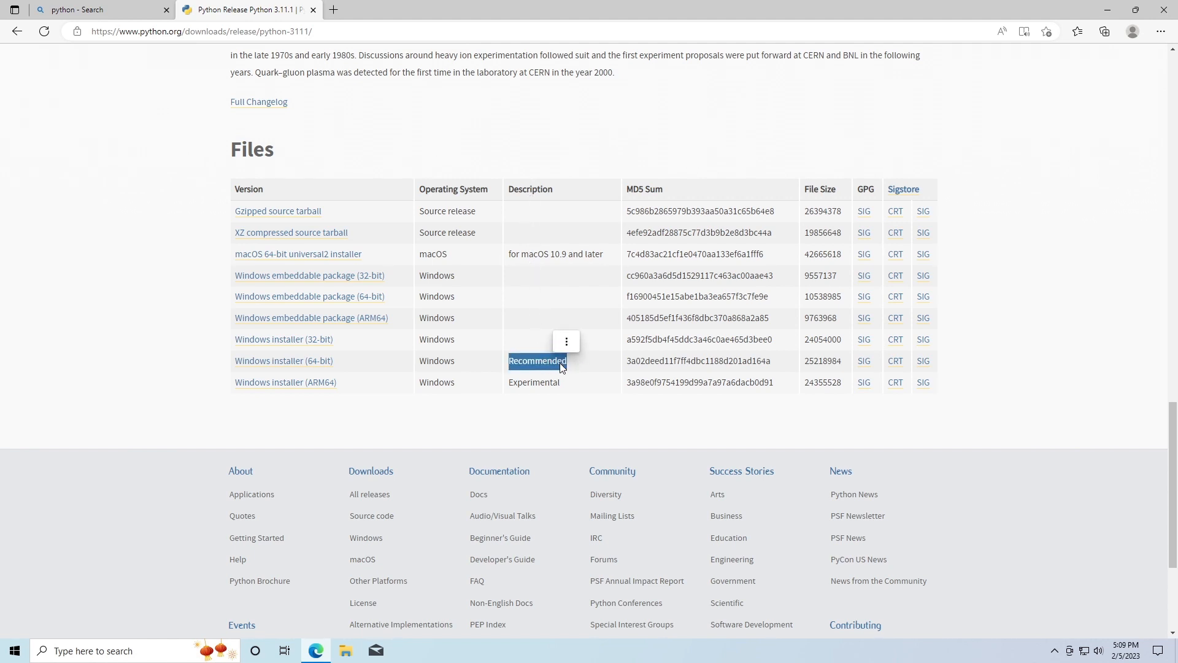
mouse_move(339, 369)
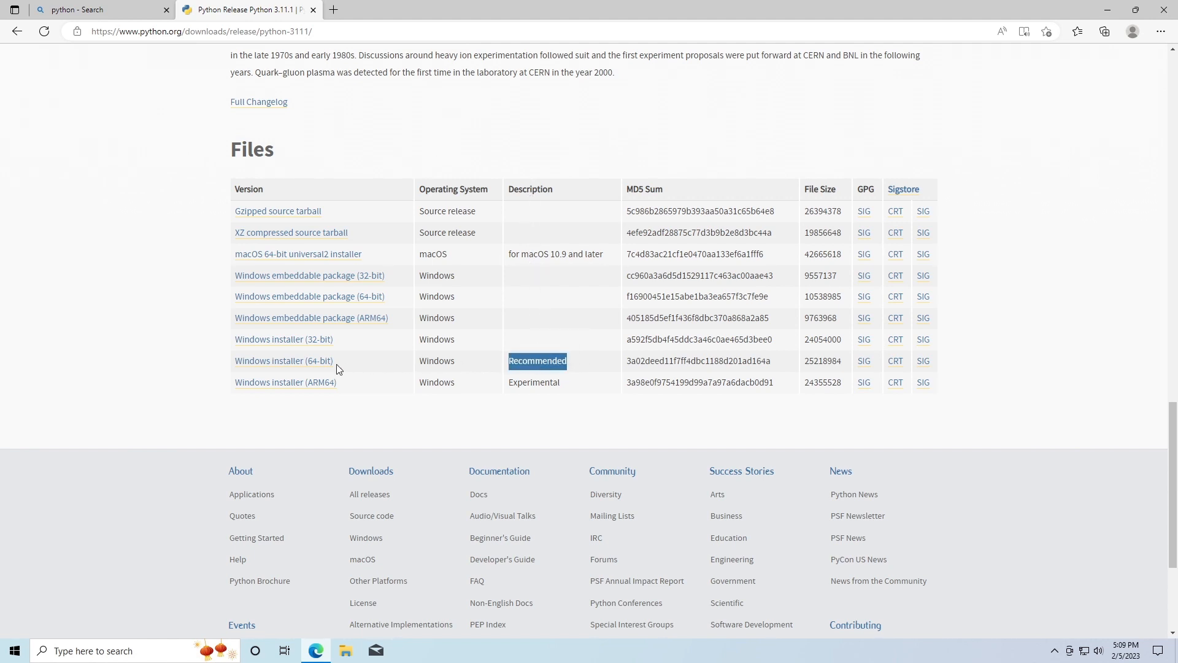
left_click(283, 361)
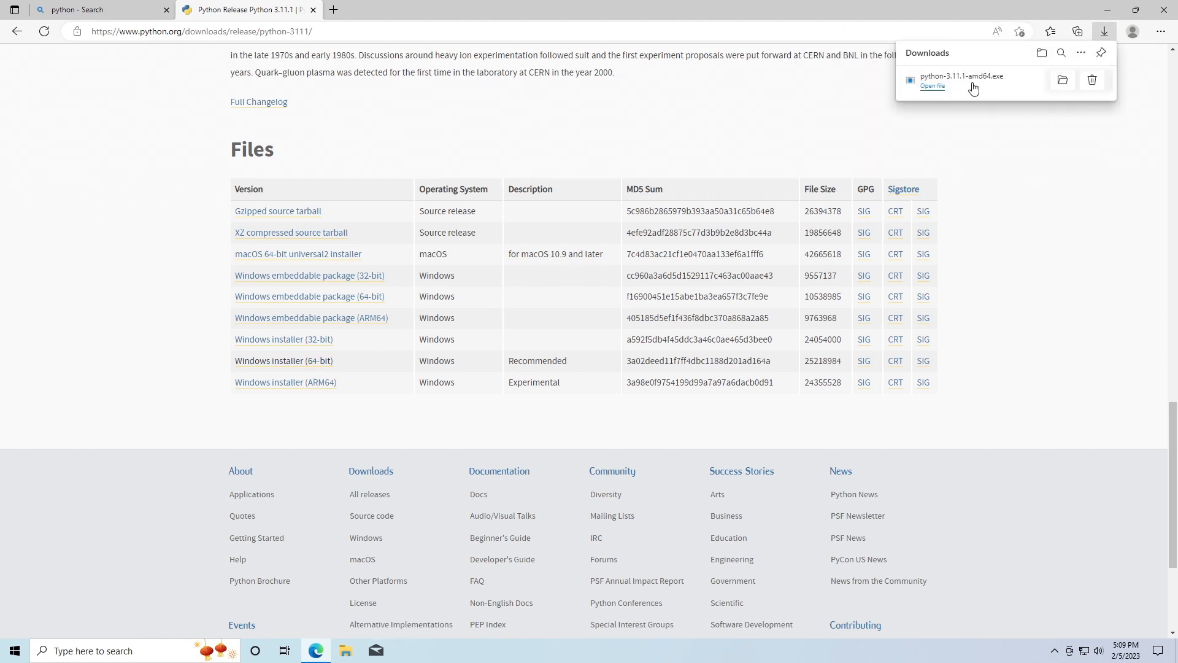
Step: Launch the installer, add python.exe to PATH, install with default settings and approve the UAC prompt
left_click(933, 86)
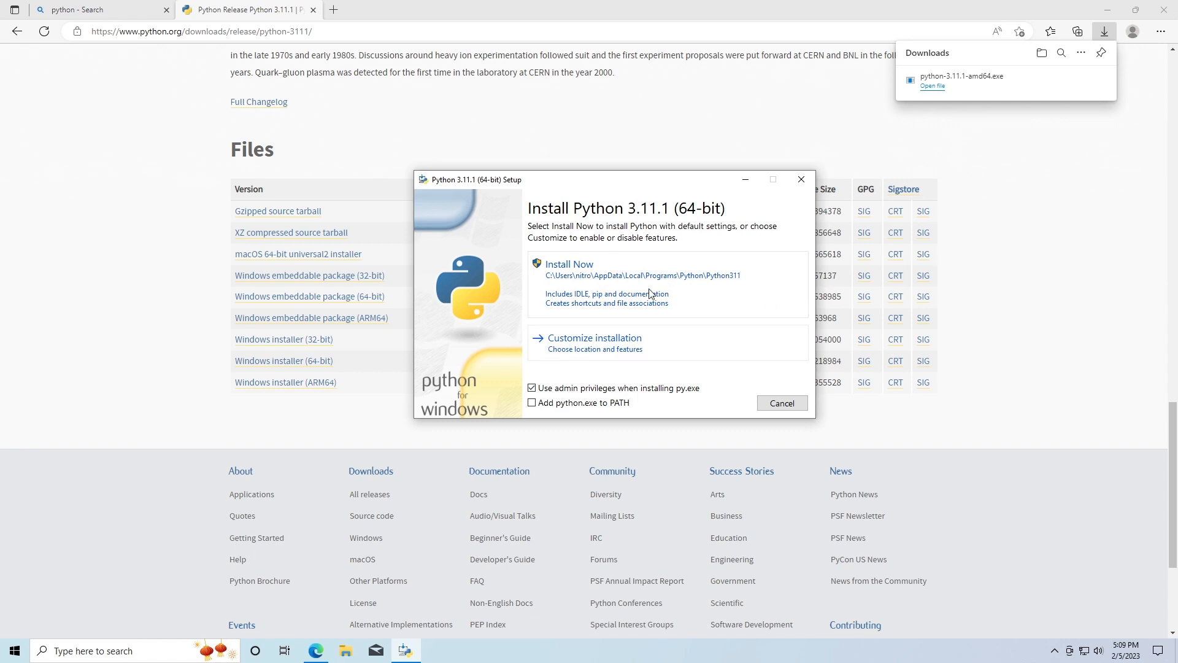
left_click(532, 403)
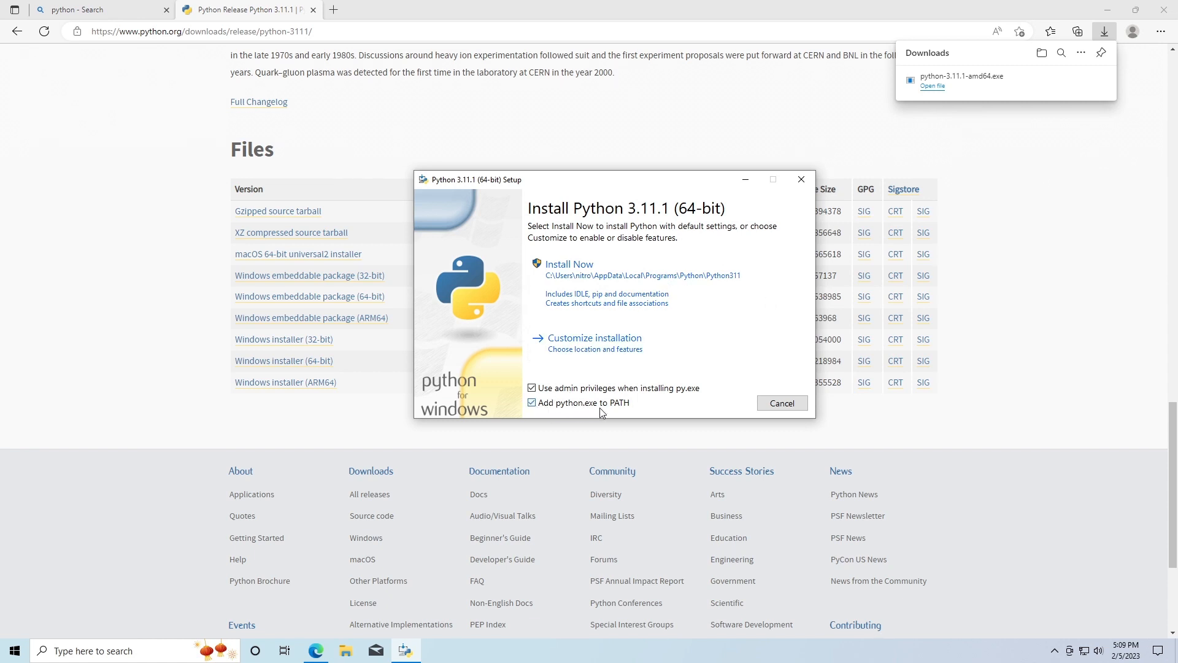
mouse_move(613, 414)
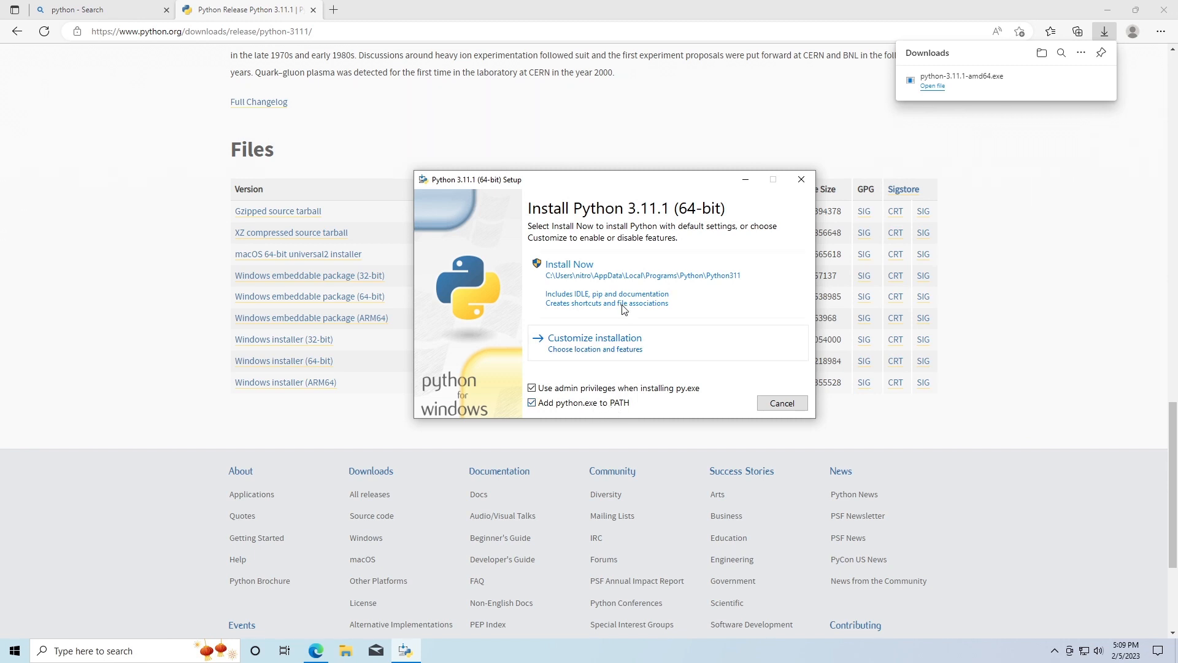
left_click(568, 264)
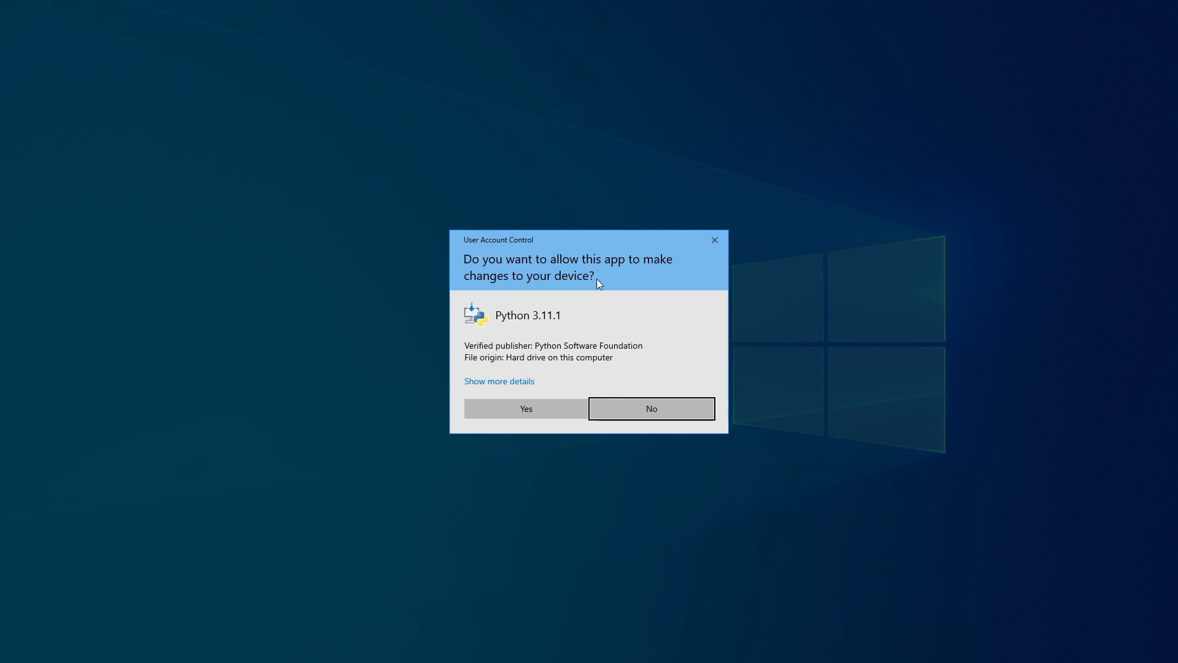
mouse_move(515, 254)
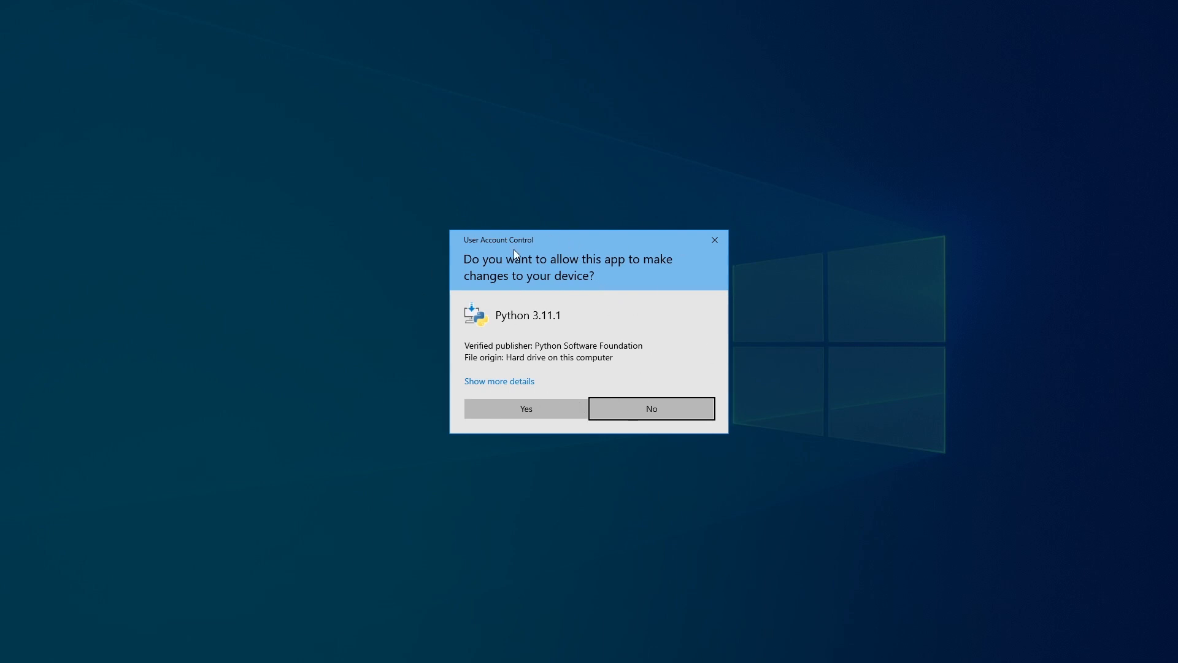
left_click(525, 407)
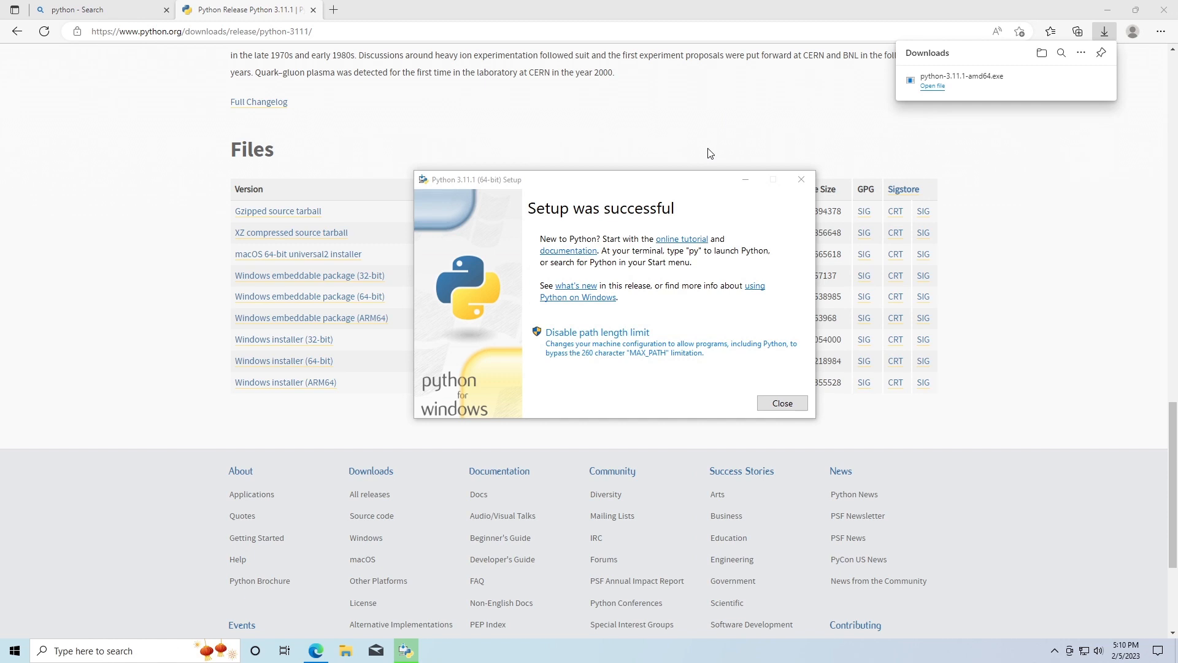
mouse_move(666, 179)
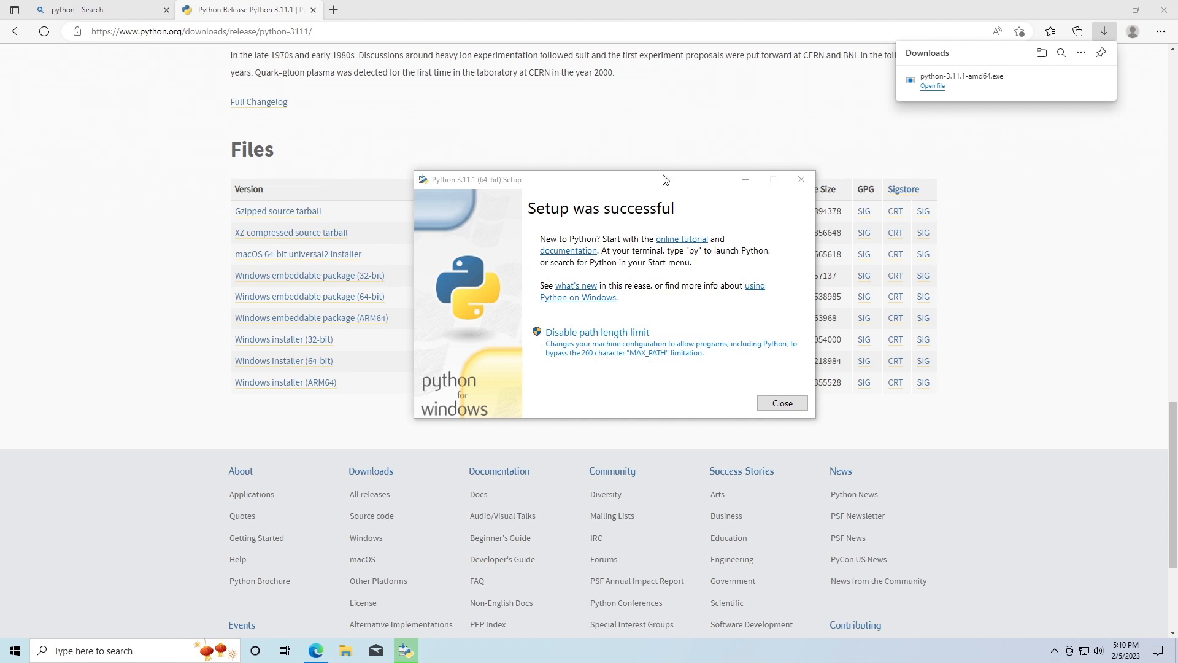
mouse_move(587, 222)
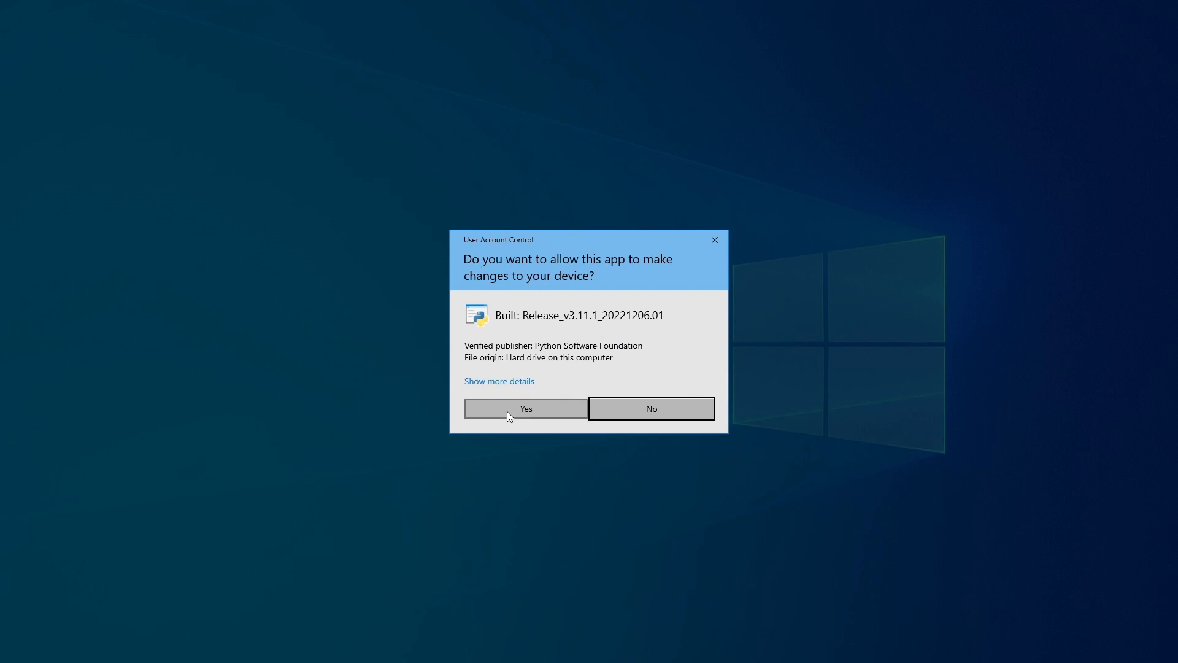
Step: Disable the path length limit with UAC approval and close the finished setup
left_click(525, 407)
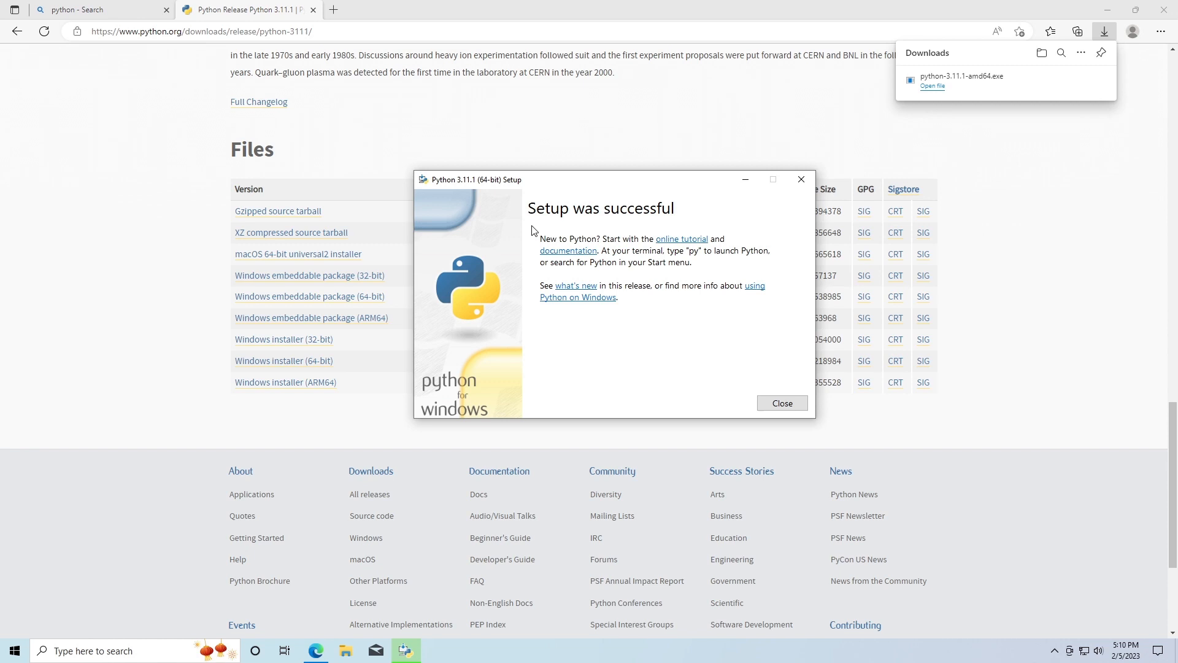
mouse_move(582, 309)
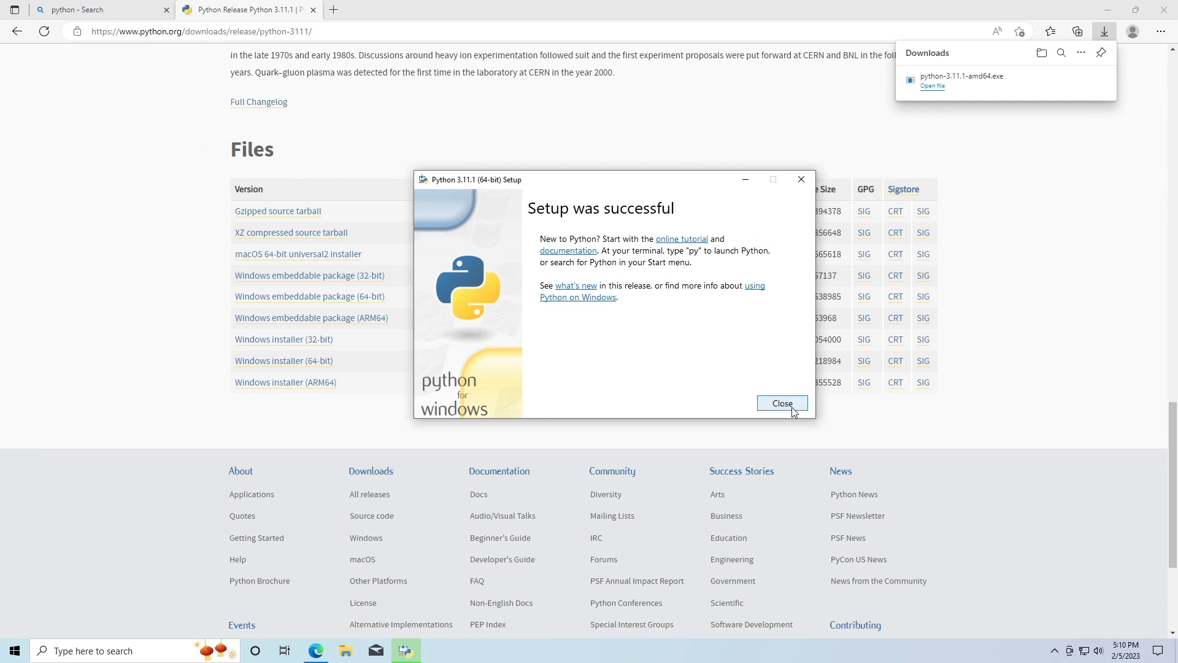
left_click(782, 404)
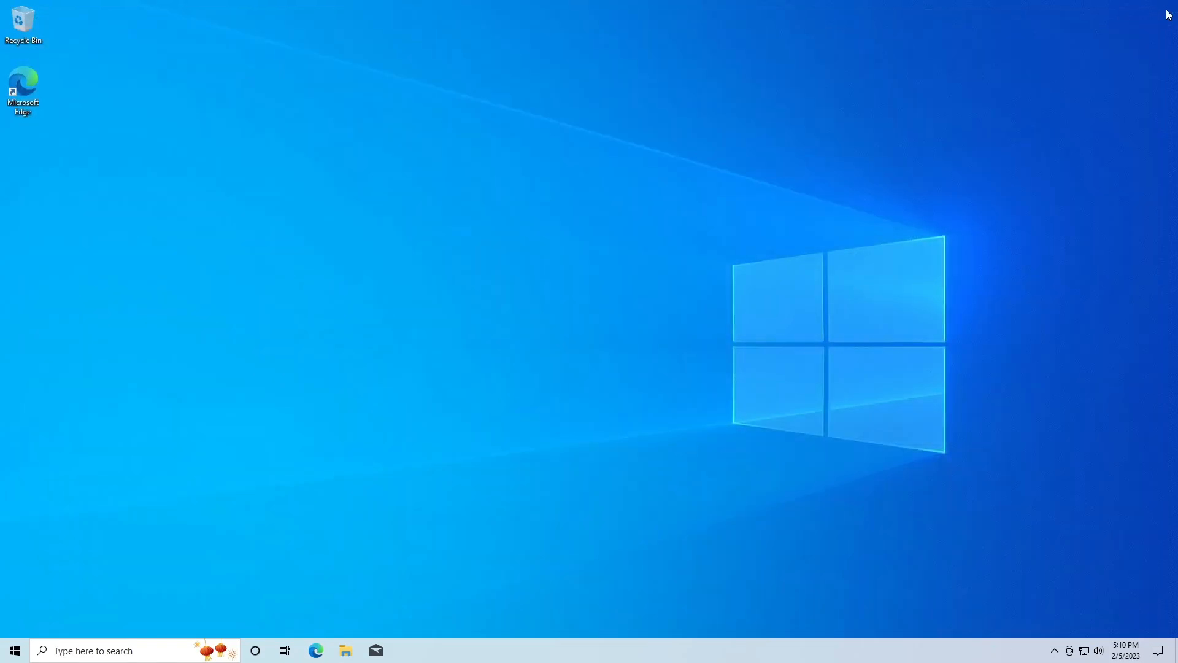
Step: Launch IDLE from the Start menu and run 'import pygame' in the shell
left_click(11, 651)
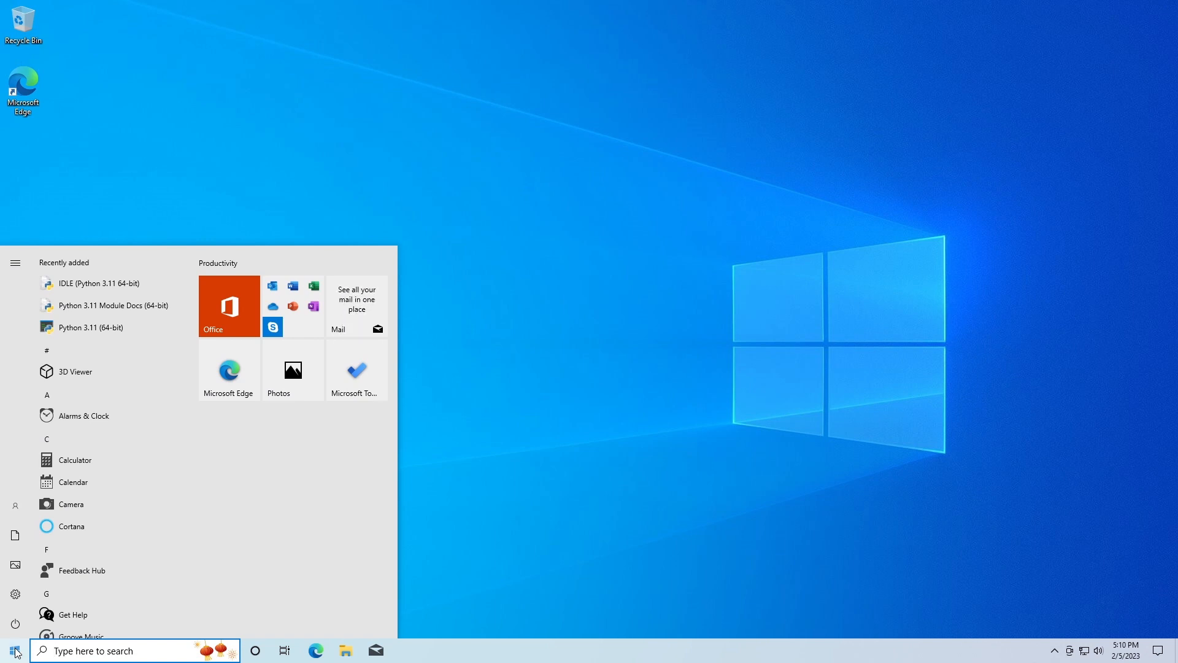
type("idle")
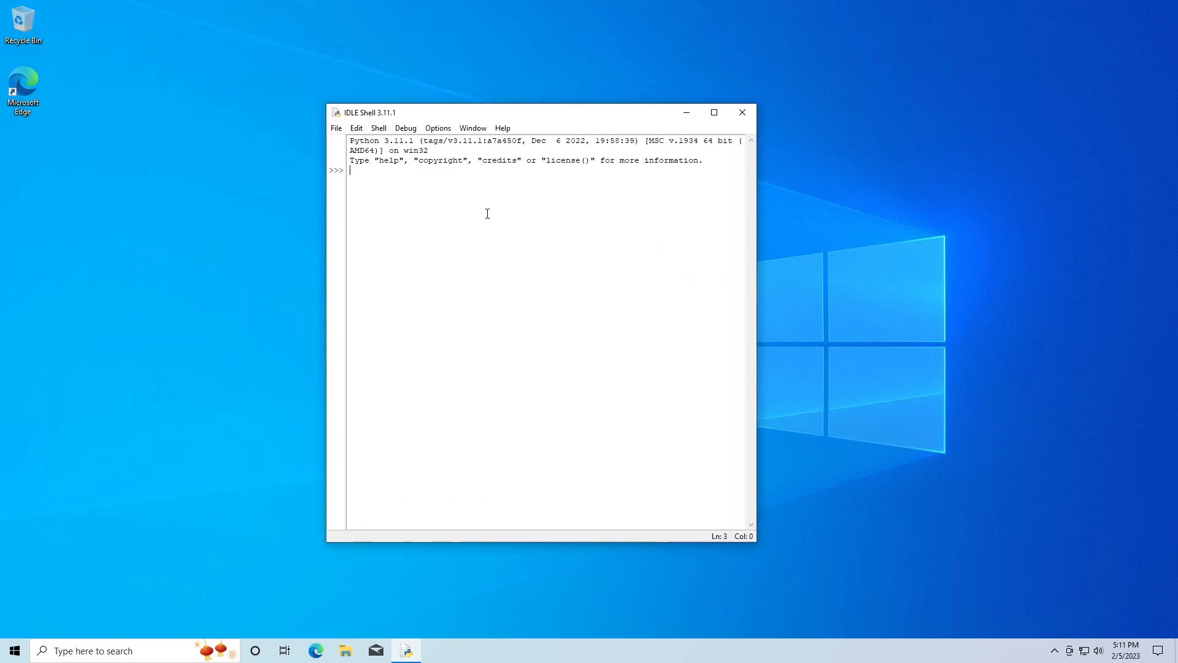
mouse_move(407, 321)
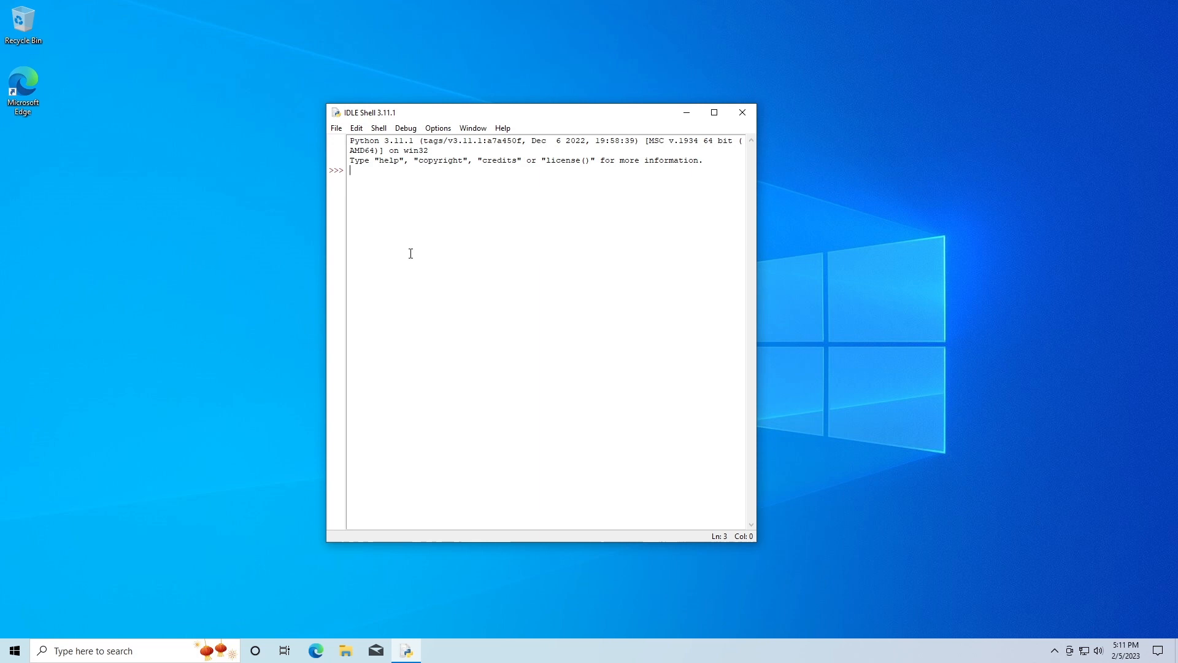
mouse_move(428, 247)
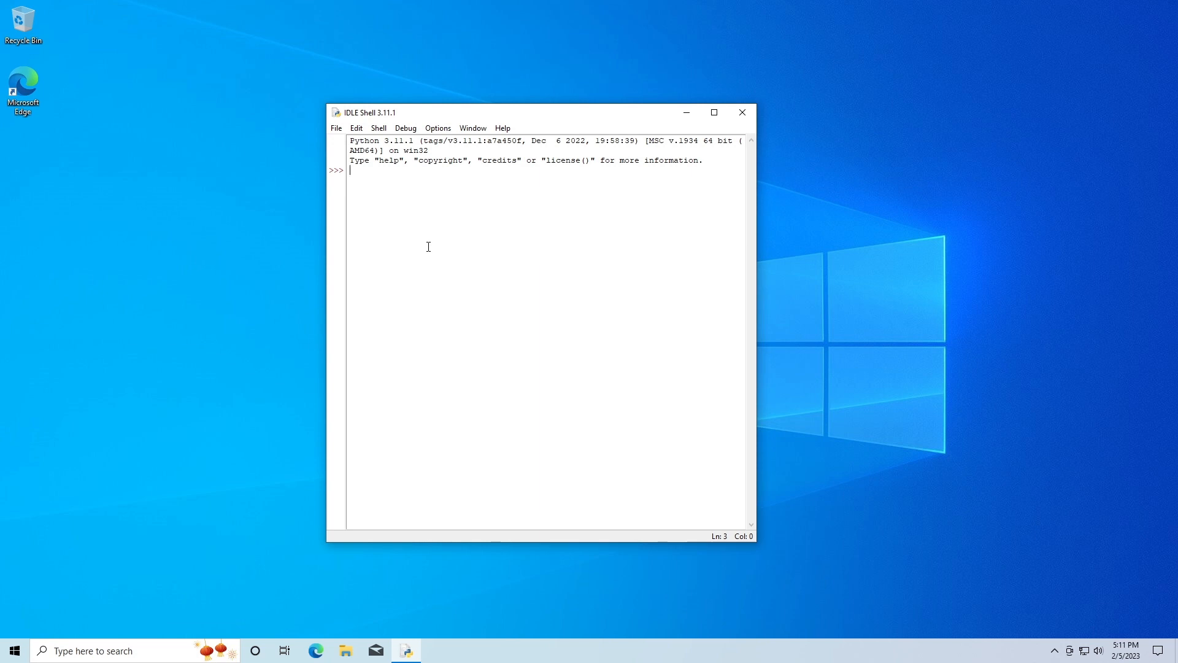
type("import p")
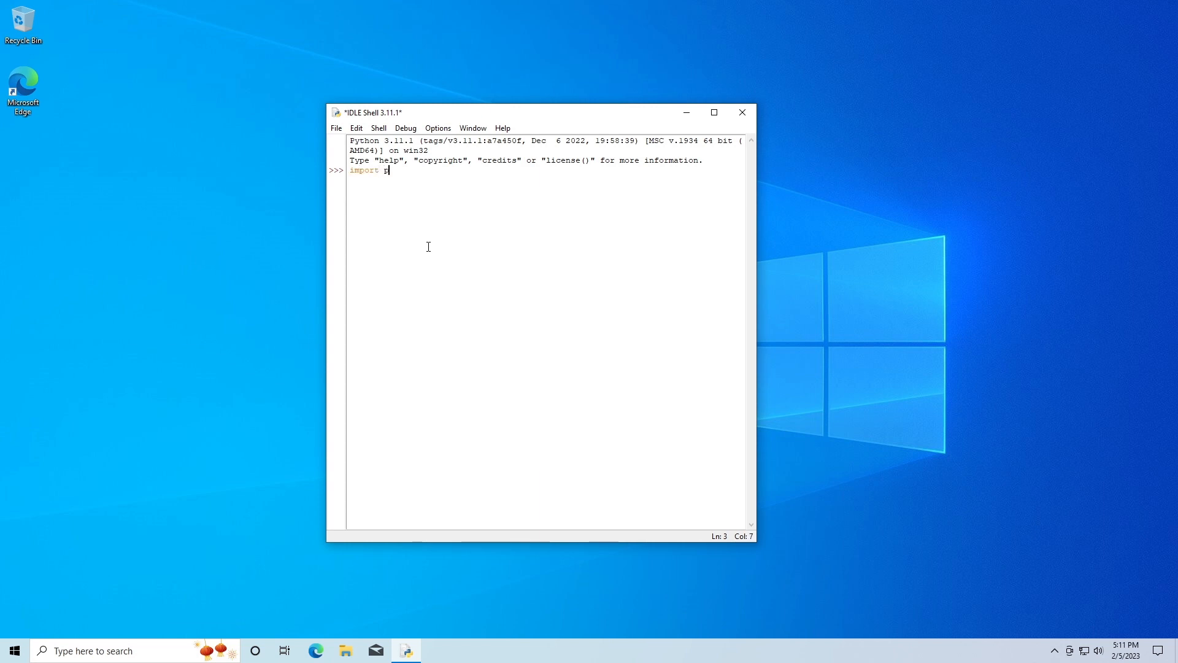
type("yga,")
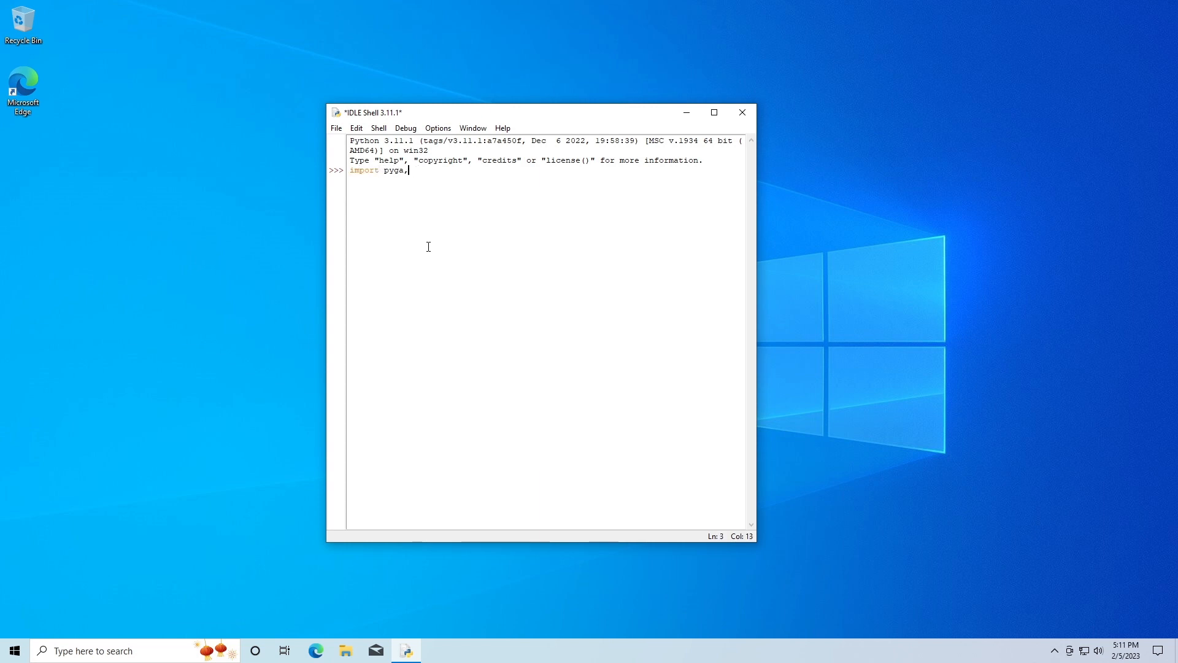
type("me")
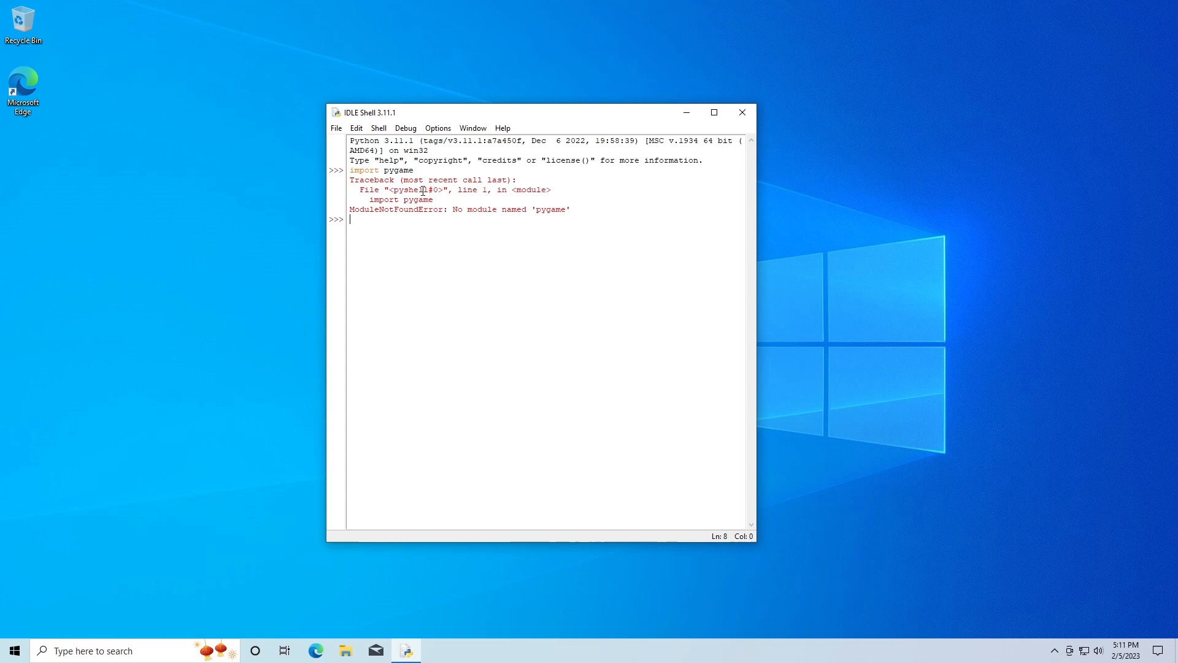
Step: Highlight the ModuleNotFoundError and the missing module name pygame, then clear the selection
double_click(387, 210)
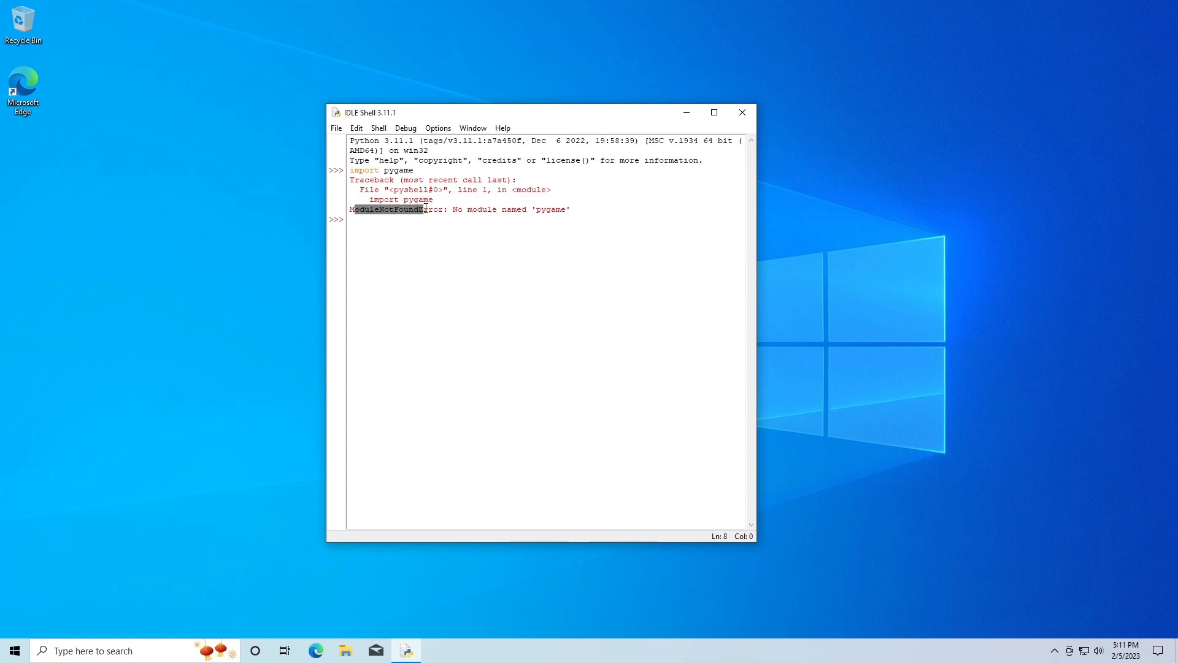
double_click(550, 209)
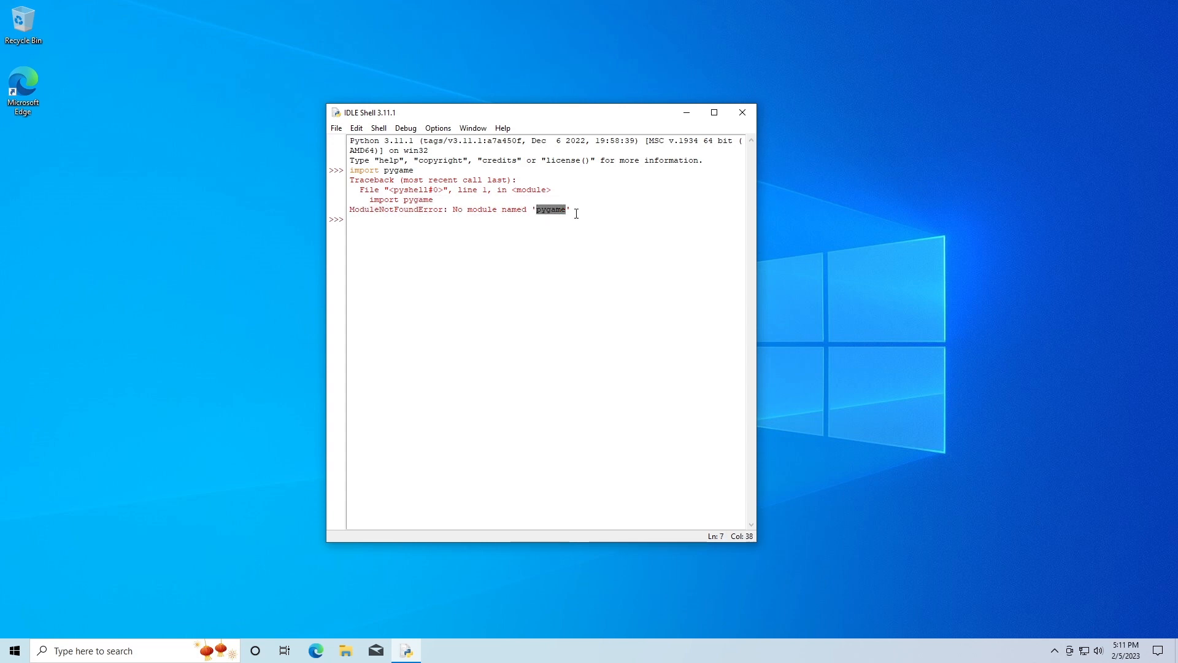
left_click(580, 220)
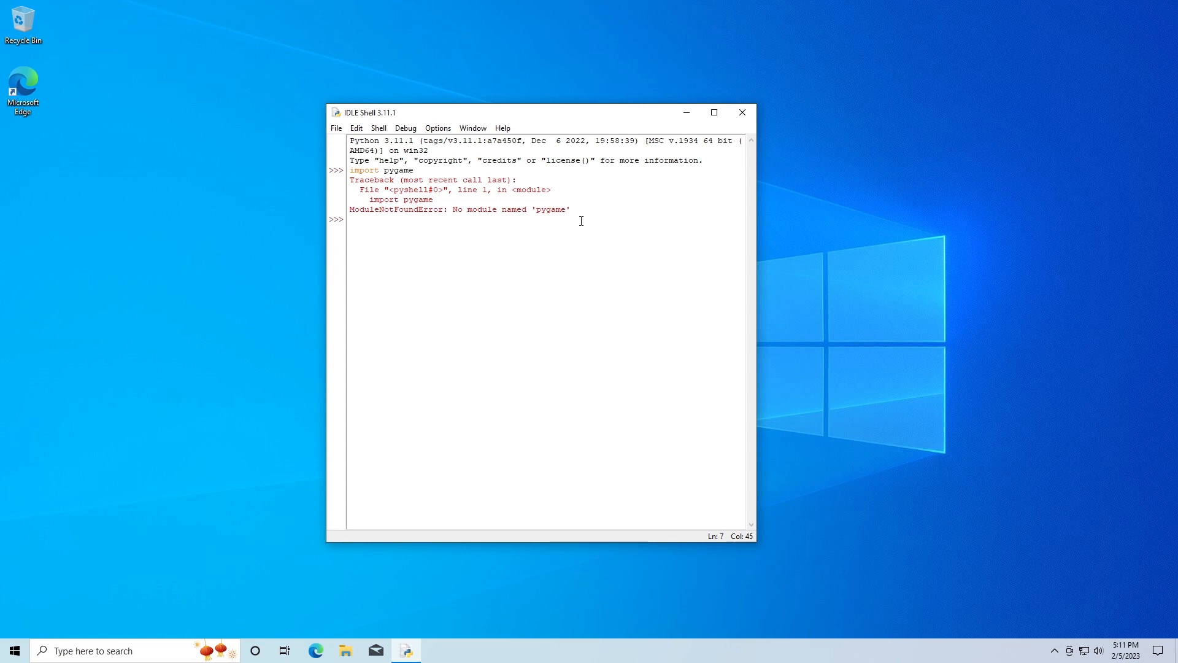
mouse_move(743, 112)
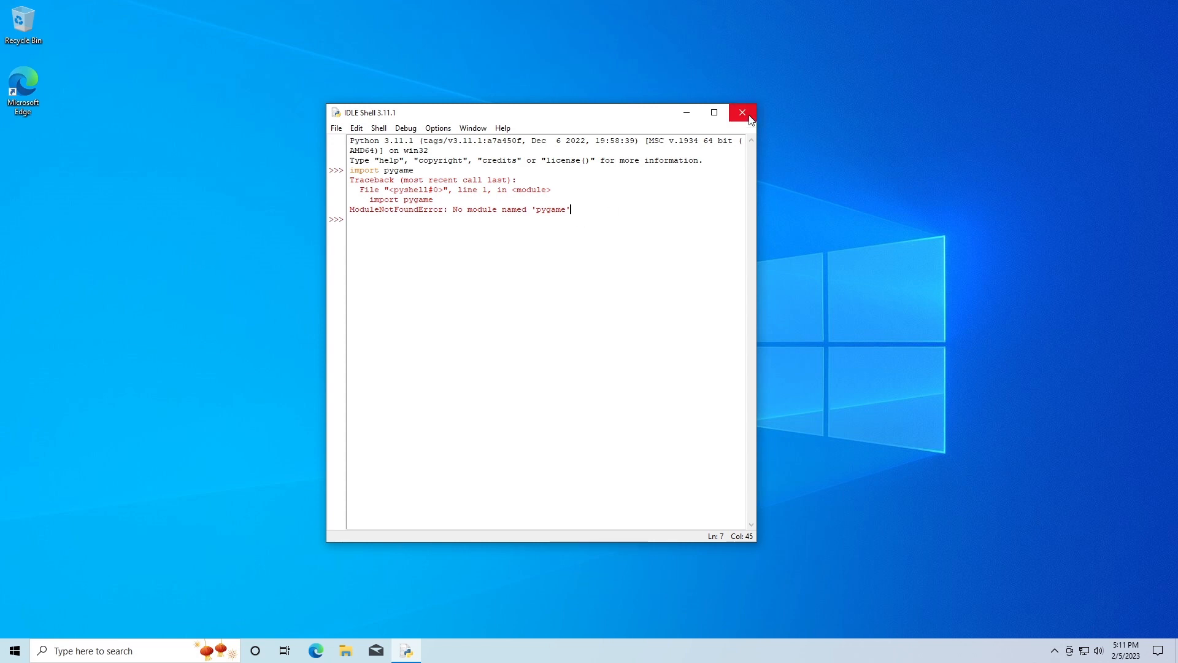
Step: Close IDLE and run Command Prompt as administrator from a Start search for 'cmd'
left_click(742, 111)
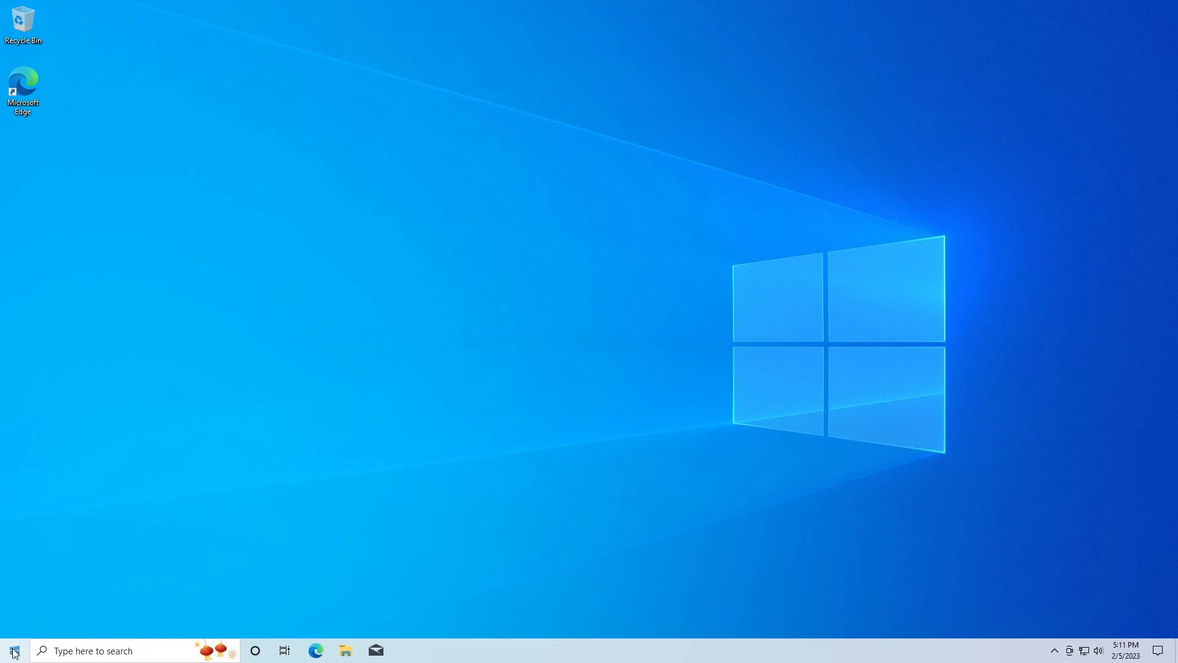
left_click(12, 650)
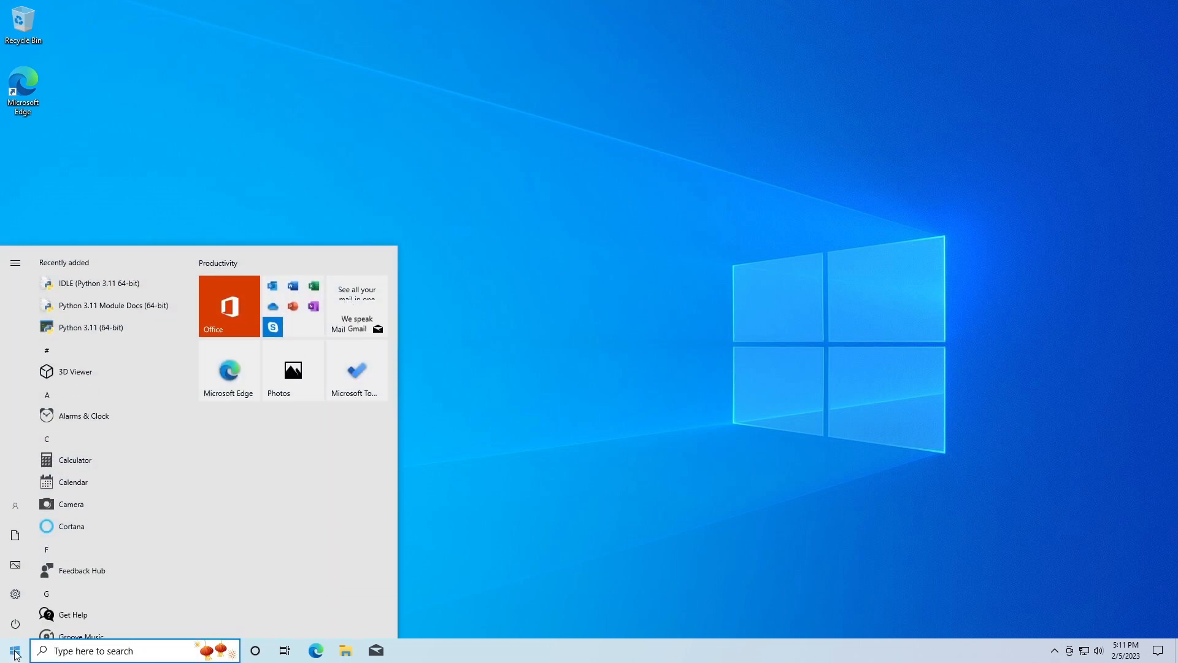
type("cmd")
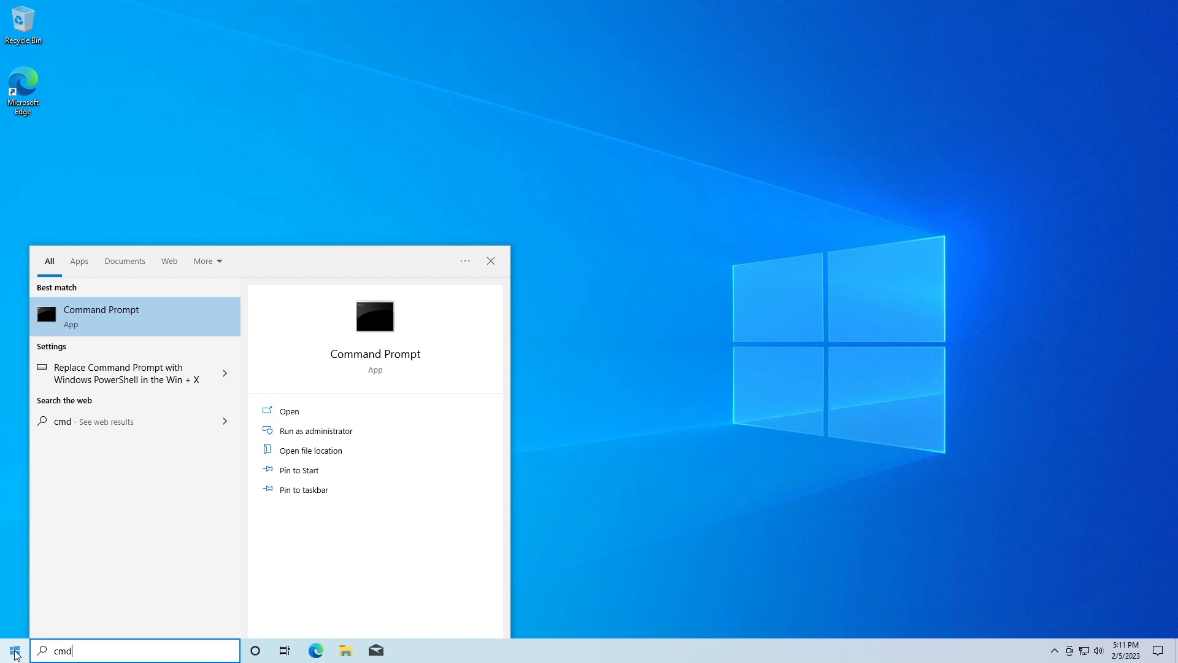
mouse_move(137, 324)
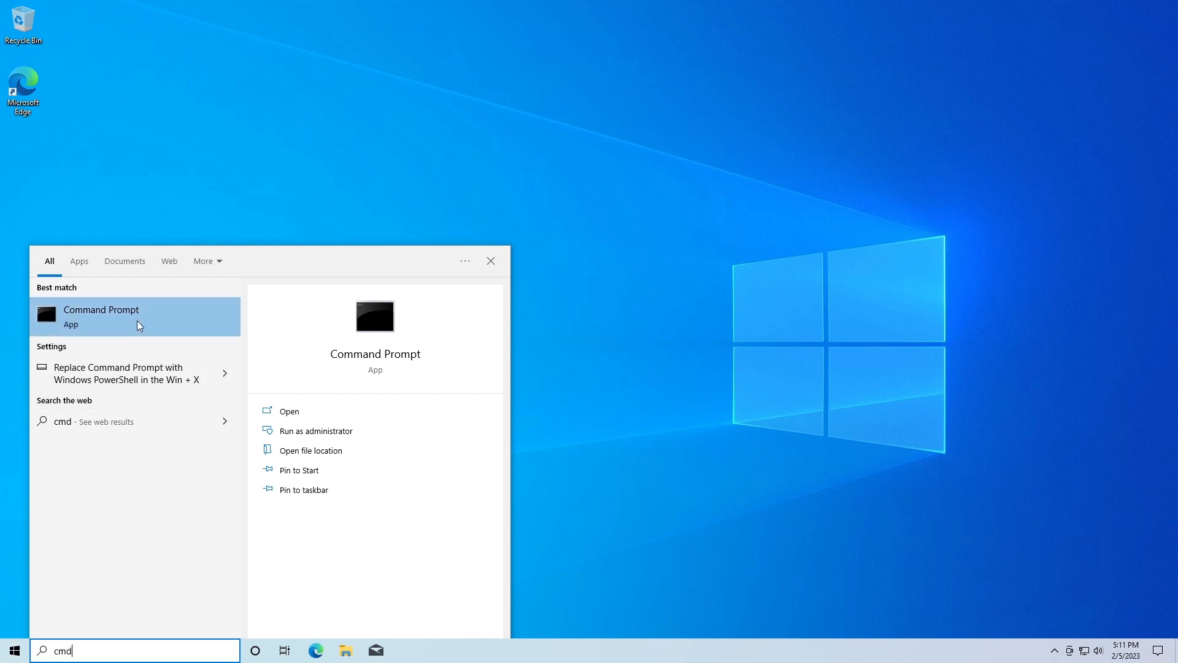
mouse_move(314, 431)
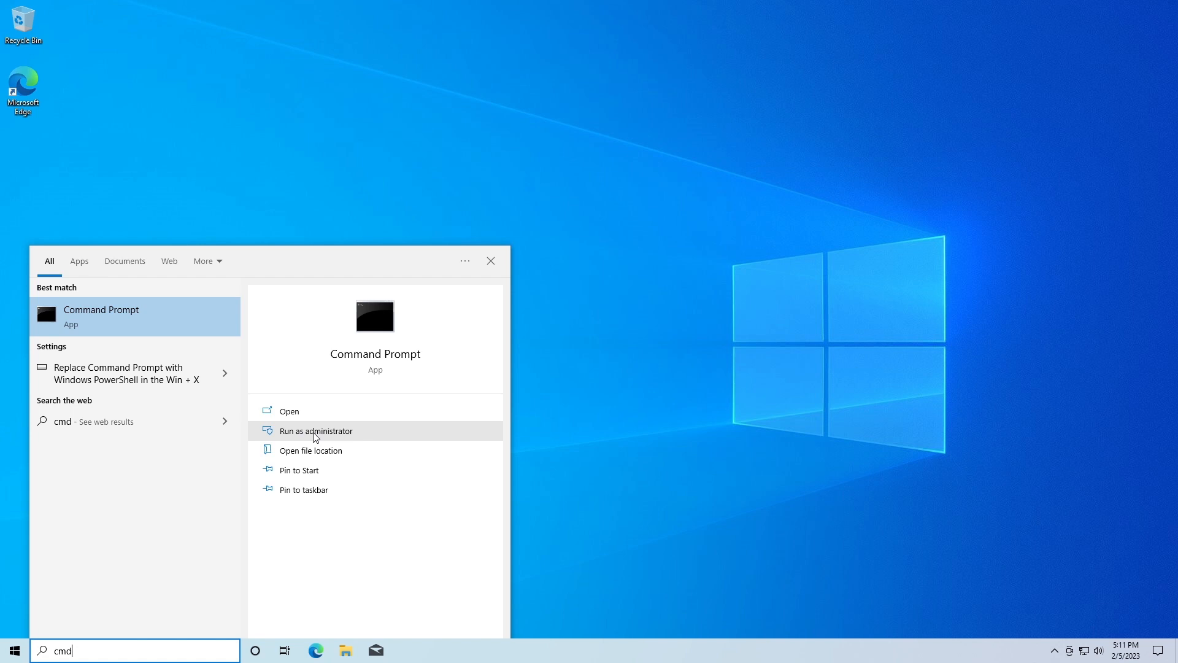
right_click(101, 315)
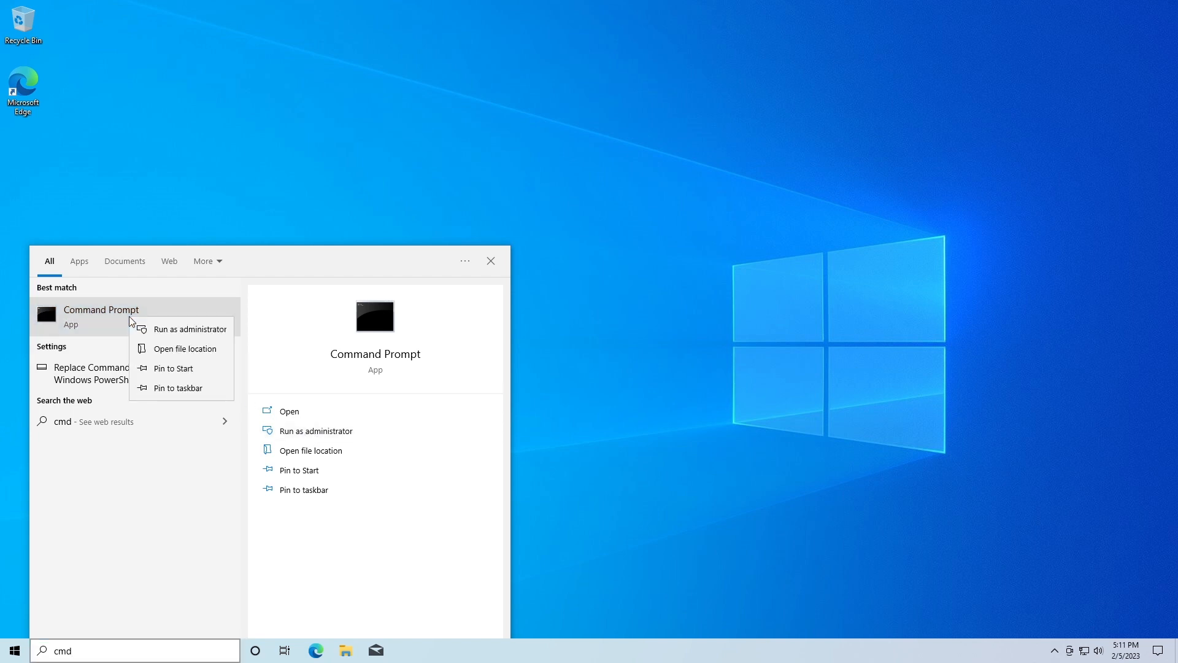
mouse_move(184, 329)
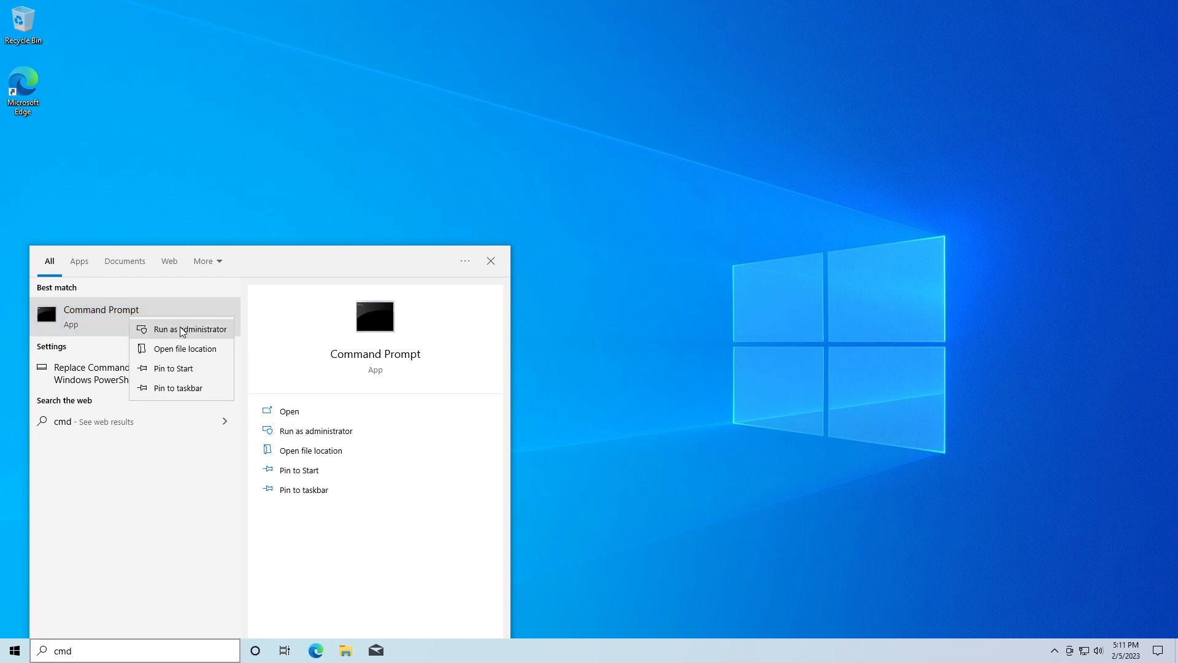
mouse_move(315, 431)
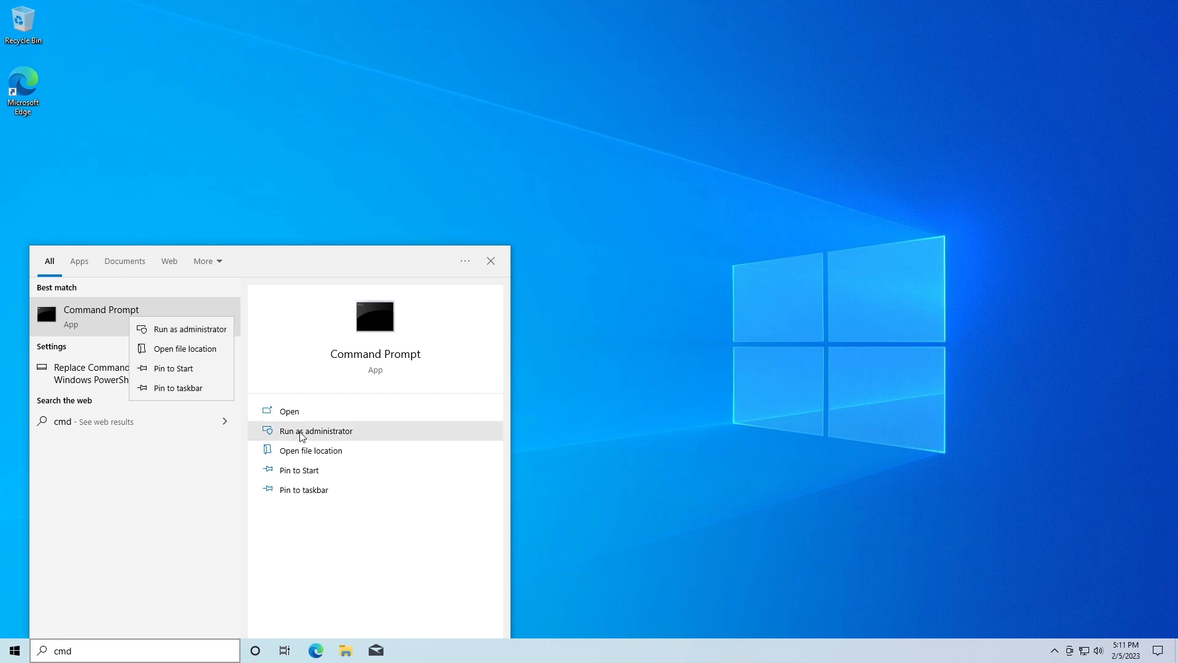
left_click(315, 431)
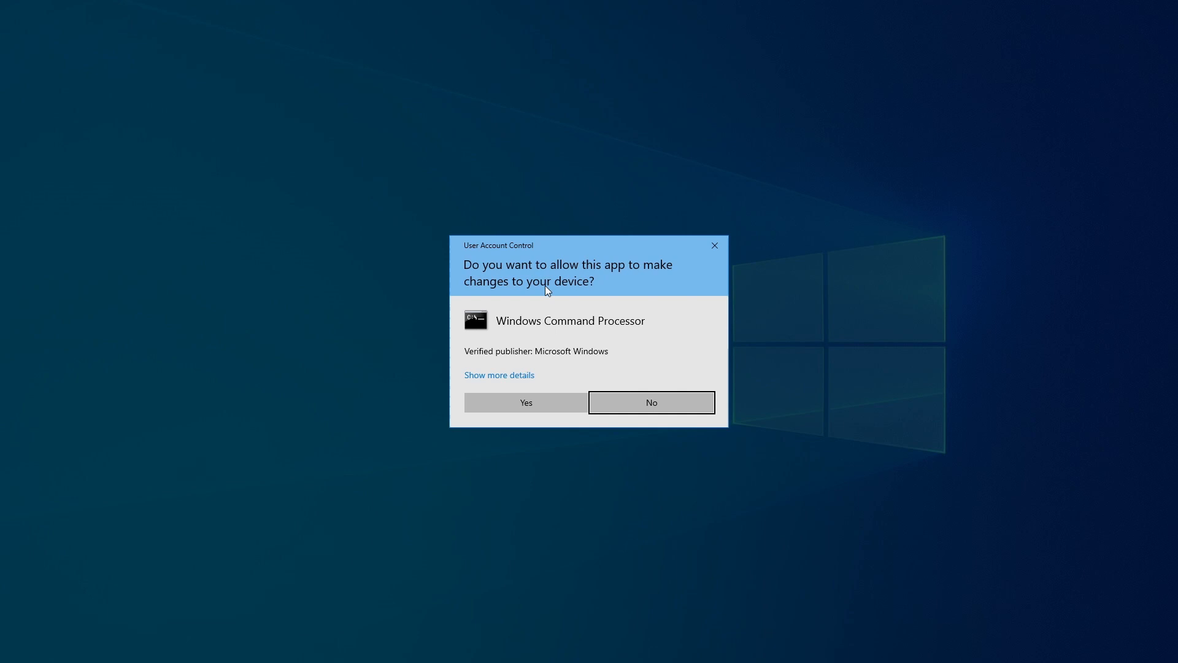
Step: Approve the admin prompt and enter 'py -m pip install pygame' at the Command Prompt
left_click(524, 402)
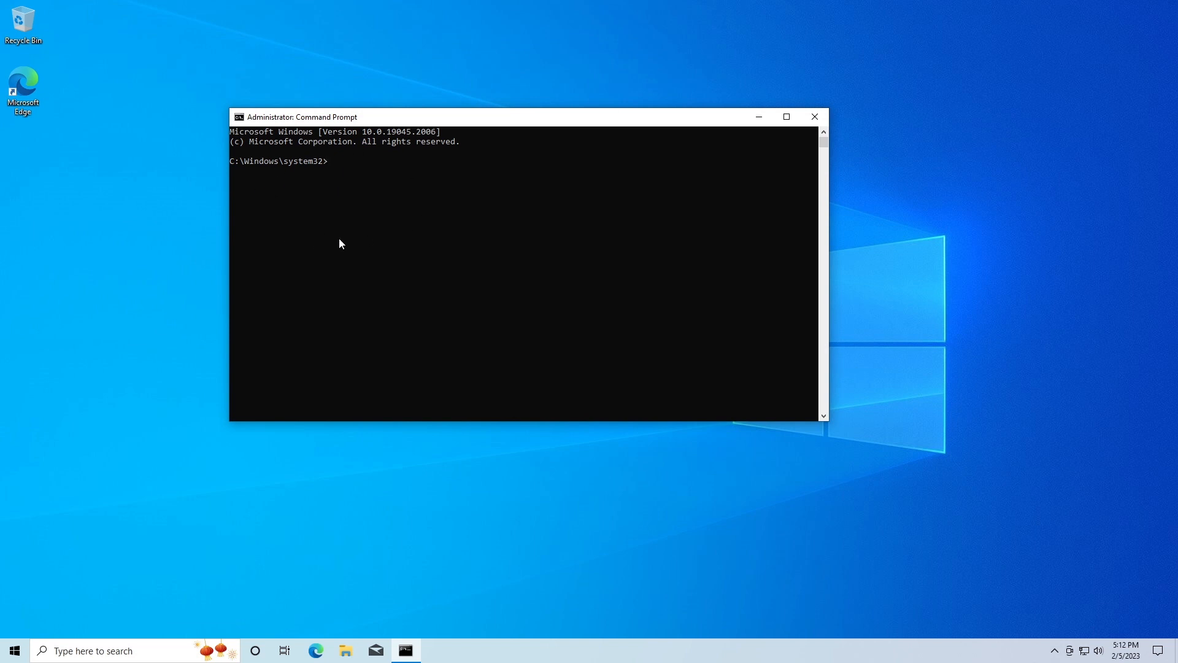
mouse_move(387, 182)
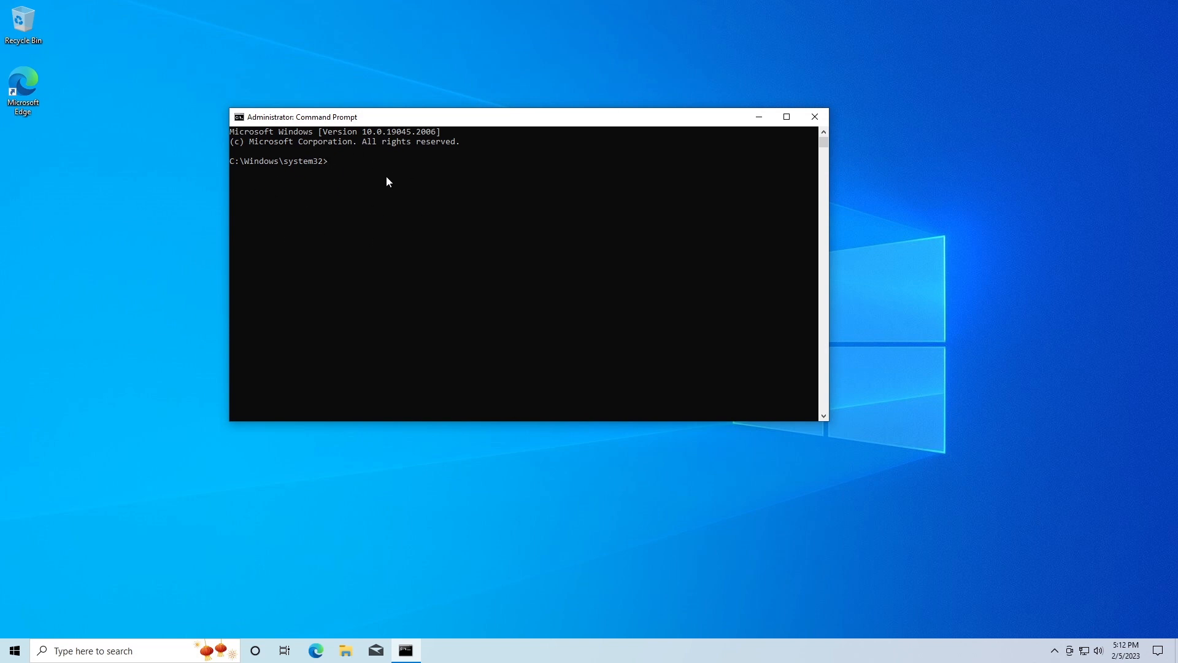
mouse_move(371, 205)
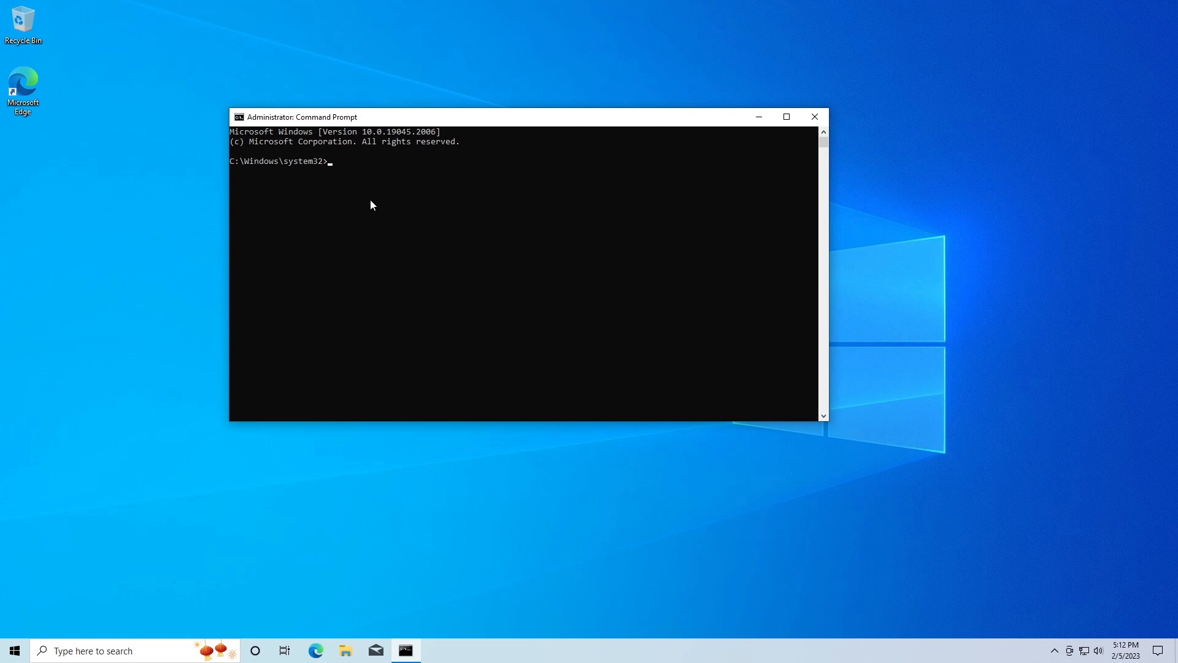
type("py")
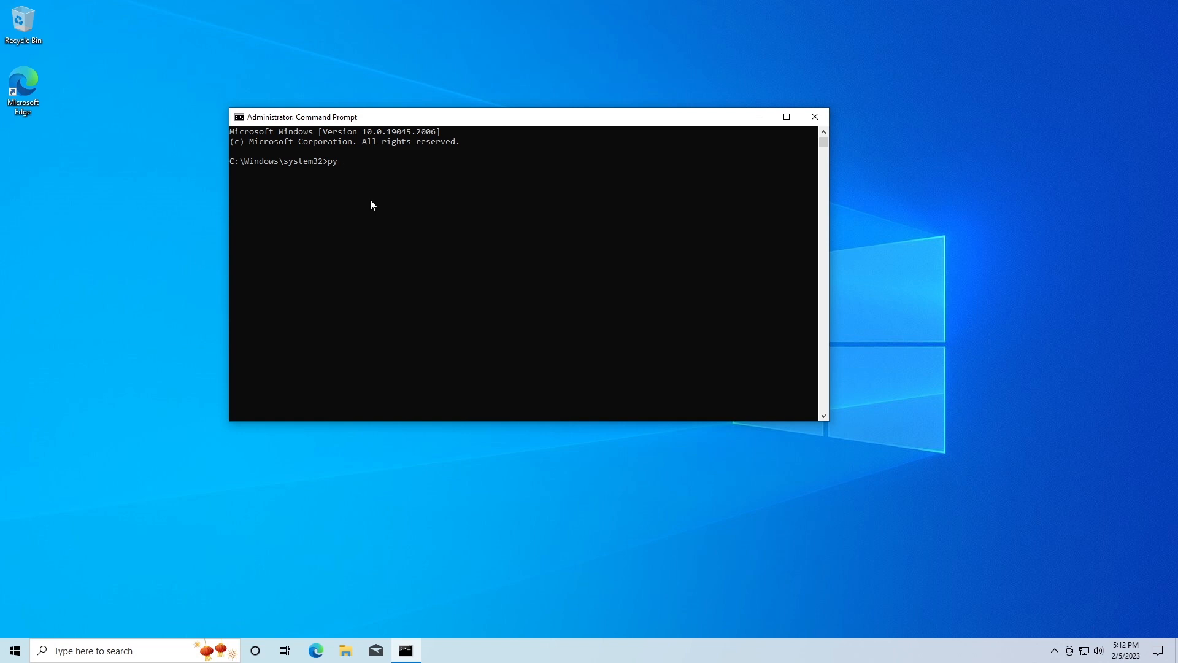
type("-m")
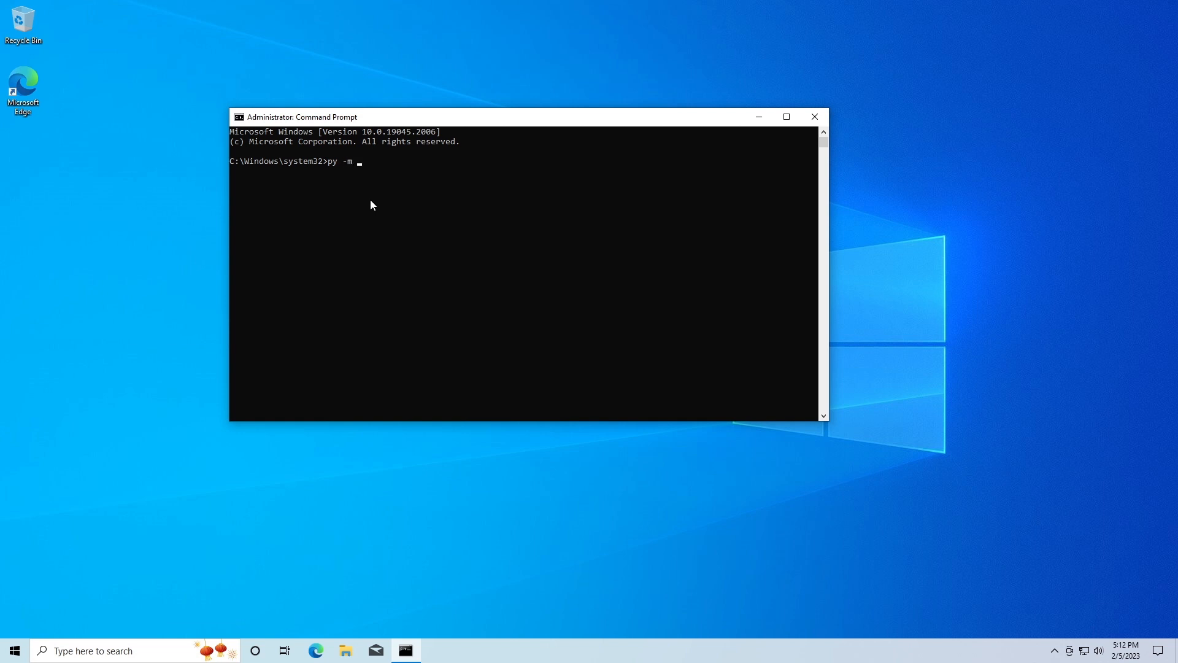
type("pip")
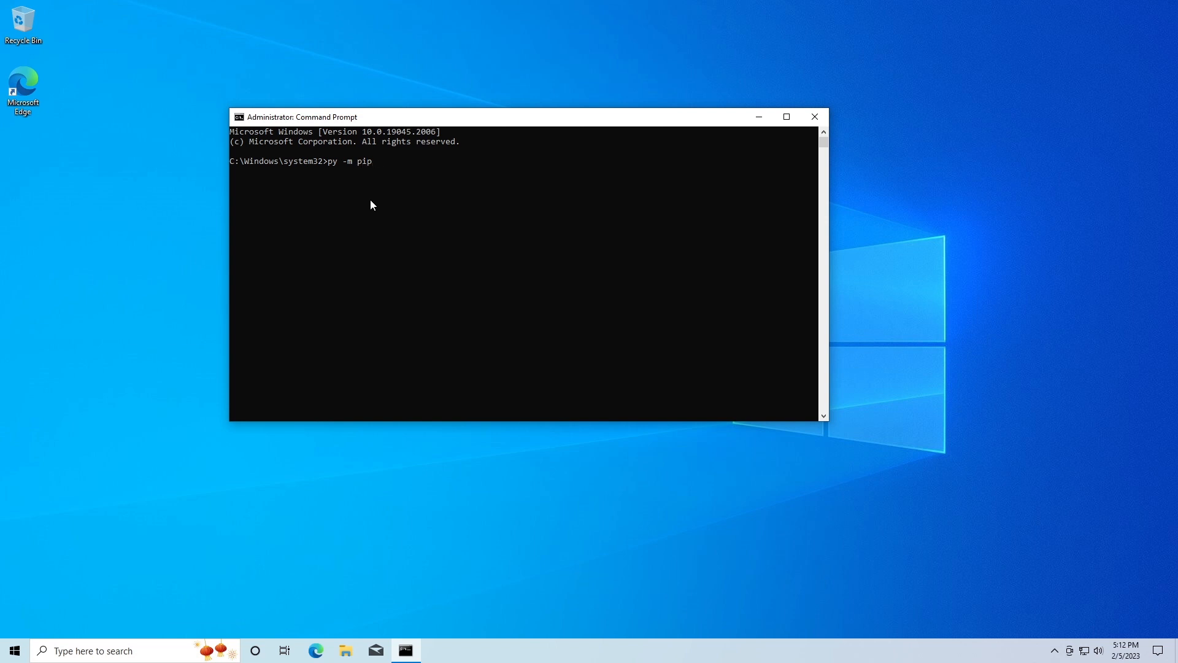
type("in")
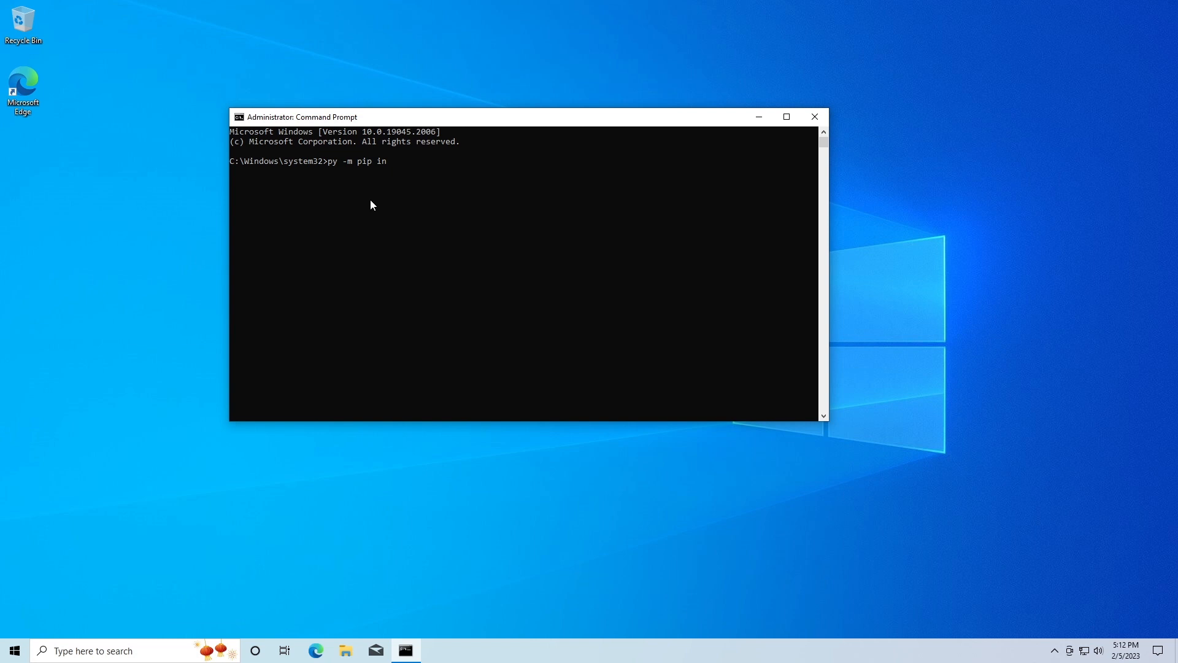
type("stall")
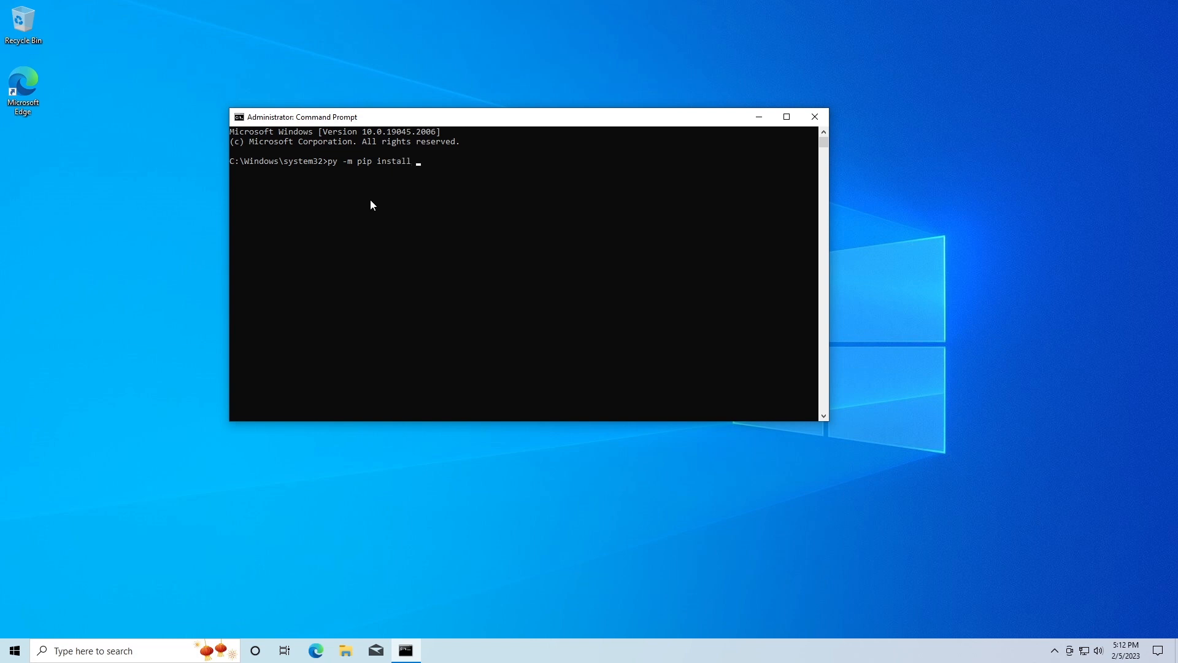
type("pyga")
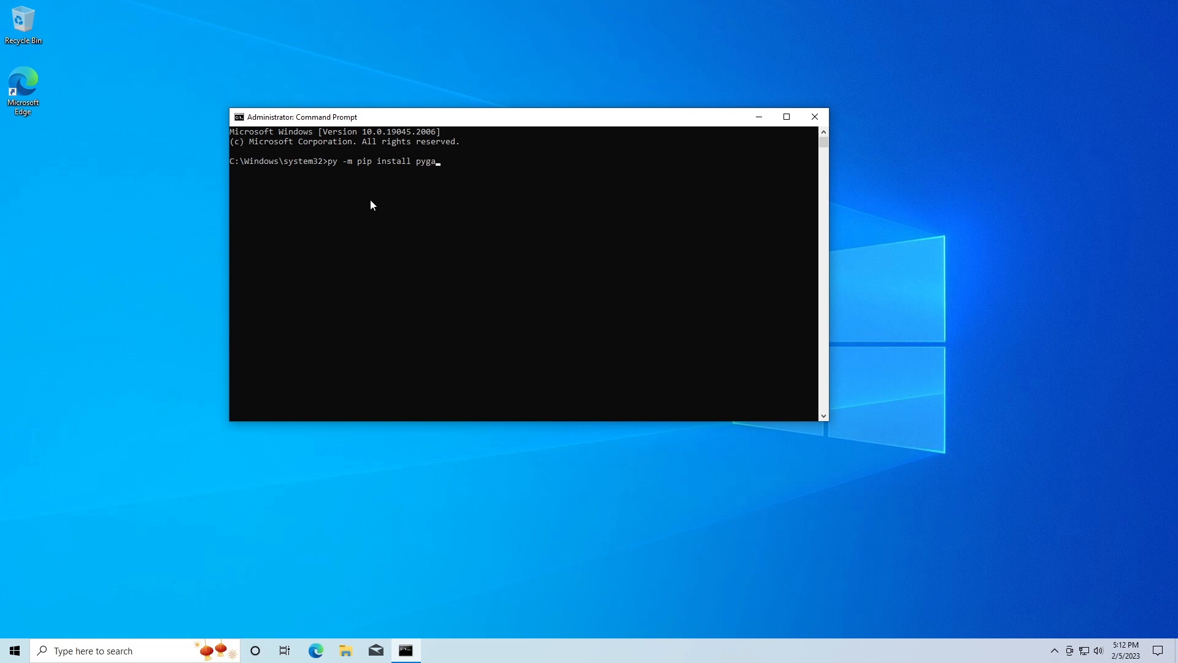
type("me")
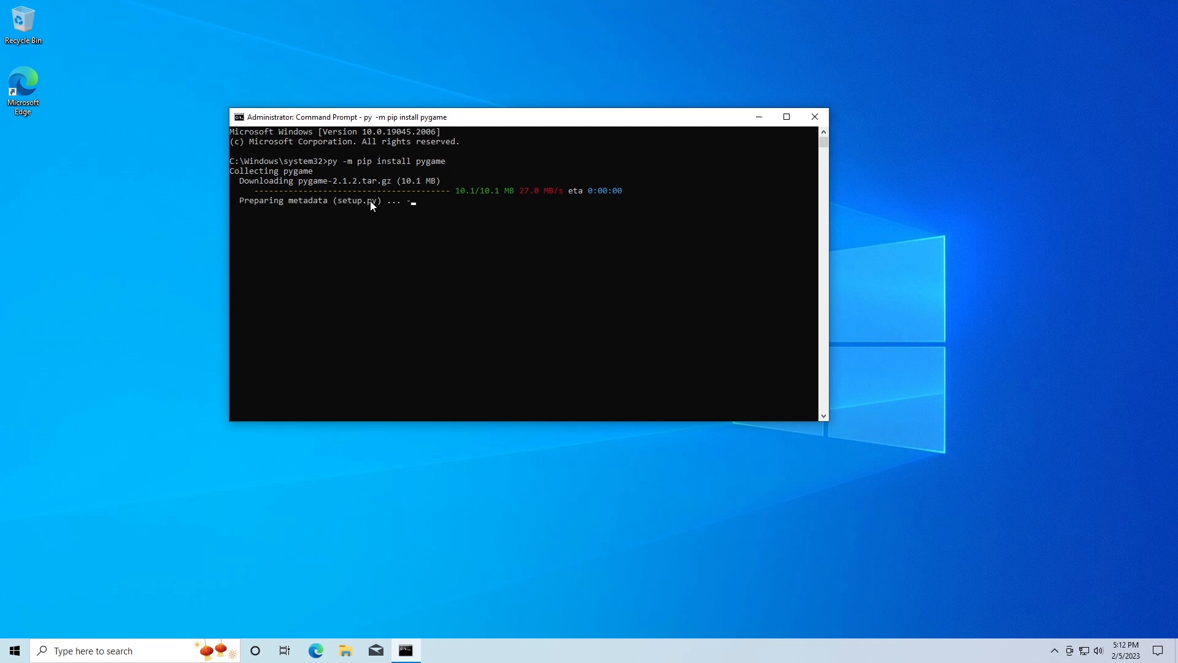
mouse_move(378, 235)
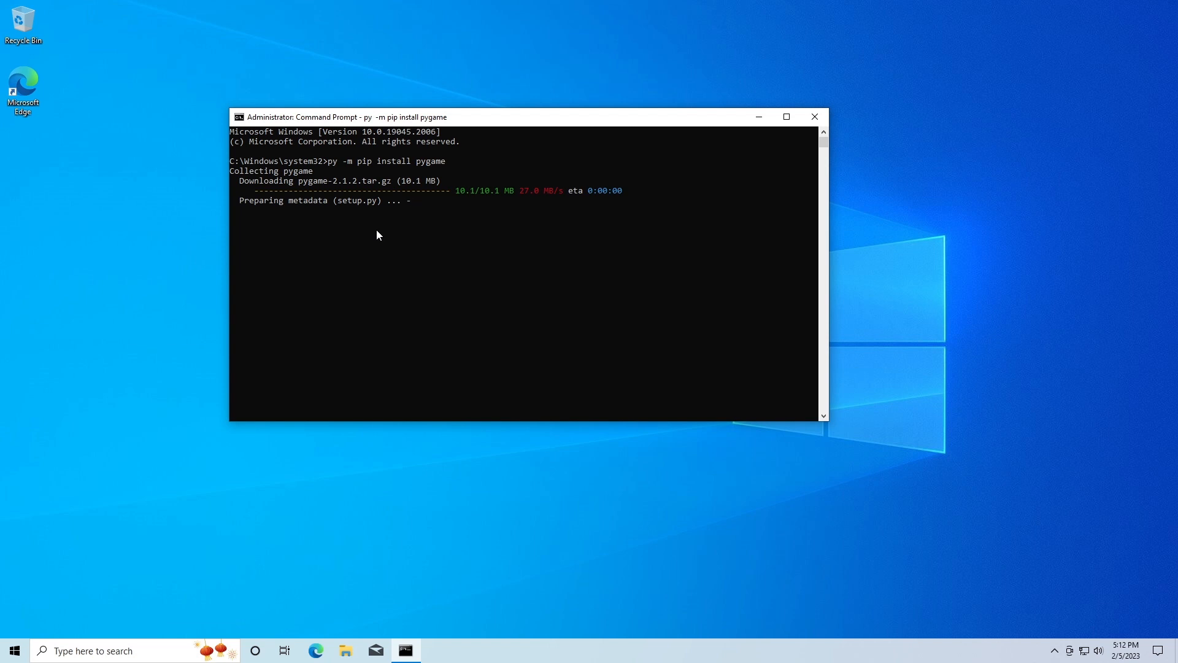
mouse_move(355, 188)
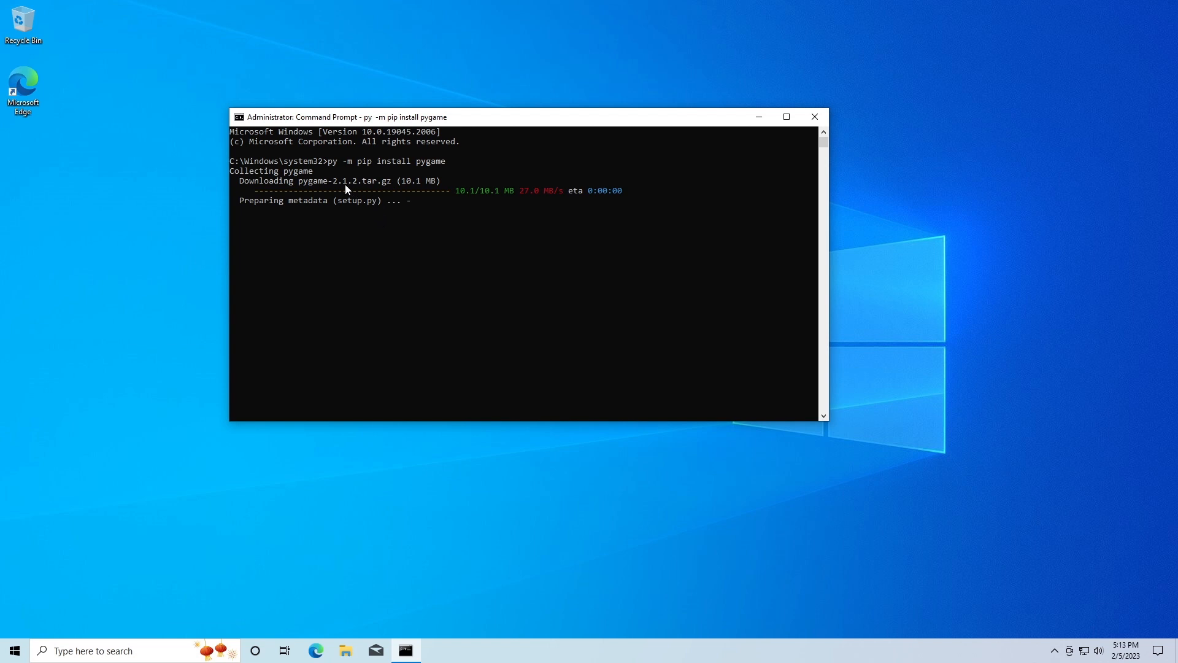
mouse_move(368, 254)
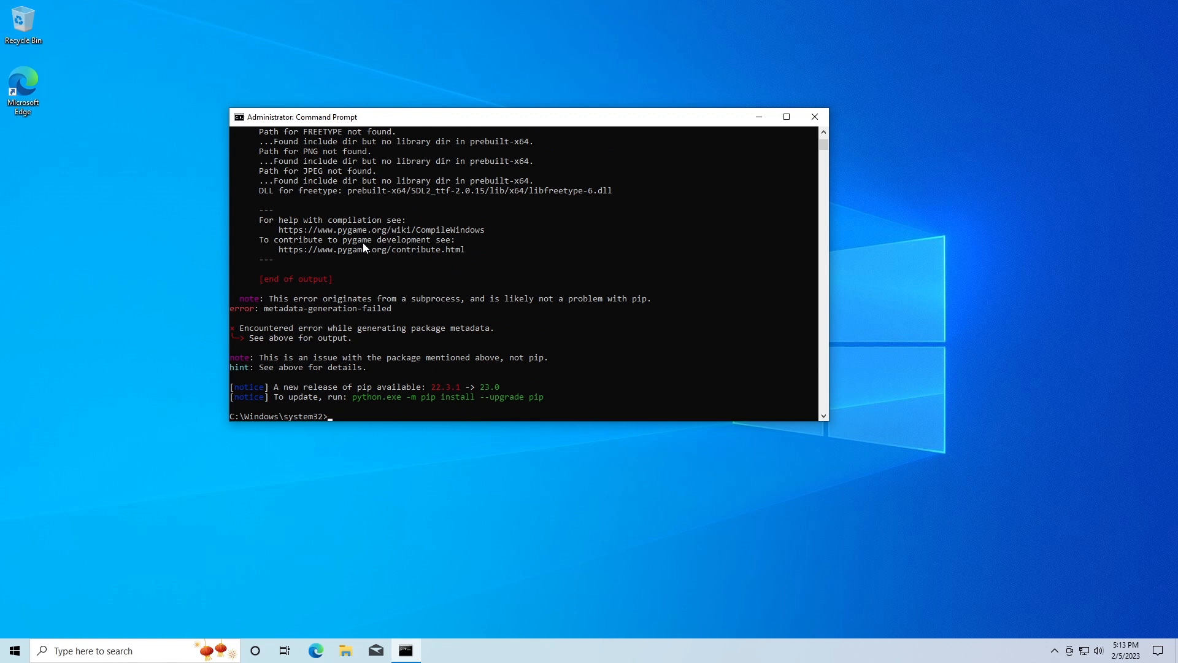
mouse_move(349, 208)
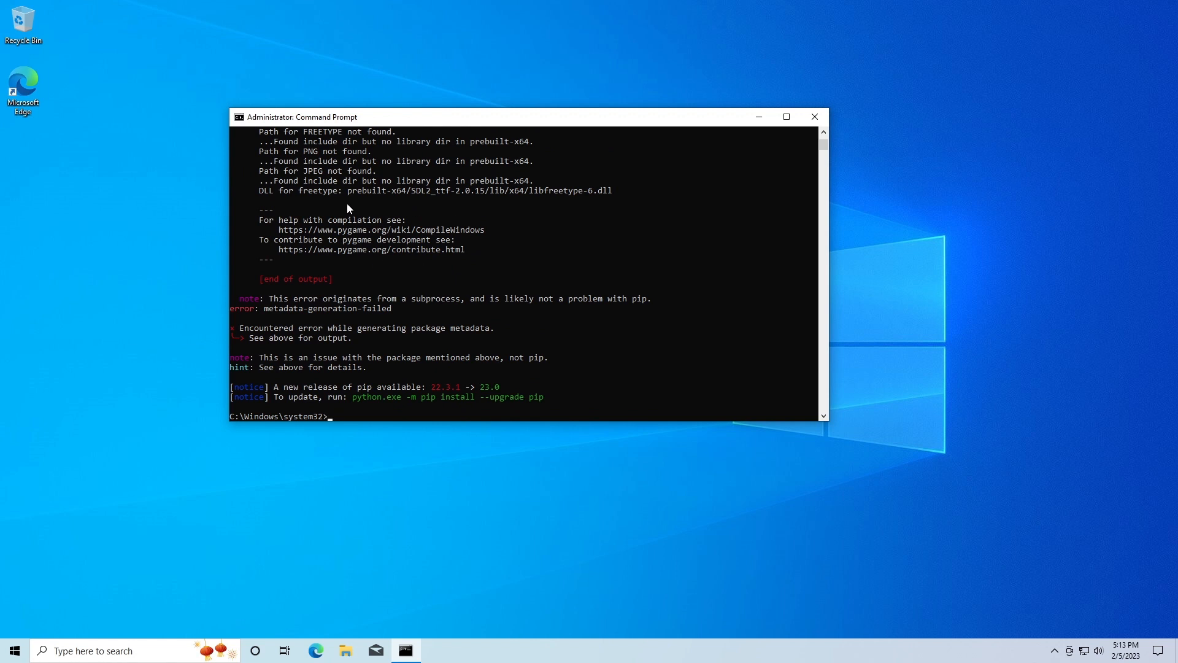
mouse_move(396, 363)
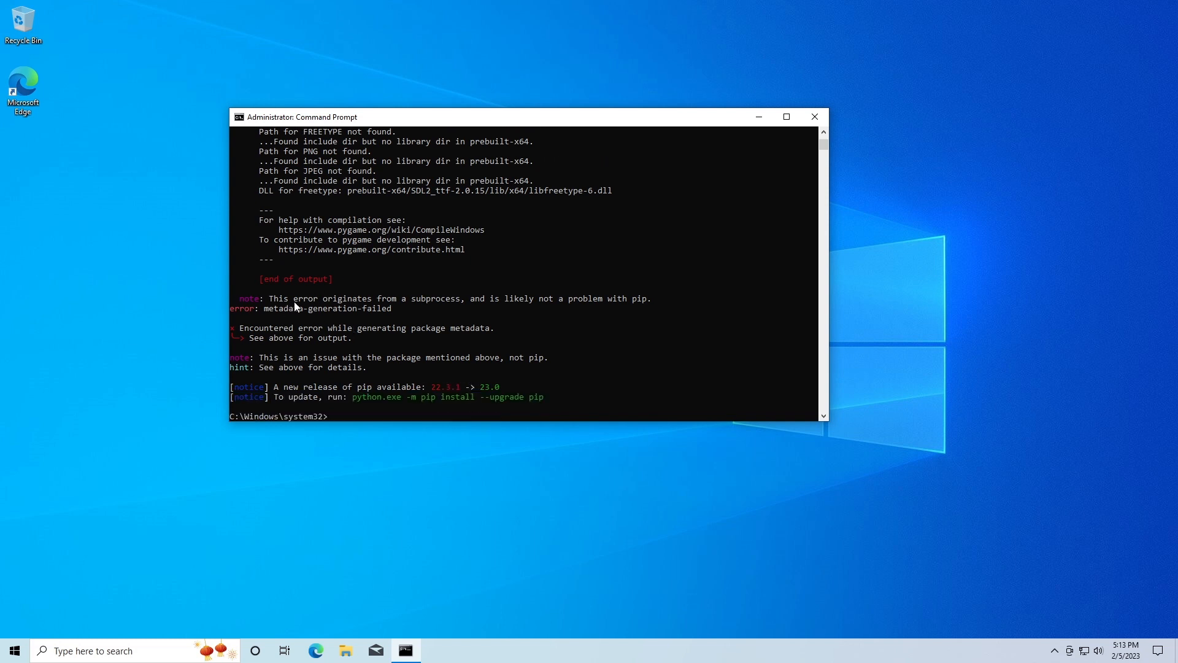
mouse_move(546, 311)
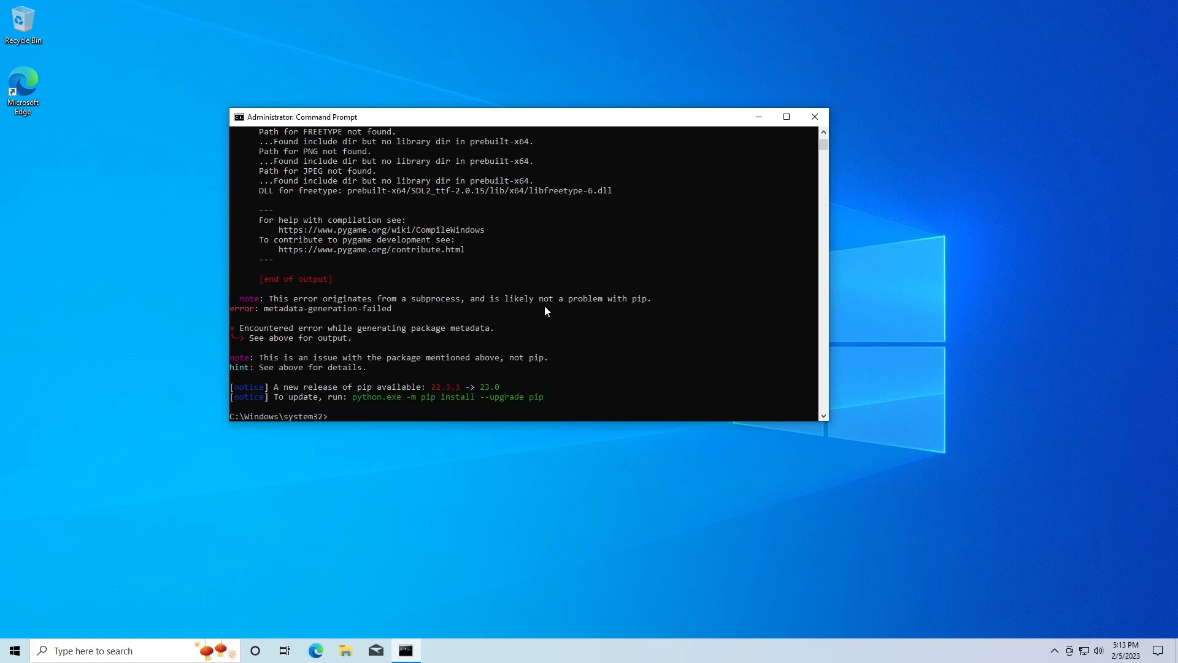
mouse_move(360, 370)
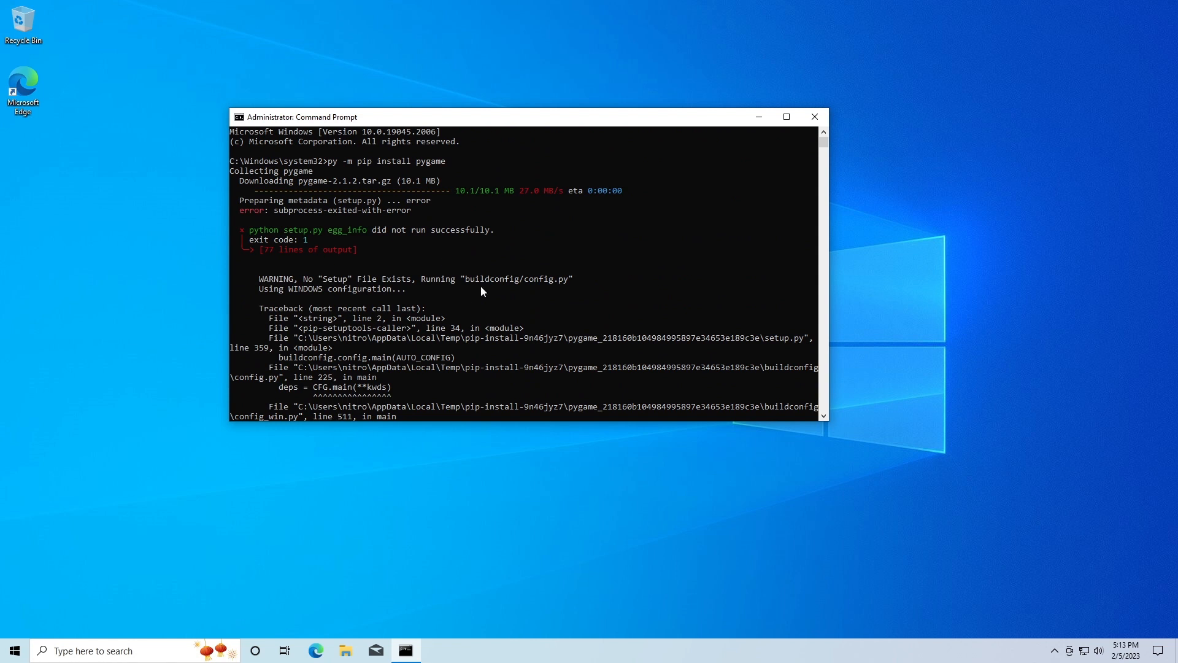
mouse_move(399, 293)
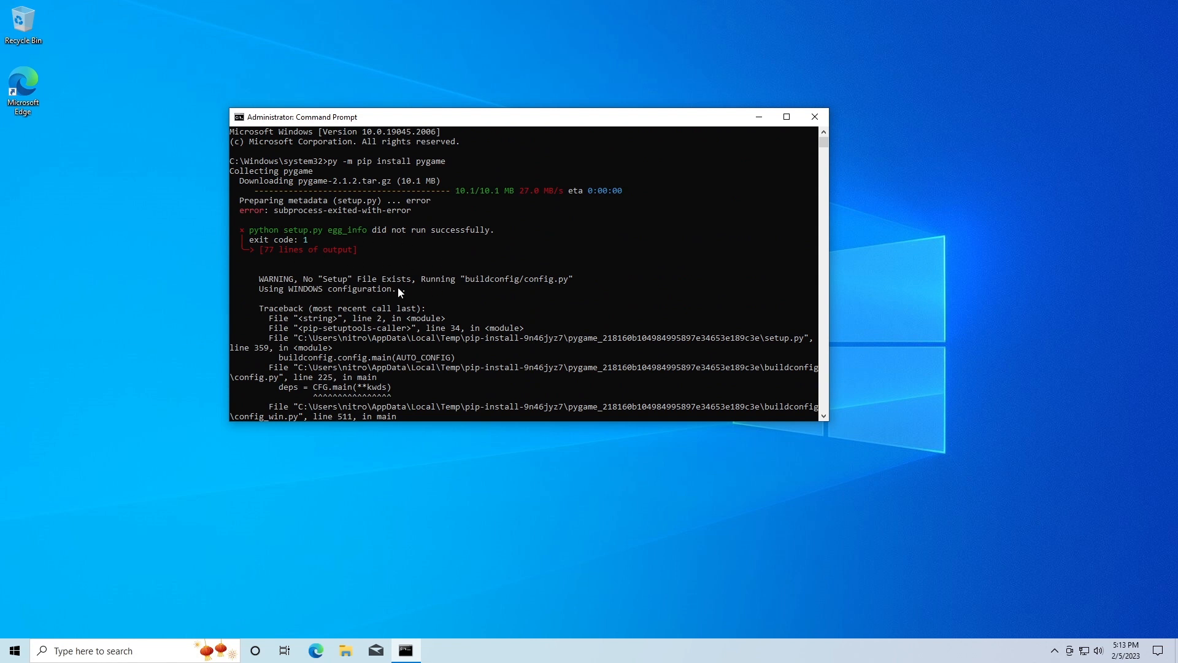
mouse_move(329, 316)
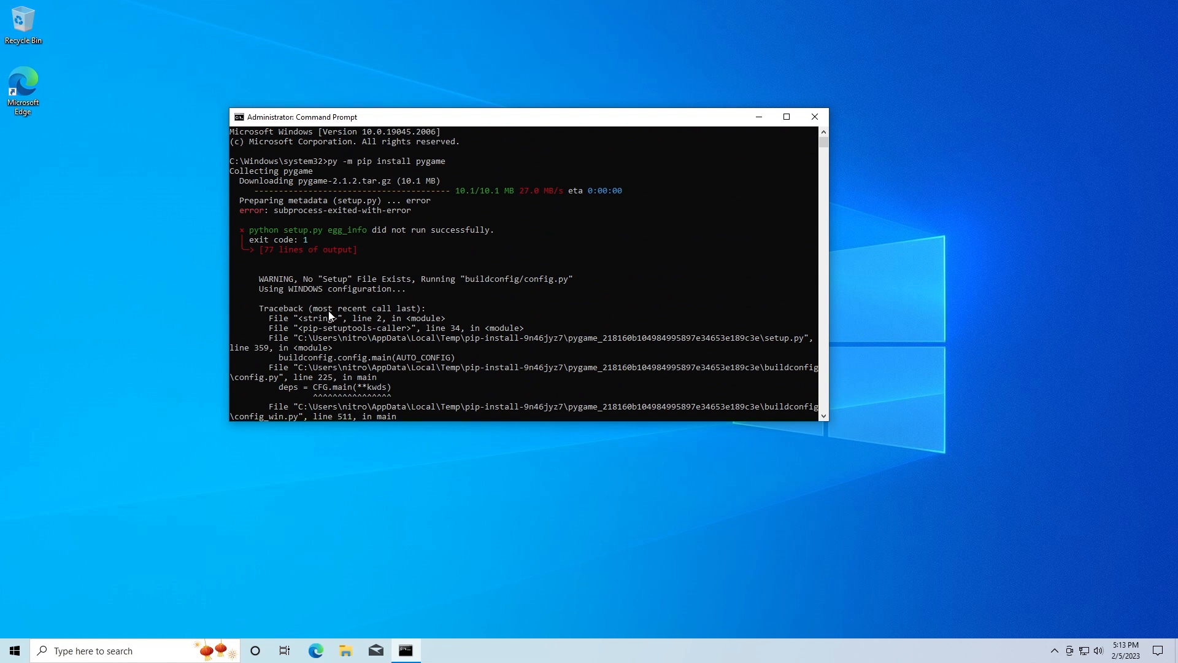
Step: Scroll through the metadata-generation-failed output and retype 'py -m pip install pygame'
scroll("down", 3)
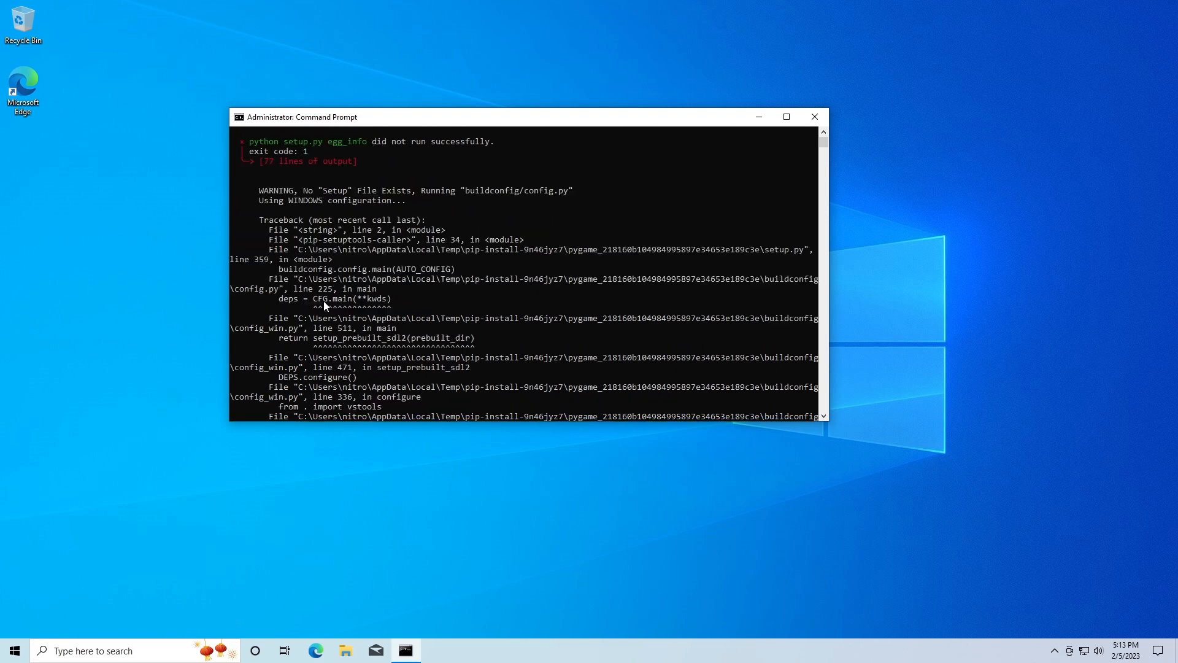
scroll("down", 3)
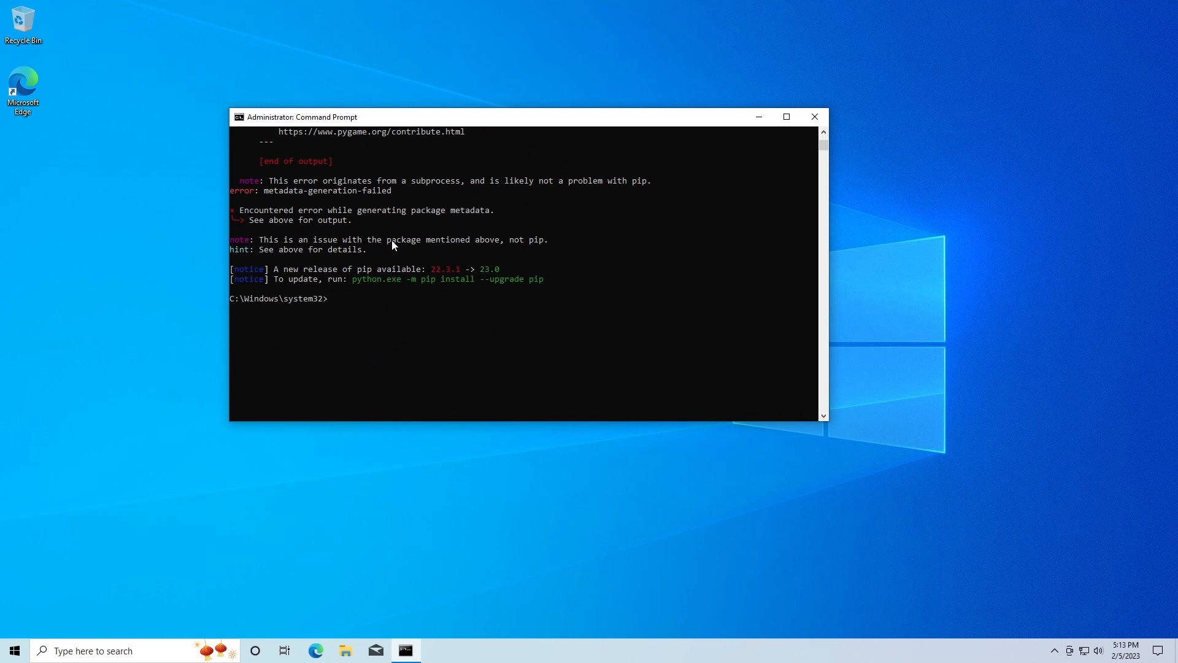
scroll("down", 3)
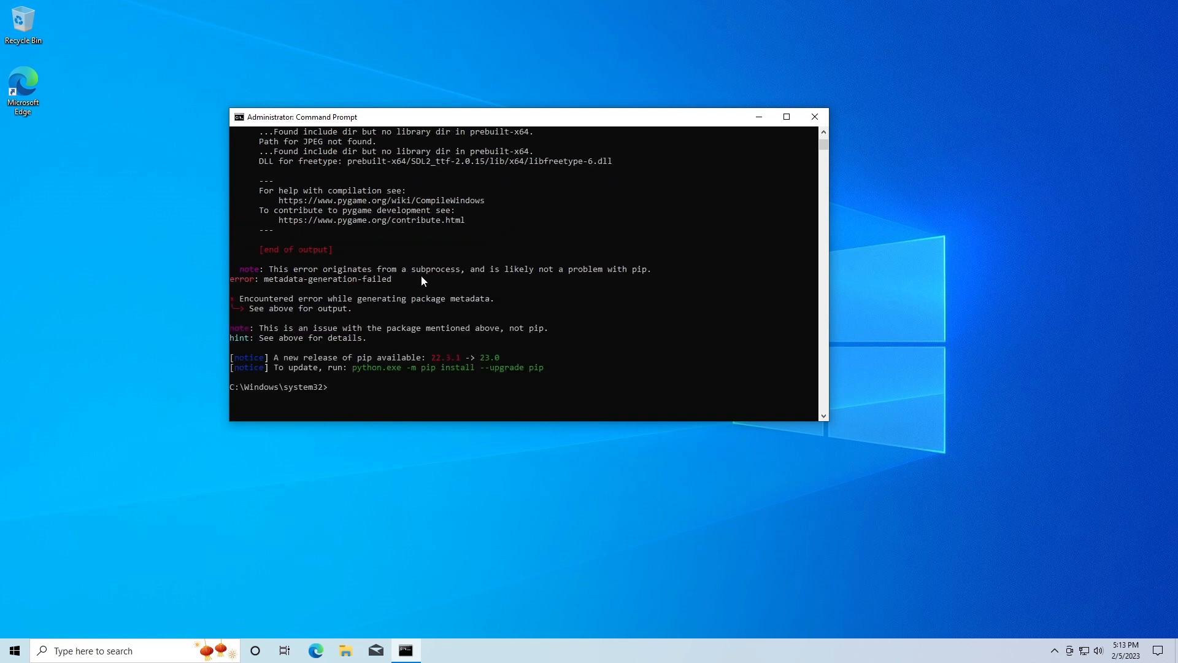
type("py -m pip install pygame")
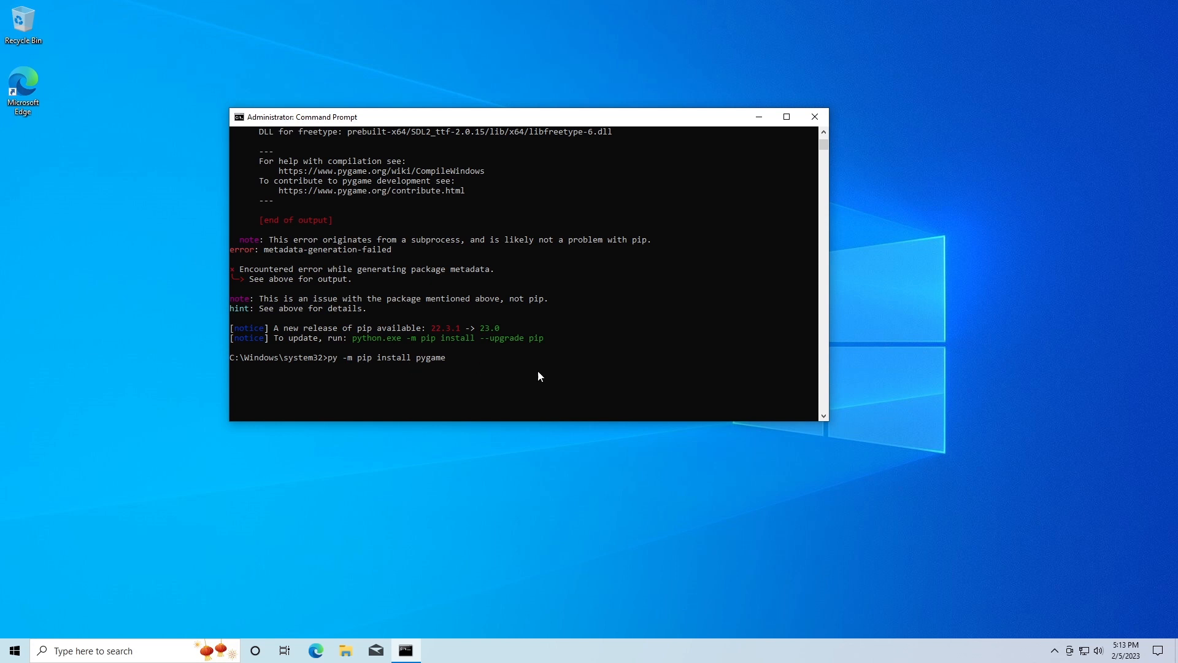
Step: Append '--pre' and run the install, getting pygame-2.1.3.dev8 installed successfully
type("-")
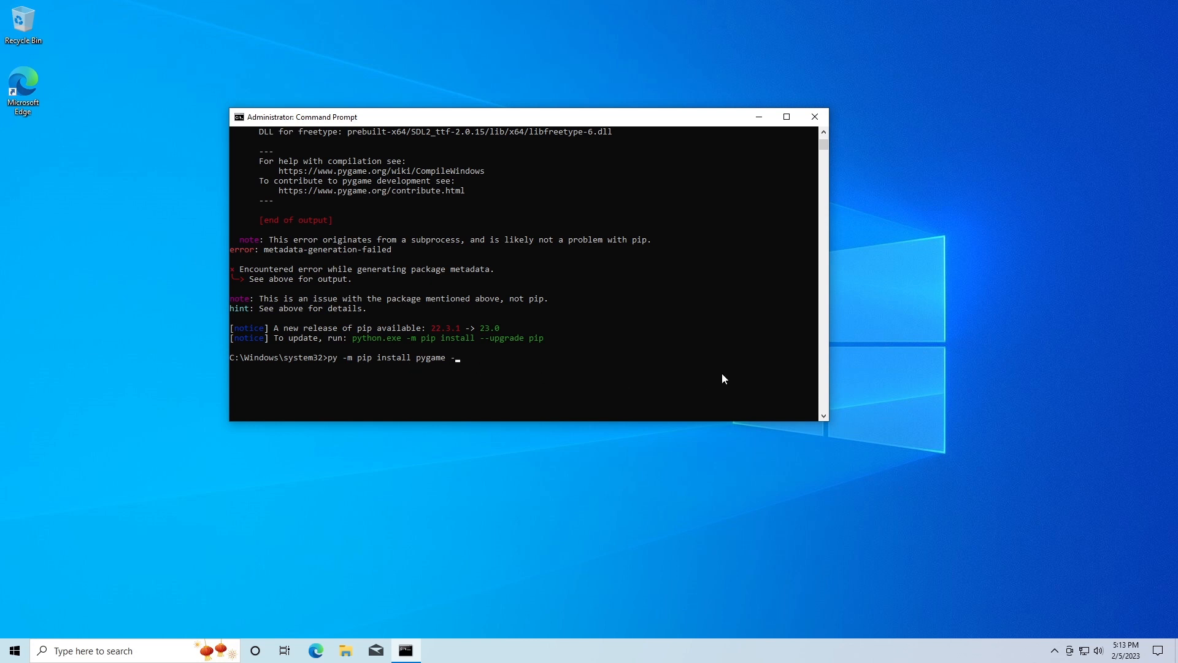
type("-")
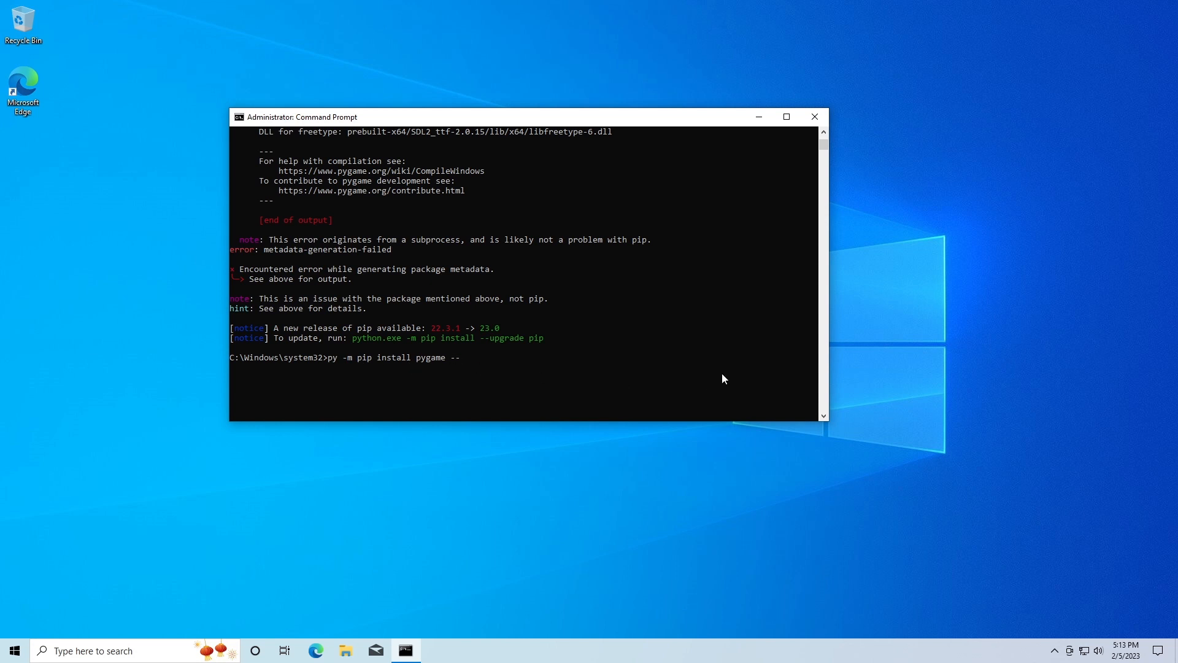
type("pre")
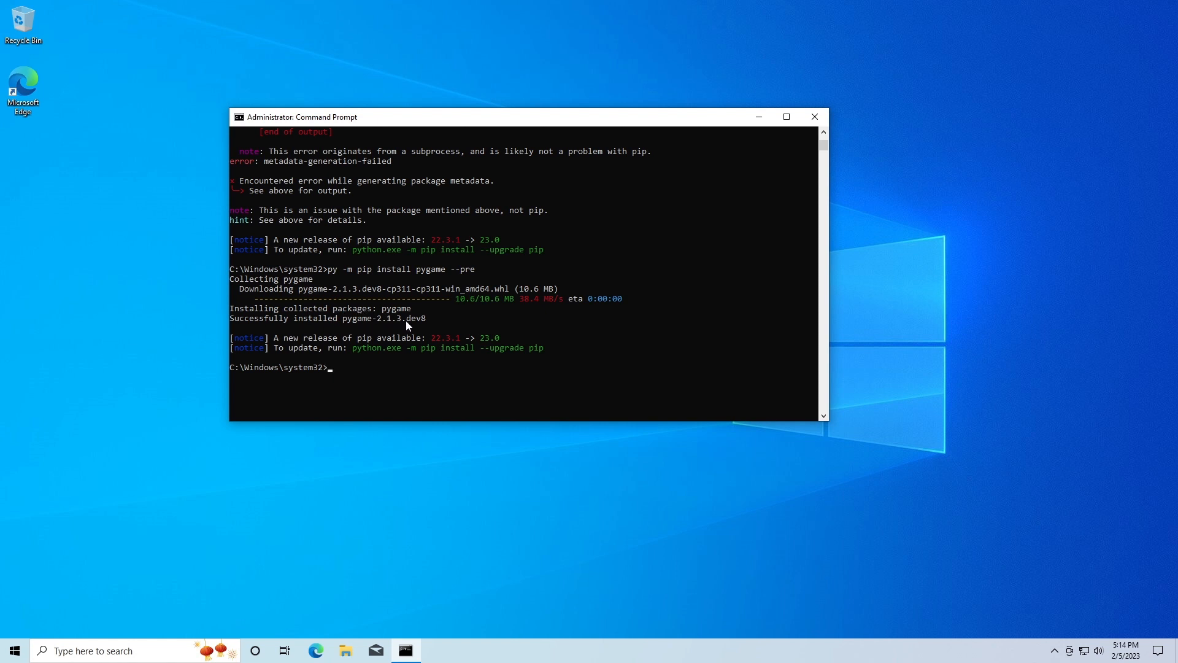
mouse_move(798, 112)
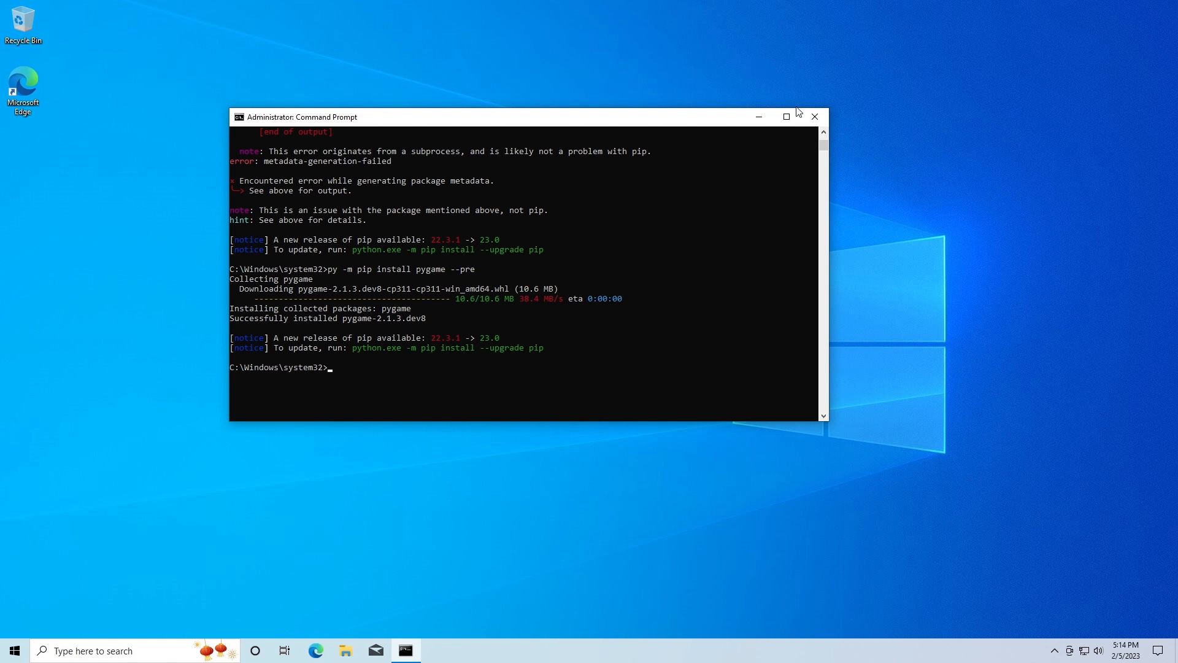
Step: Close Command Prompt, reopen IDLE and run 'import pygame' successfully
left_click(814, 116)
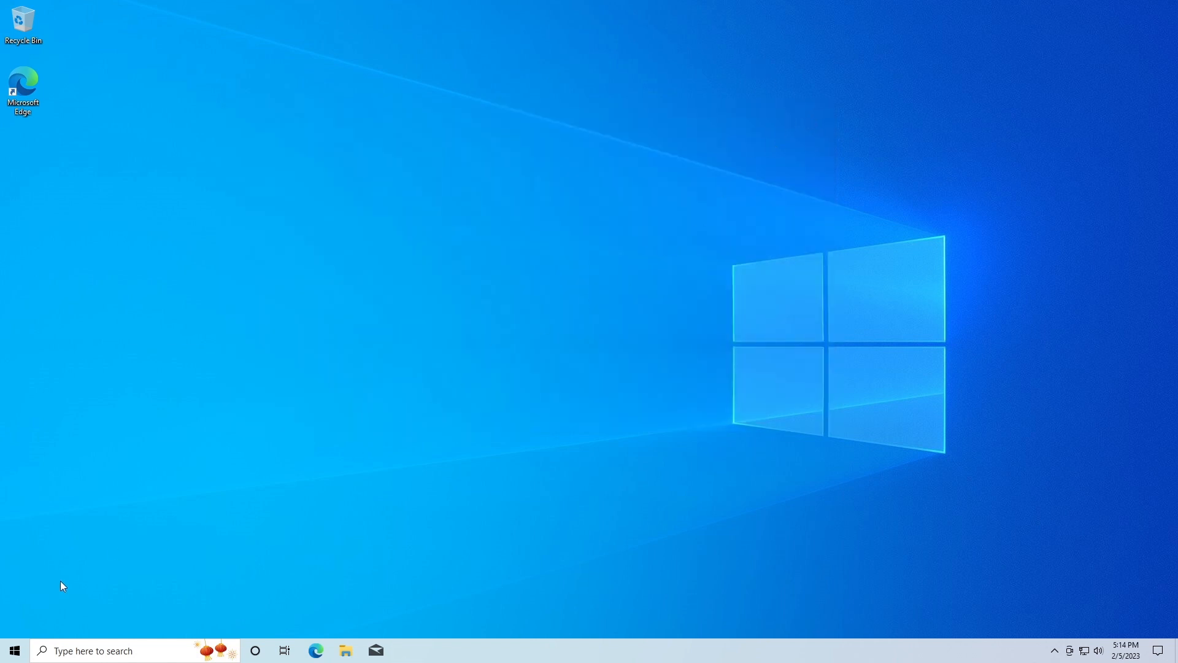
left_click(13, 651)
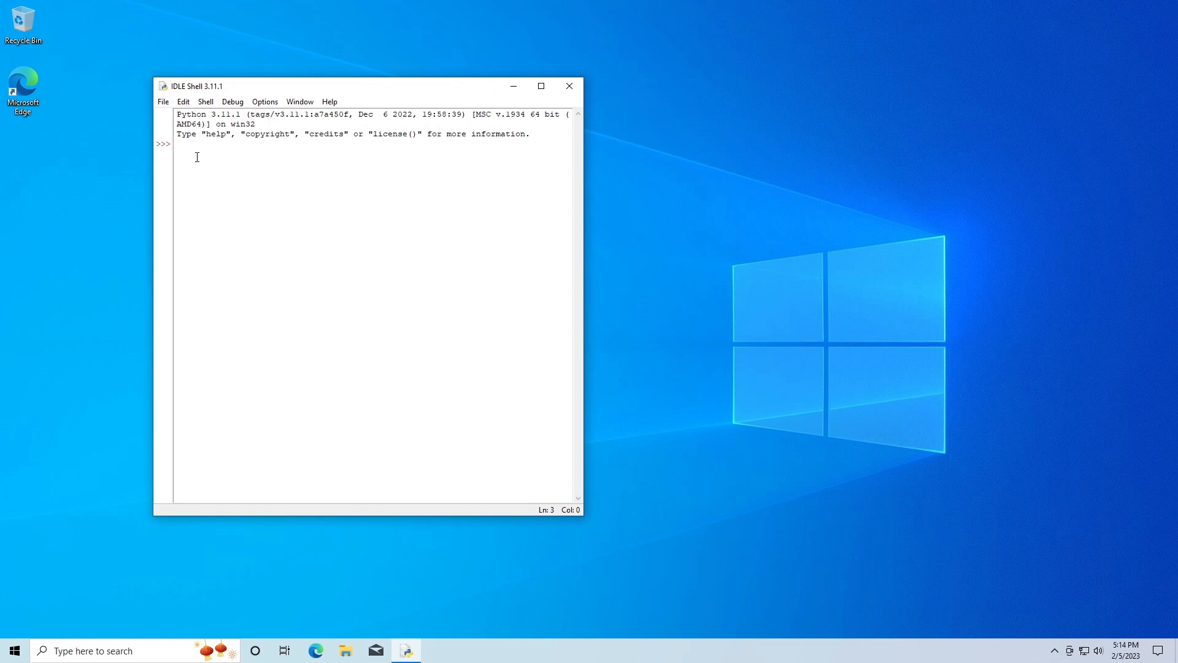
type("impo")
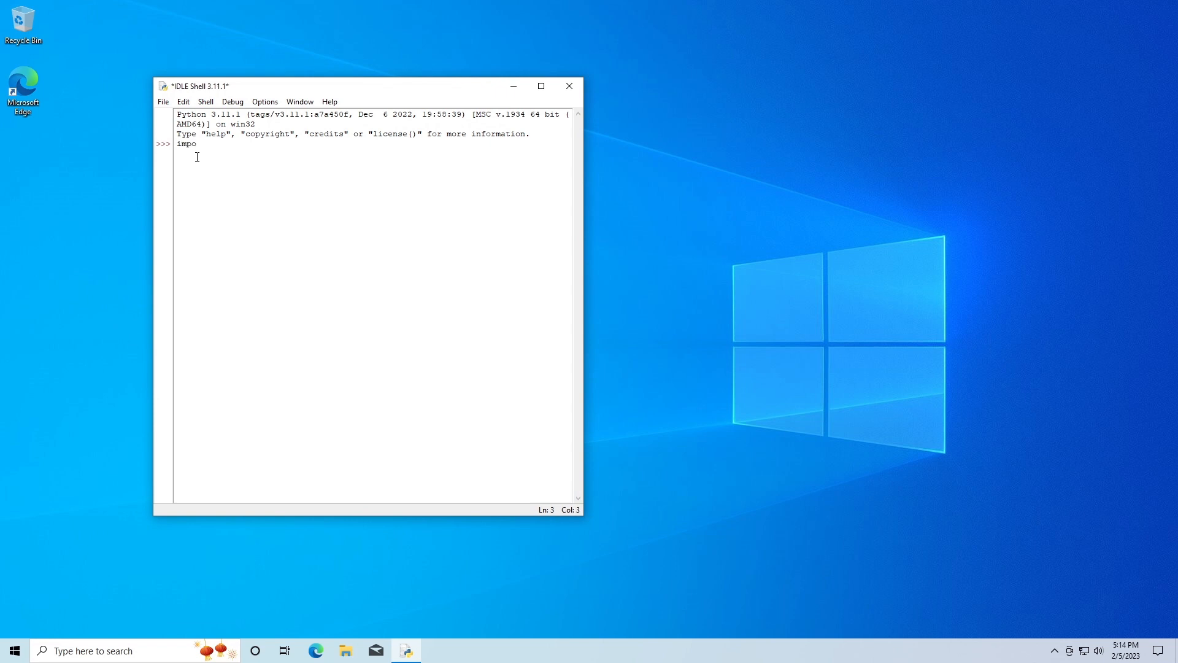
type("rt pyg")
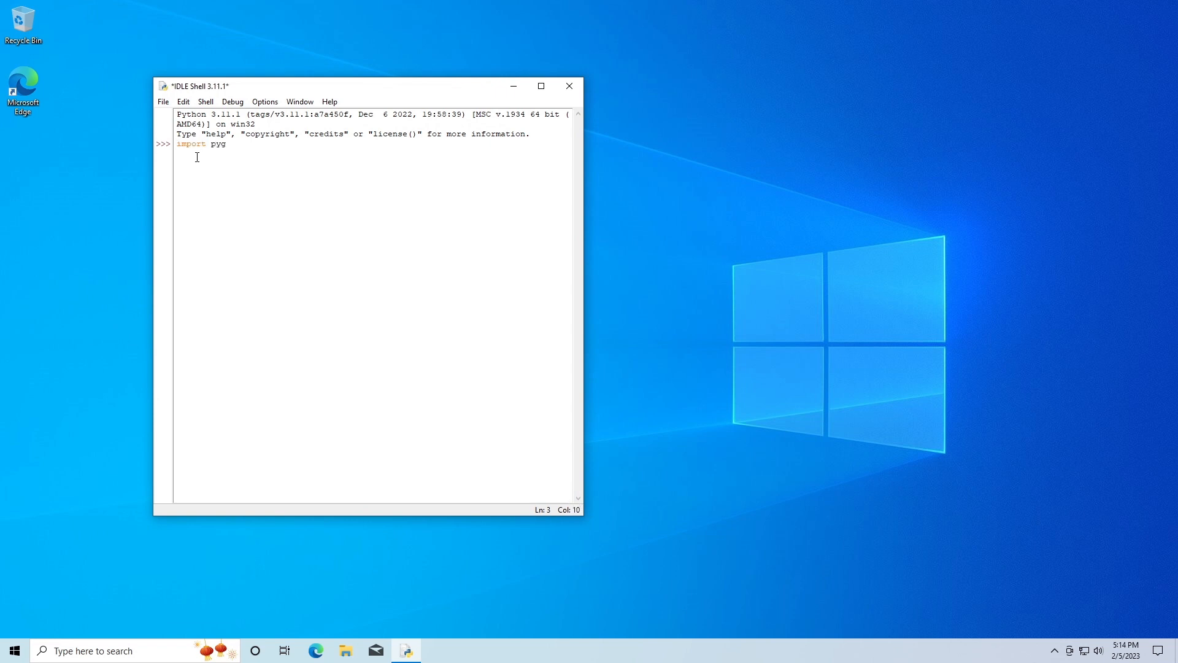
key("enter")
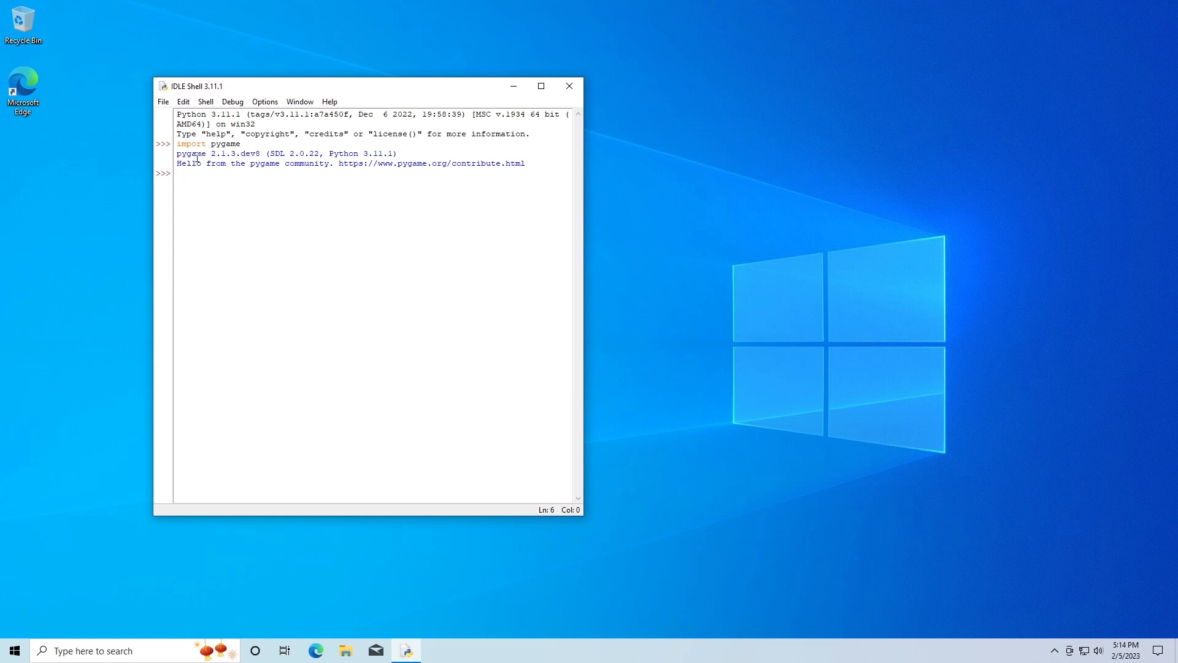
Step: Highlight the pygame 2.1.3.dev8 version in the greeting banner
double_click(219, 153)
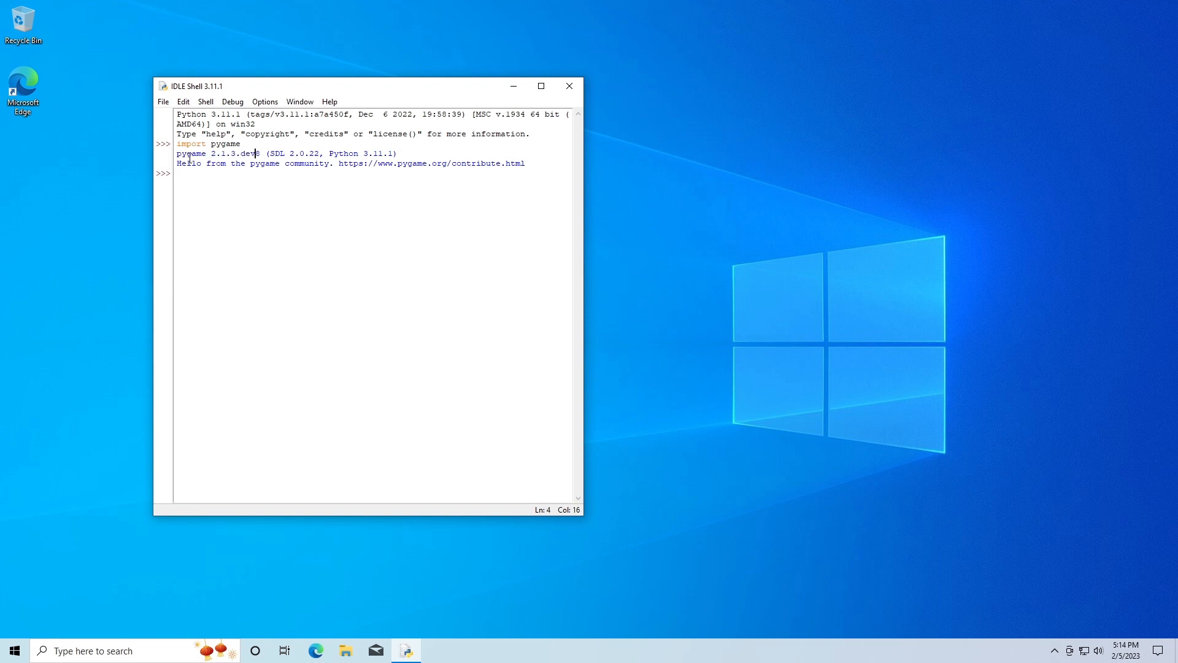
double_click(254, 163)
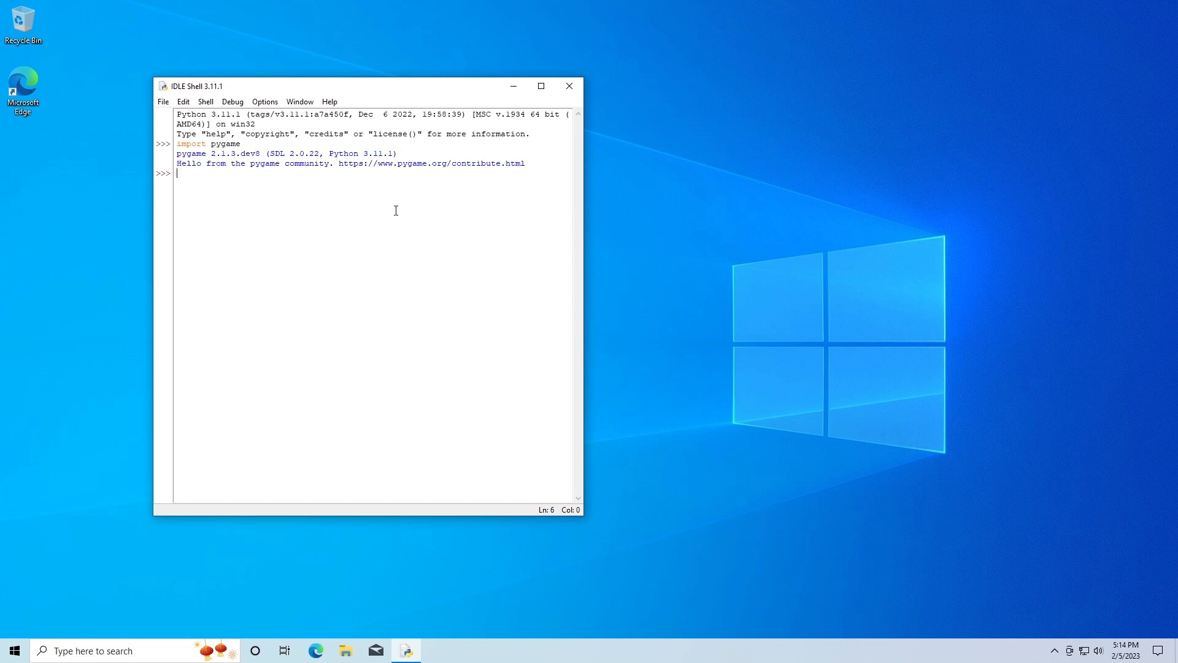
mouse_move(353, 231)
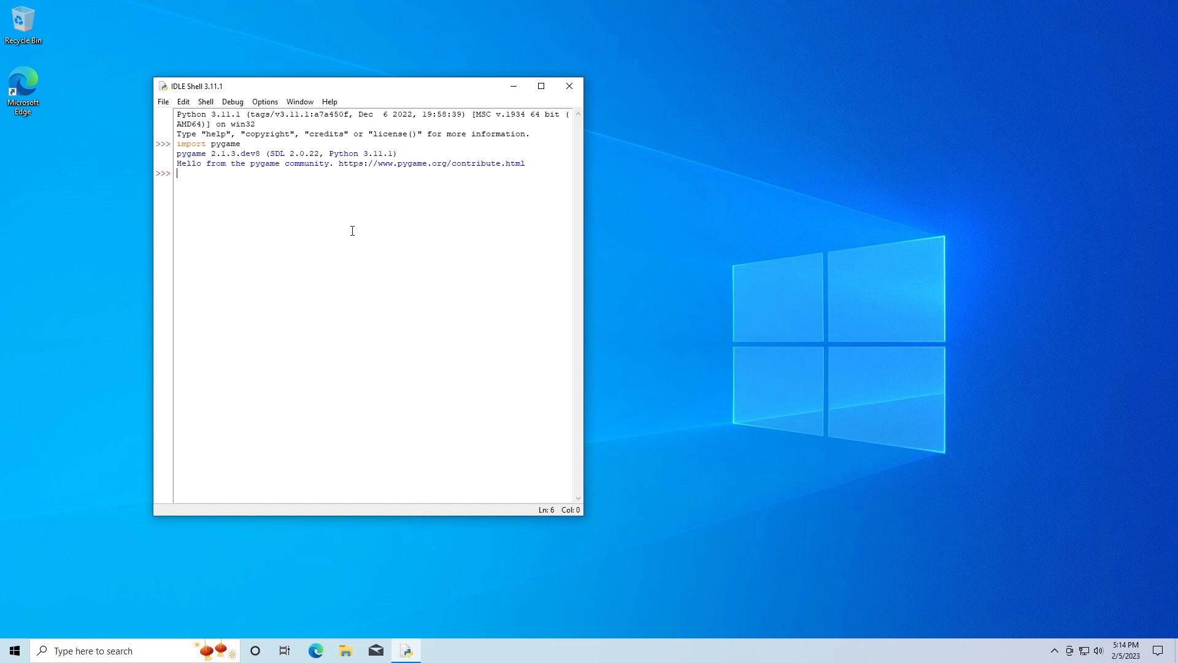
mouse_move(319, 249)
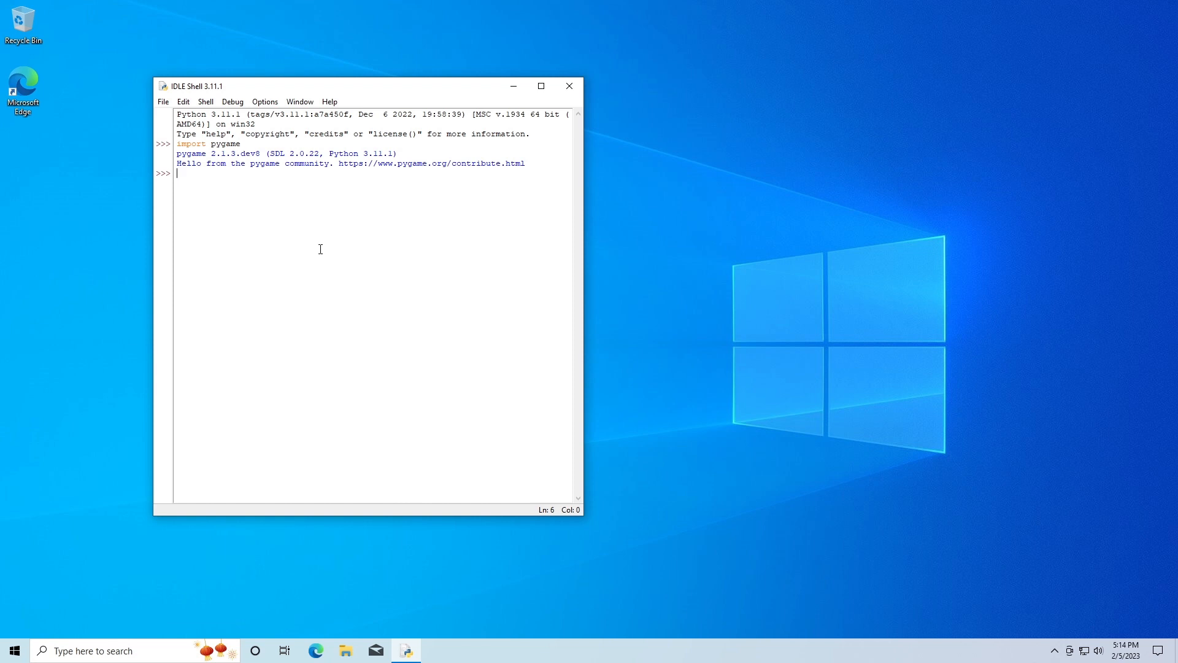
mouse_move(862, 305)
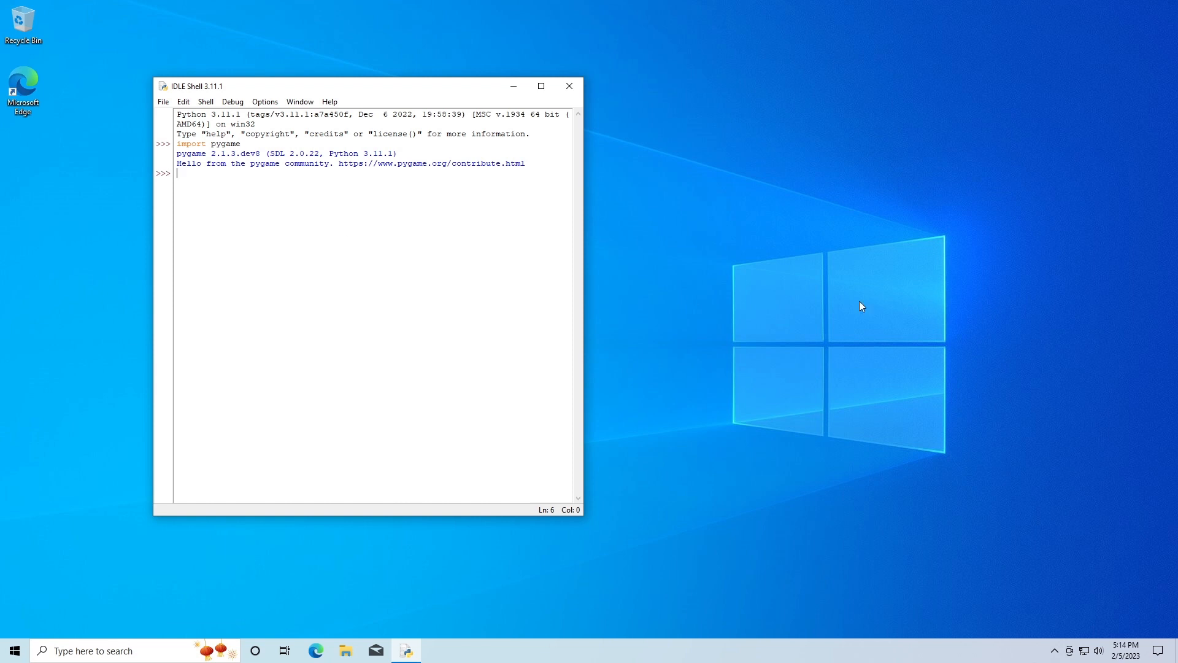